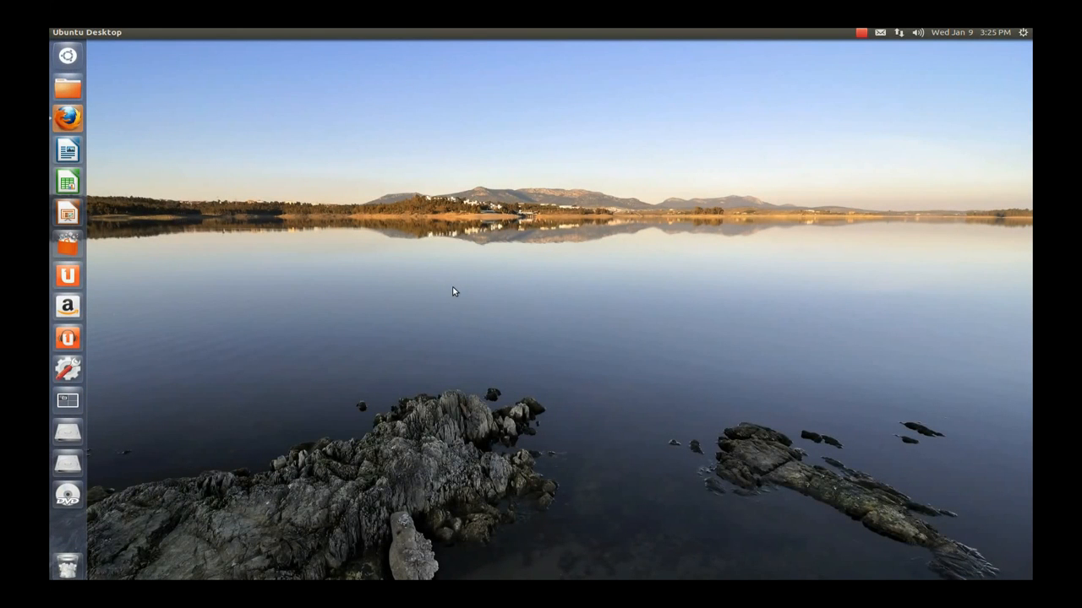
pyautogui.moveTo(358, 284)
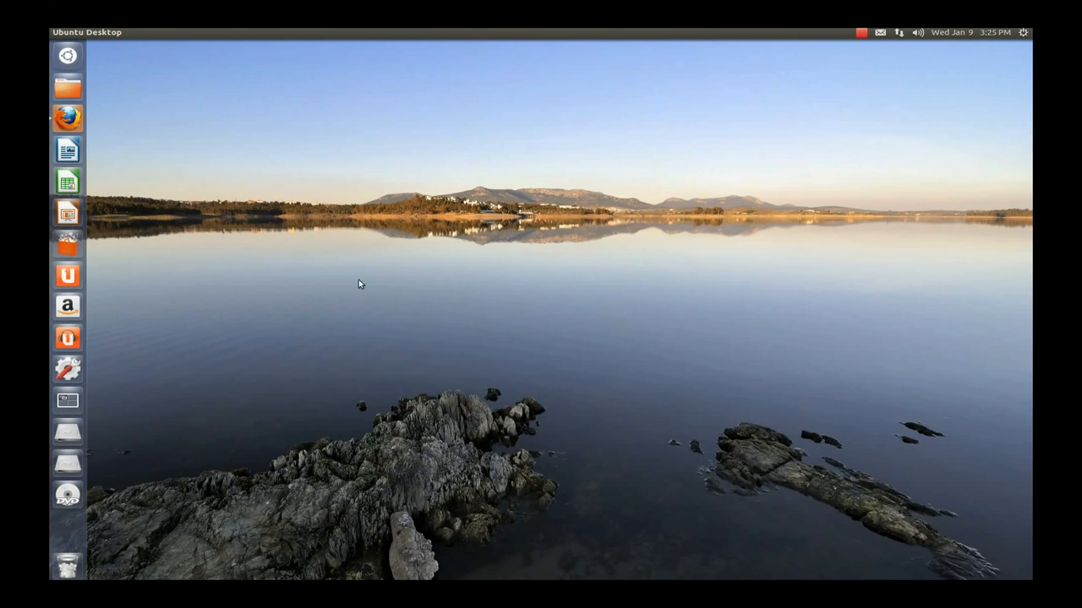
pyautogui.moveTo(67, 58)
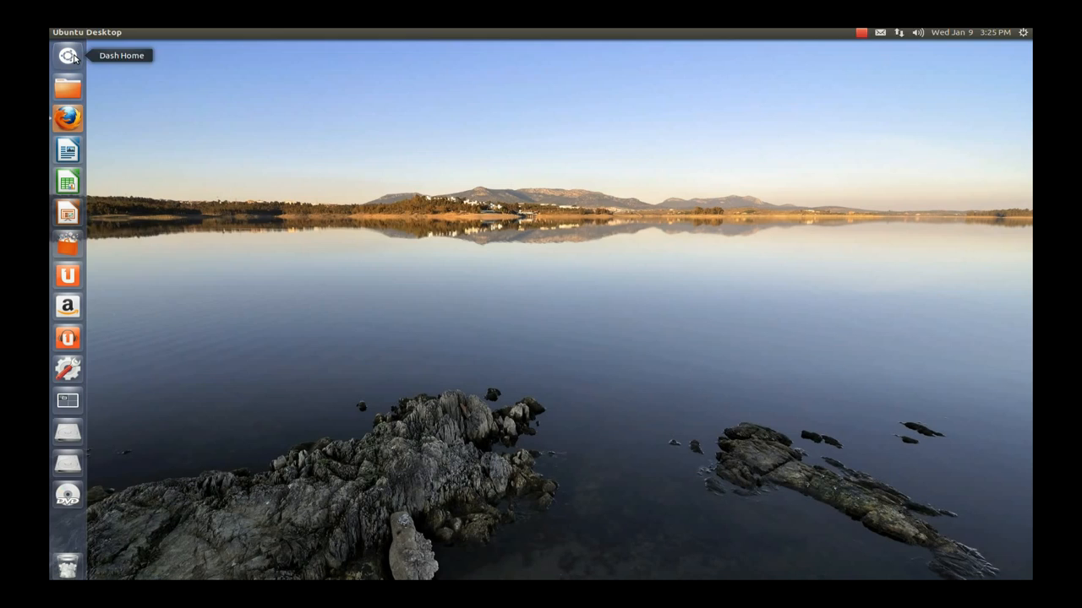
# - Search the Ubuntu Dash for 'terminal' to reveal the Terminal launcher
pyautogui.write('vir')
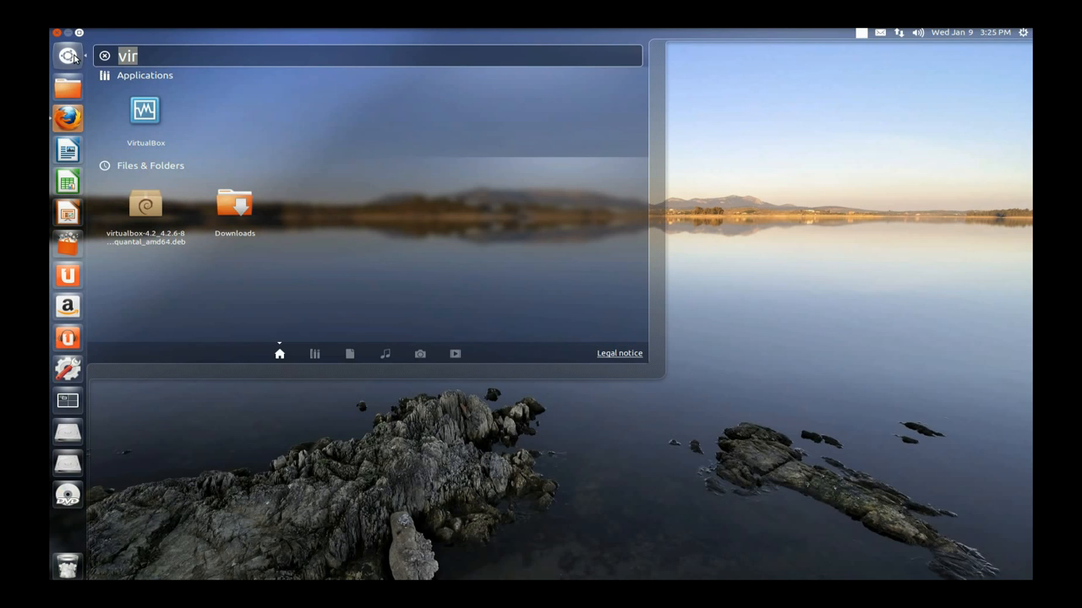
pyautogui.write('terminal')
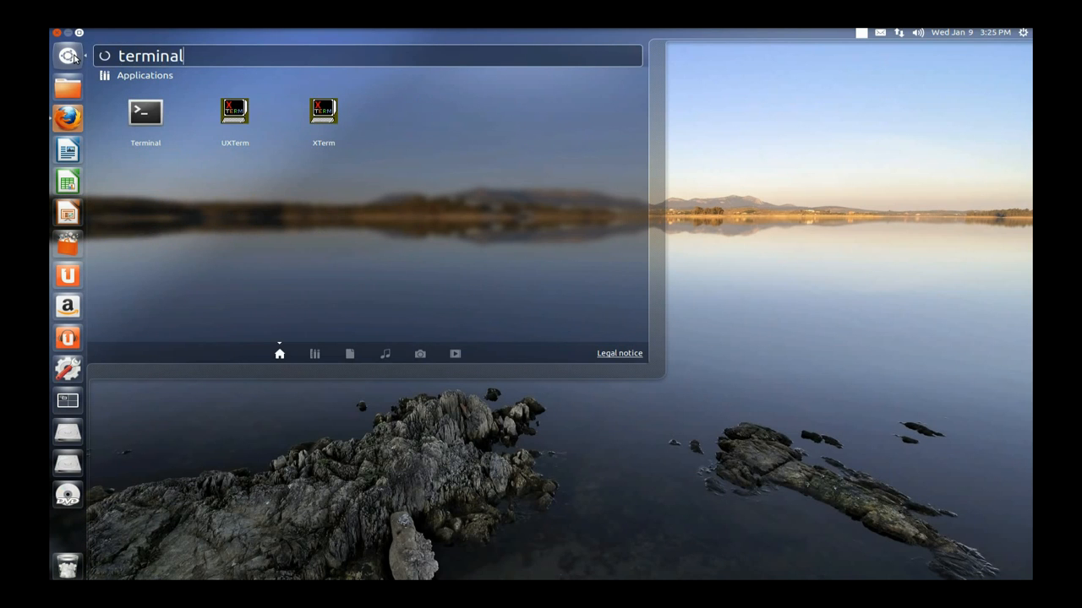
# - Run 'sudo apt-get install virtualbox-dkms' in Terminal, then close the terminal window
pyautogui.click(144, 112)
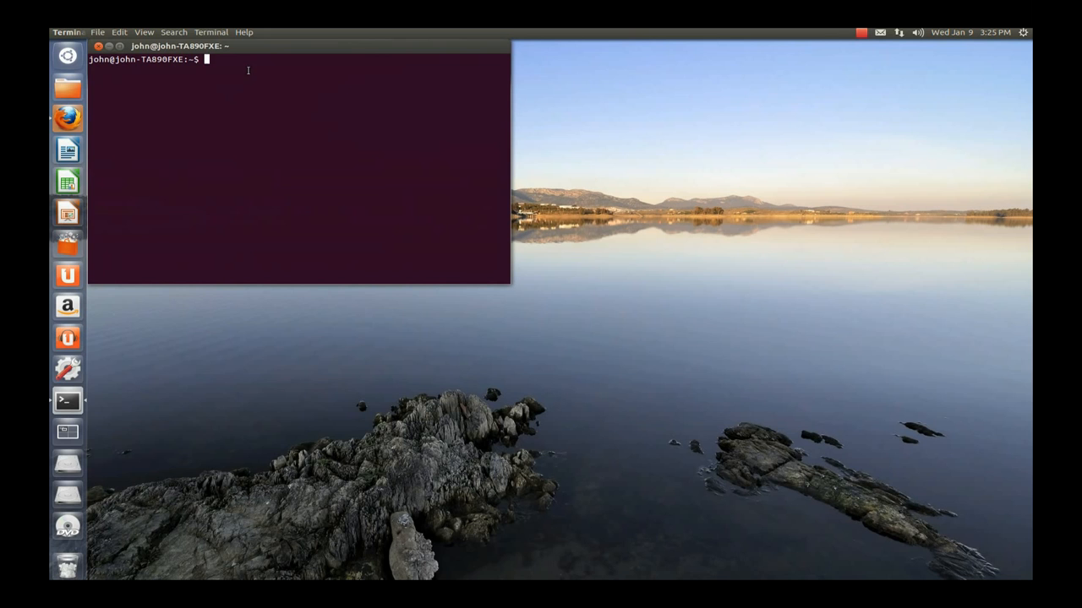
pyautogui.rightClick(248, 69)
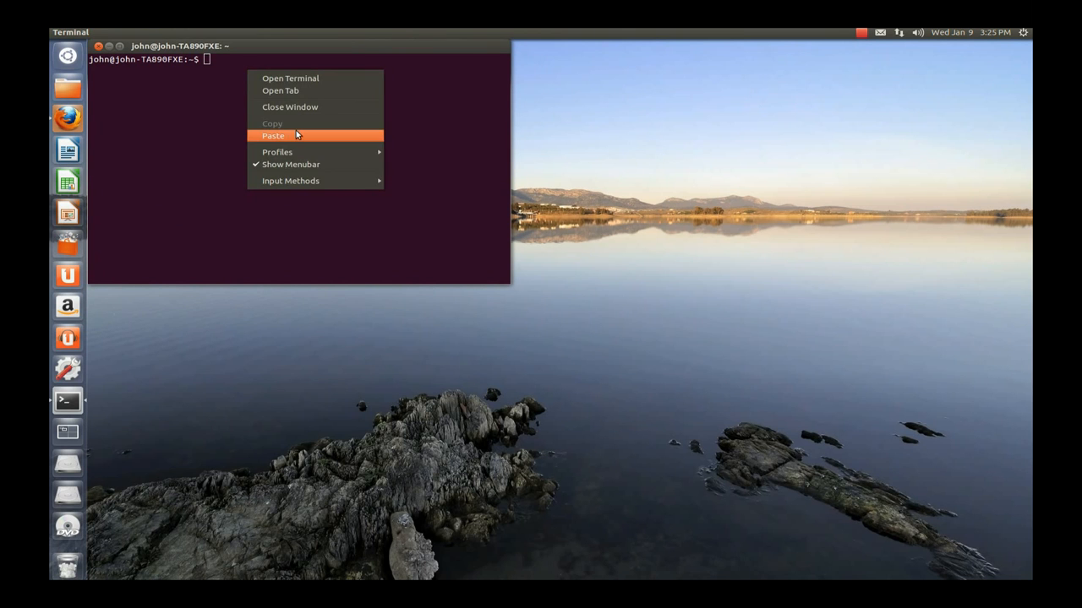
pyautogui.click(273, 135)
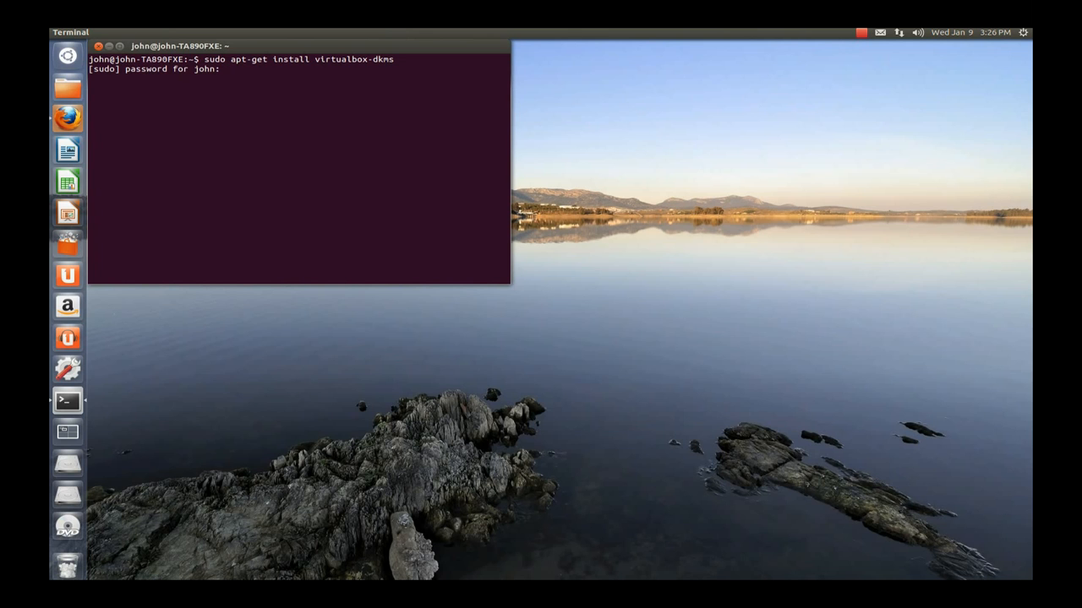
pyautogui.press('Return')
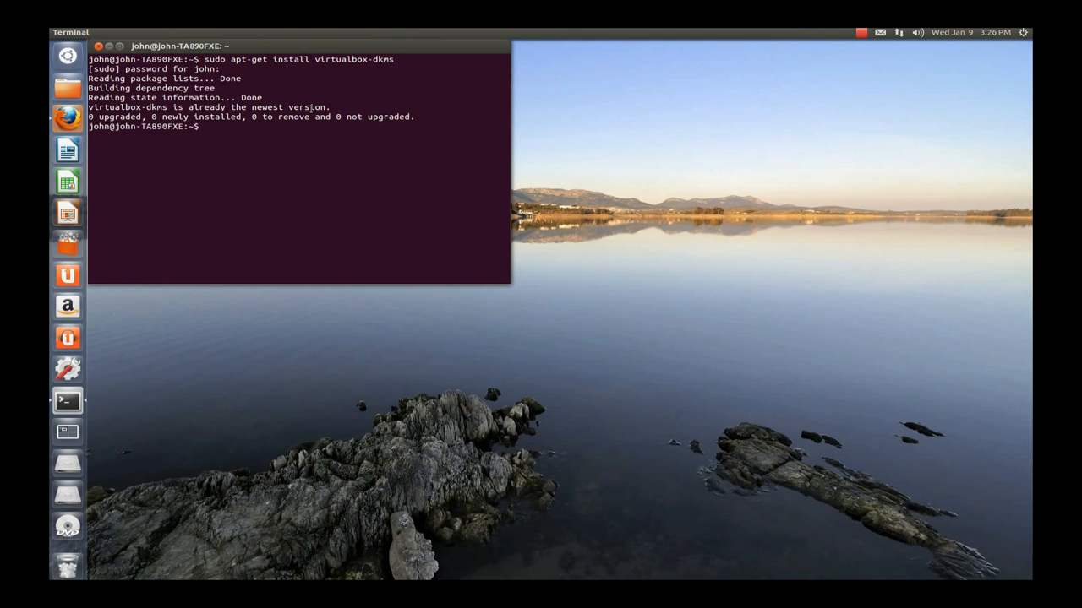
pyautogui.moveTo(64, 86)
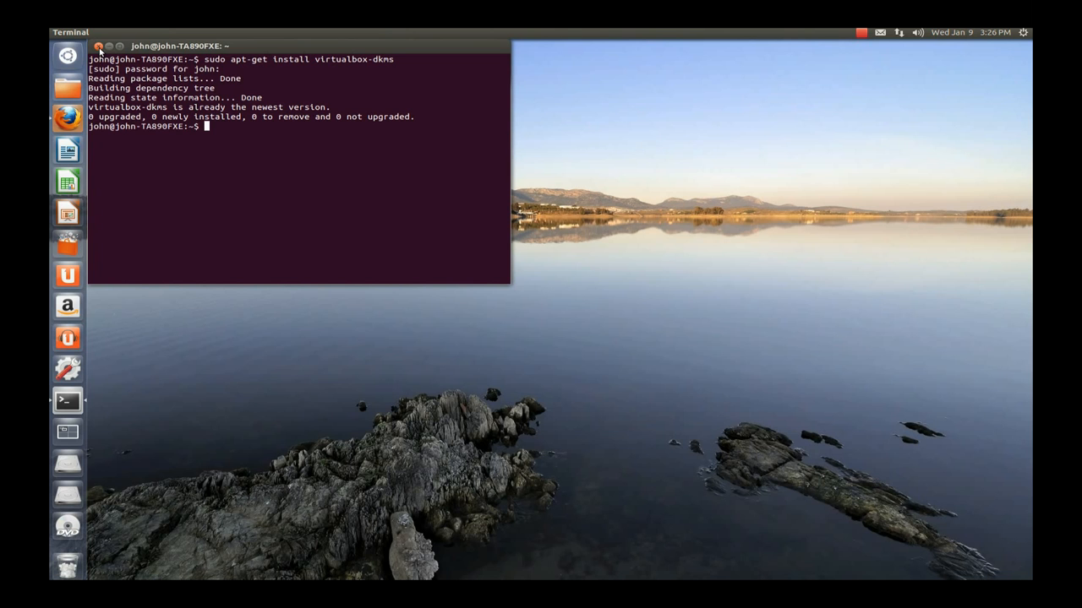
pyautogui.click(104, 45)
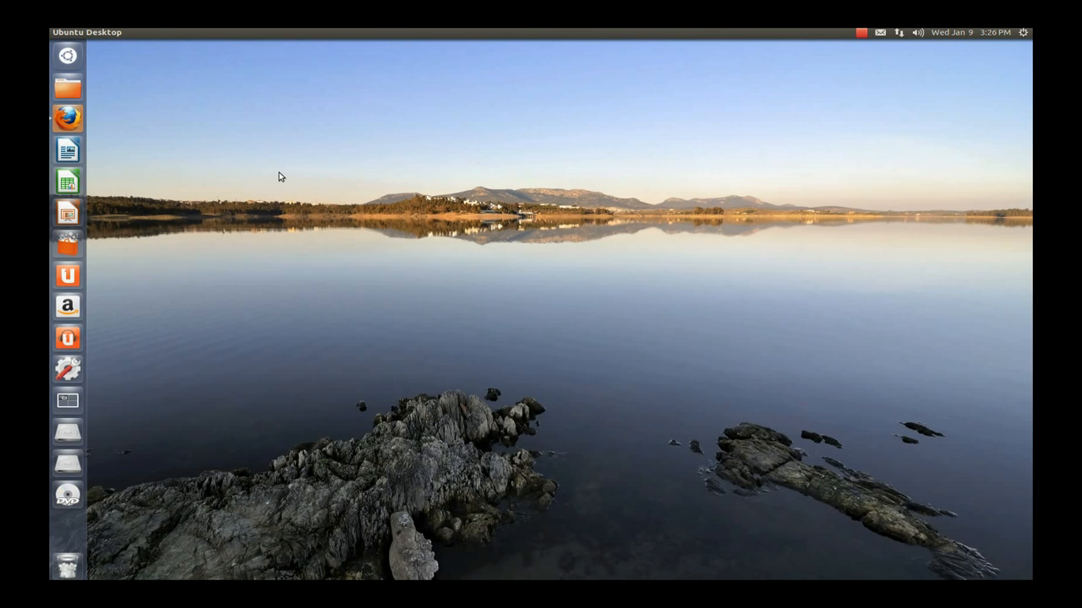
pyautogui.moveTo(67, 58)
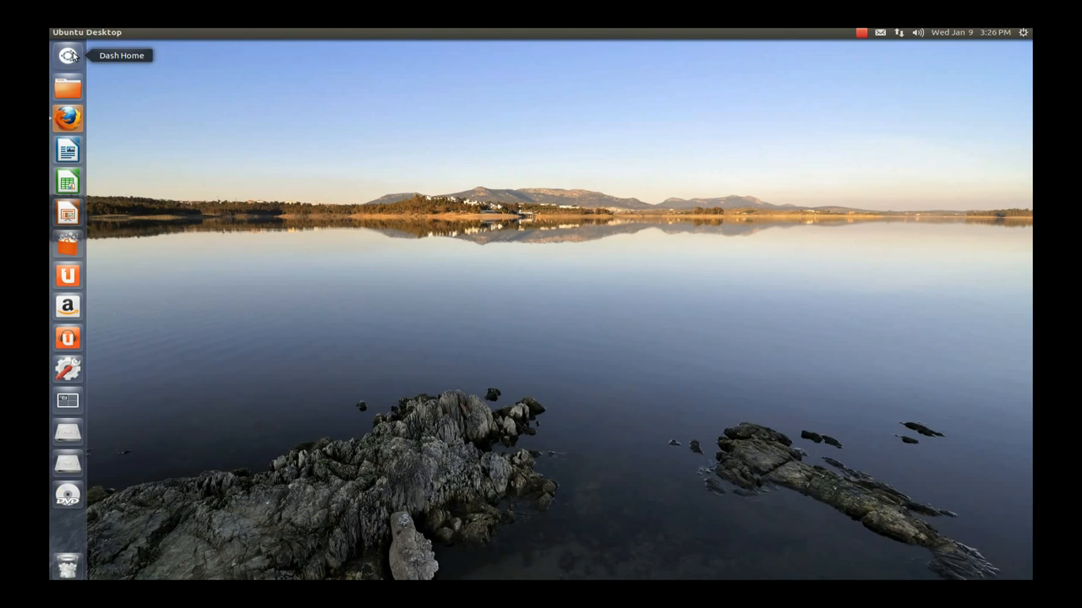
# - Search the Dash for 'virtual' to launch VirtualBox
pyautogui.write('terminal')
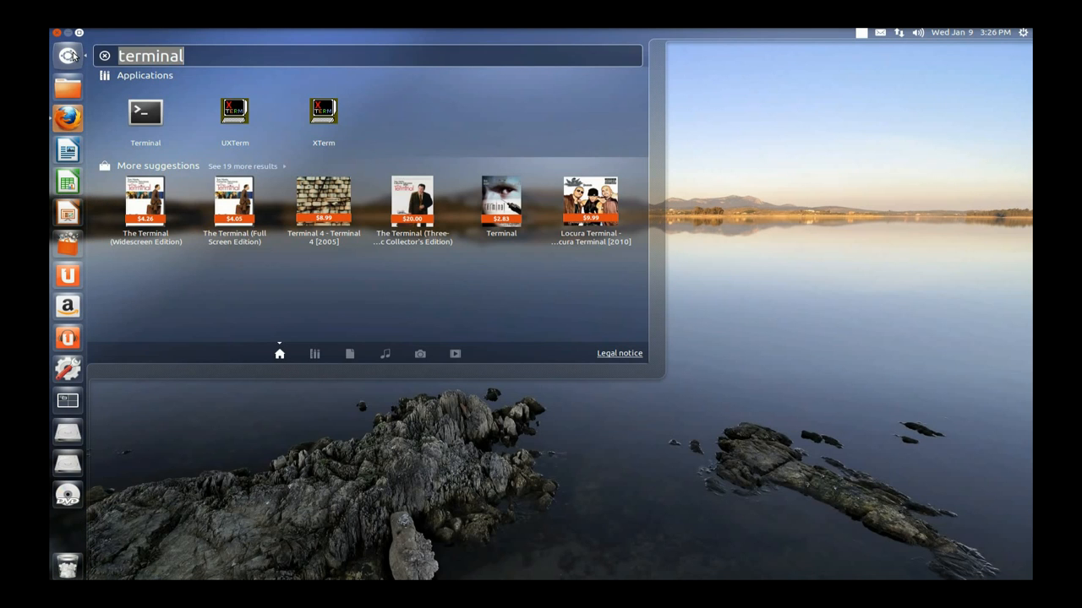
pyautogui.write('virtual')
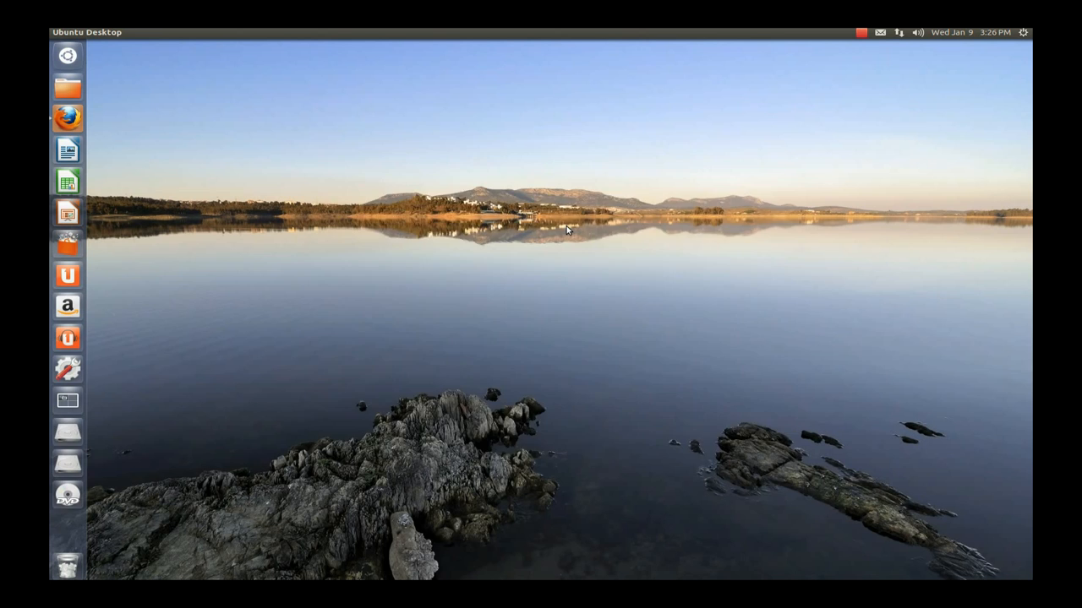
pyautogui.click(67, 399)
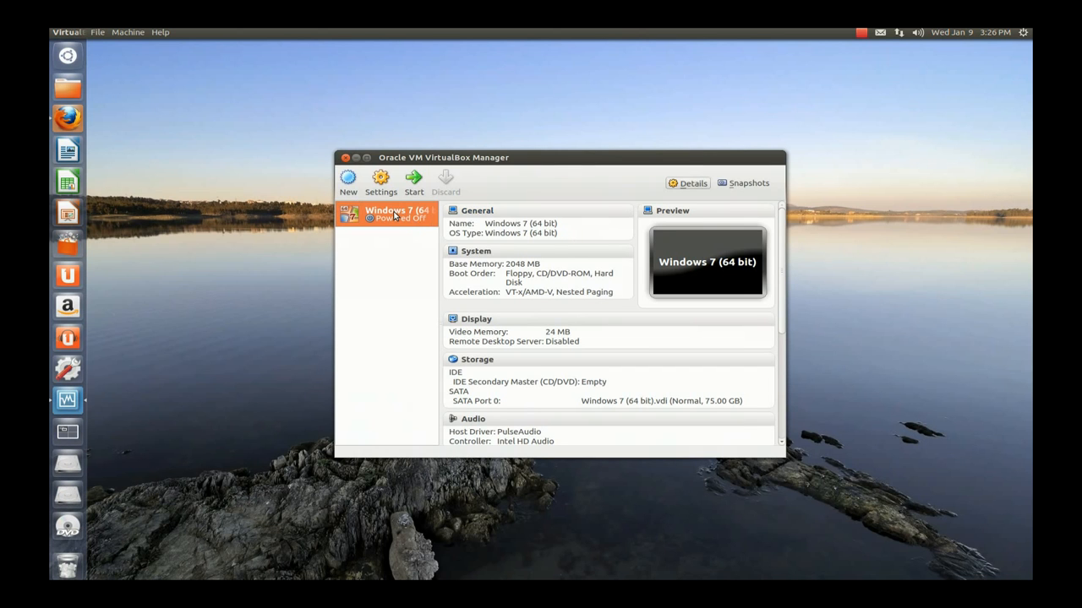
pyautogui.moveTo(414, 180)
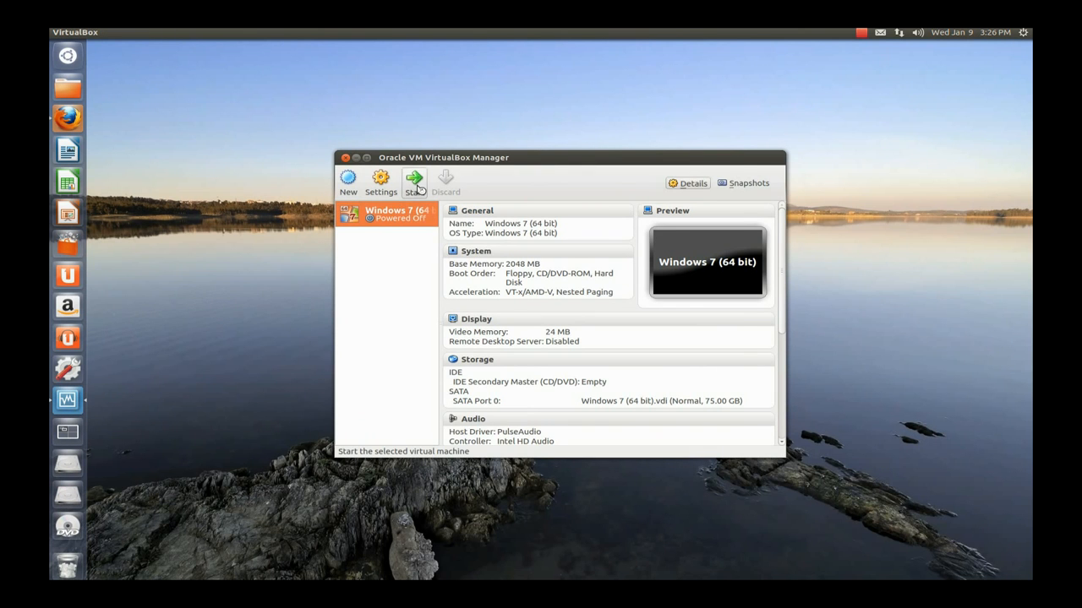
pyautogui.click(412, 180)
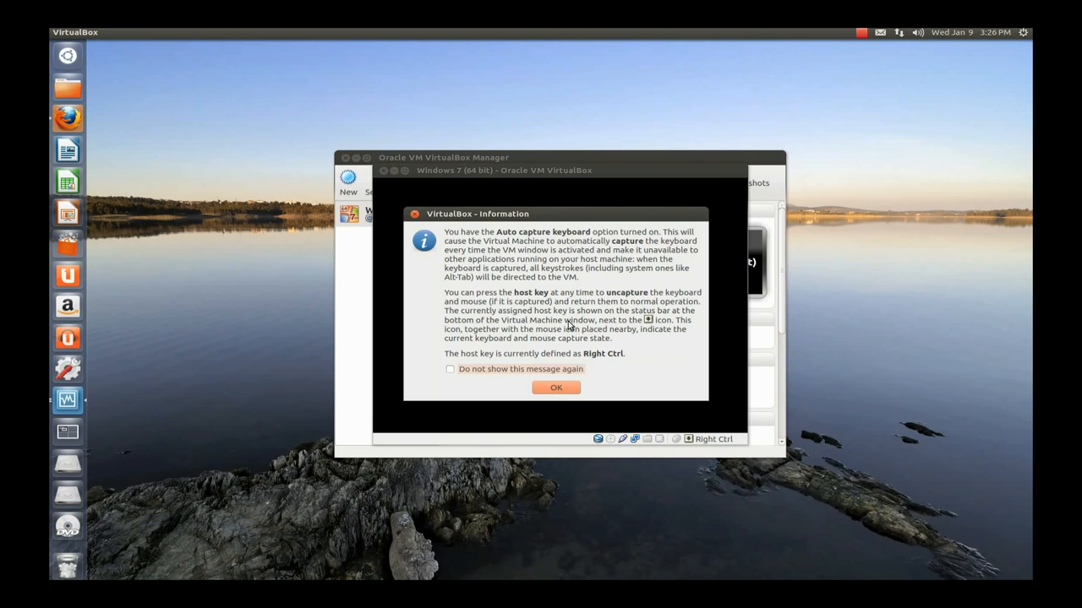
pyautogui.click(556, 387)
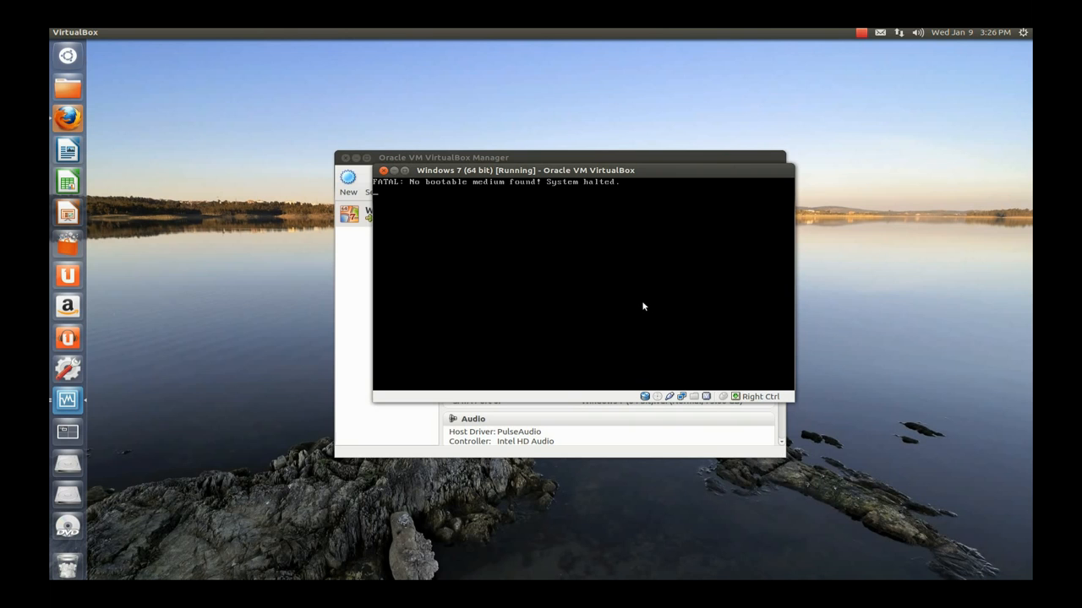
pyautogui.moveTo(674, 326)
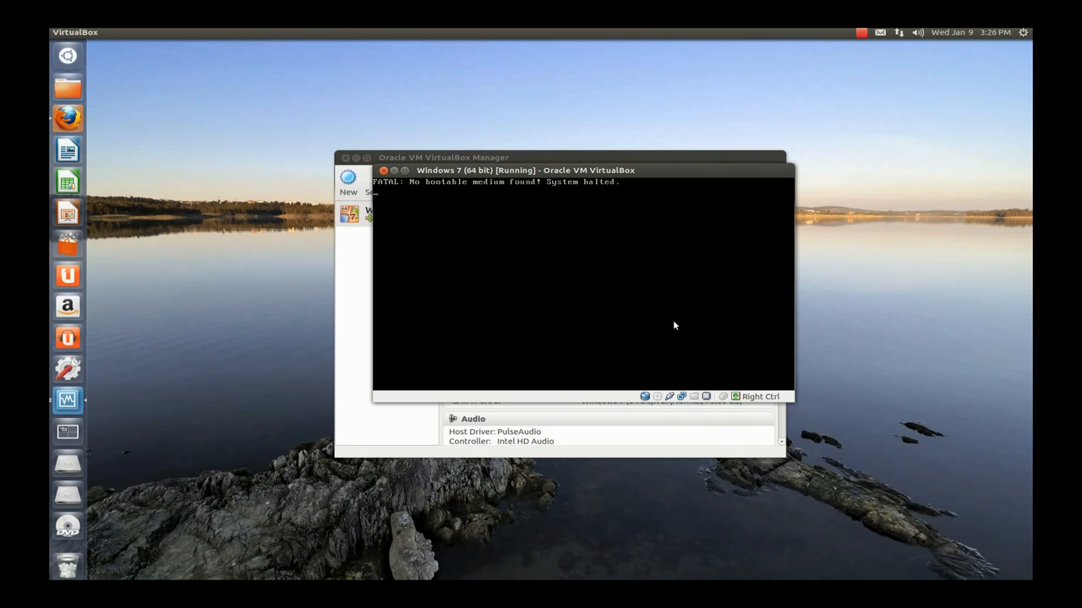
pyautogui.moveTo(661, 397)
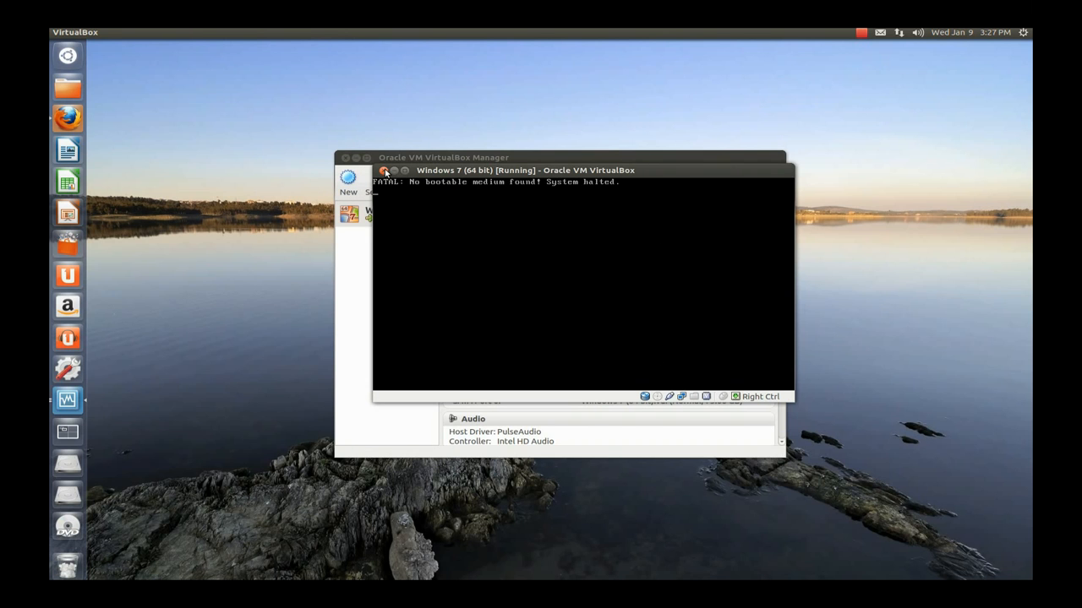
pyautogui.click(382, 170)
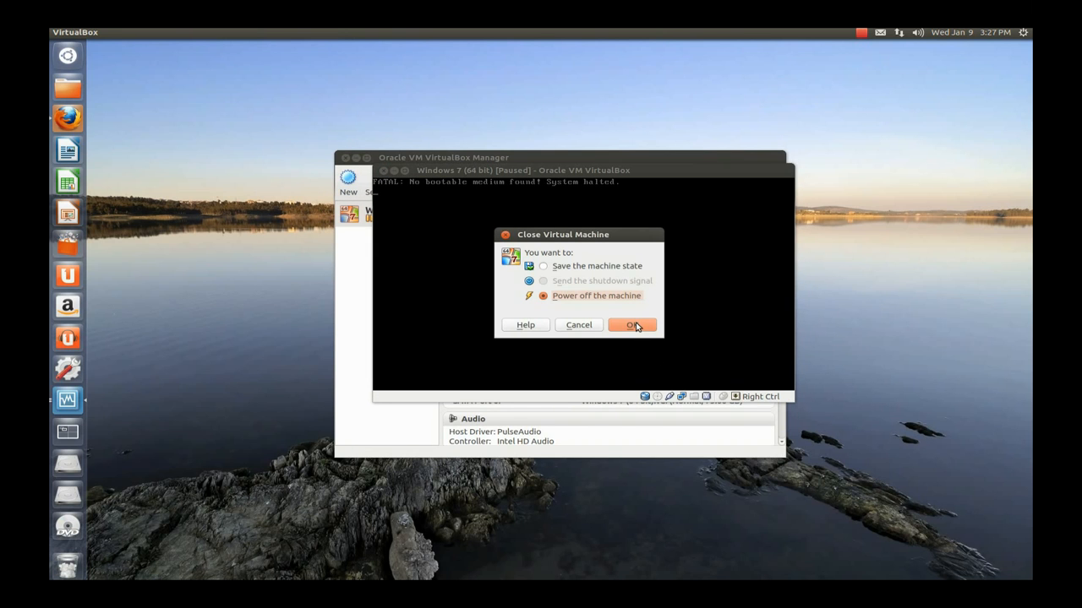
pyautogui.click(632, 324)
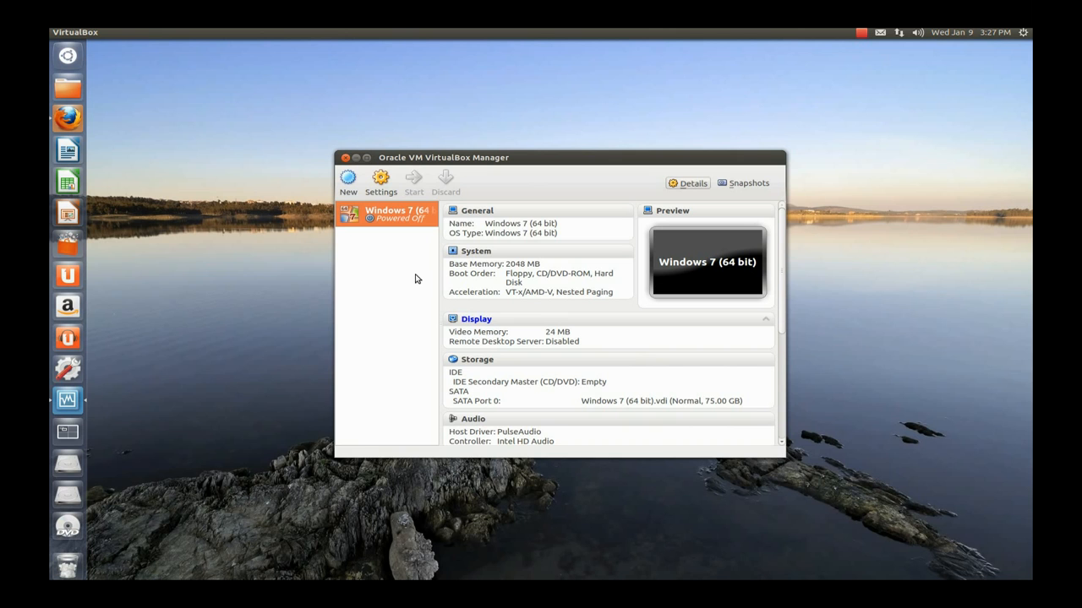
# - Remove the Windows 7 (64 bit) machine from VirtualBox using Remove only
pyautogui.rightClick(397, 215)
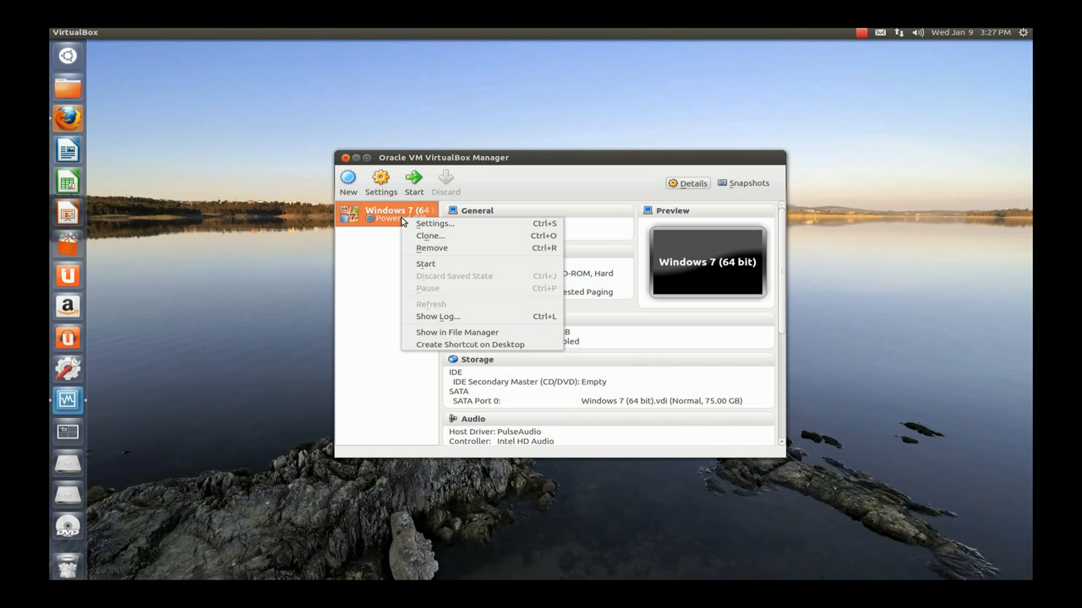
pyautogui.click(432, 247)
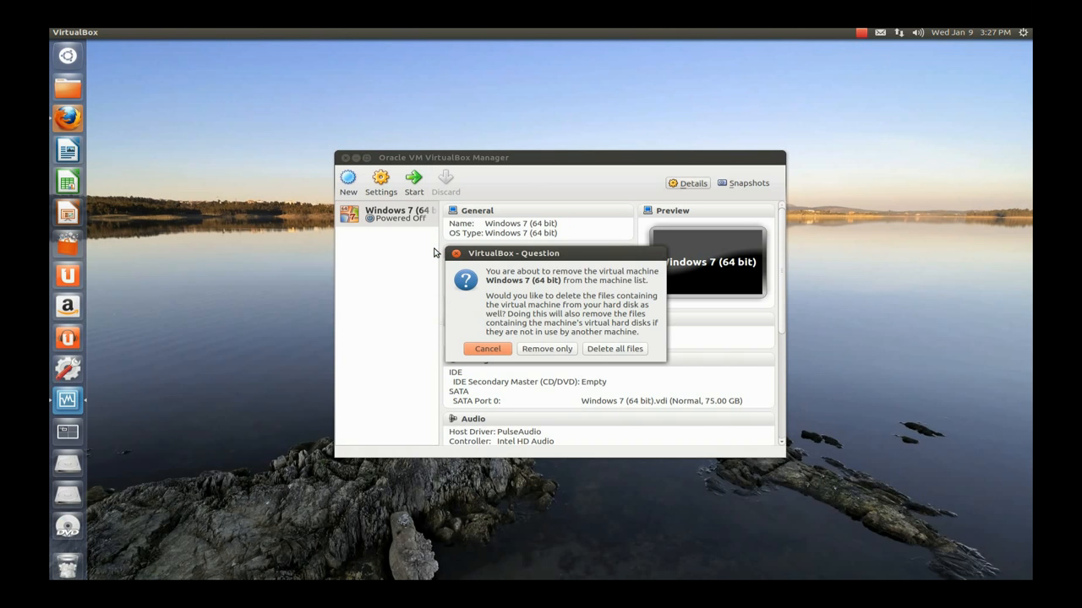
pyautogui.click(615, 348)
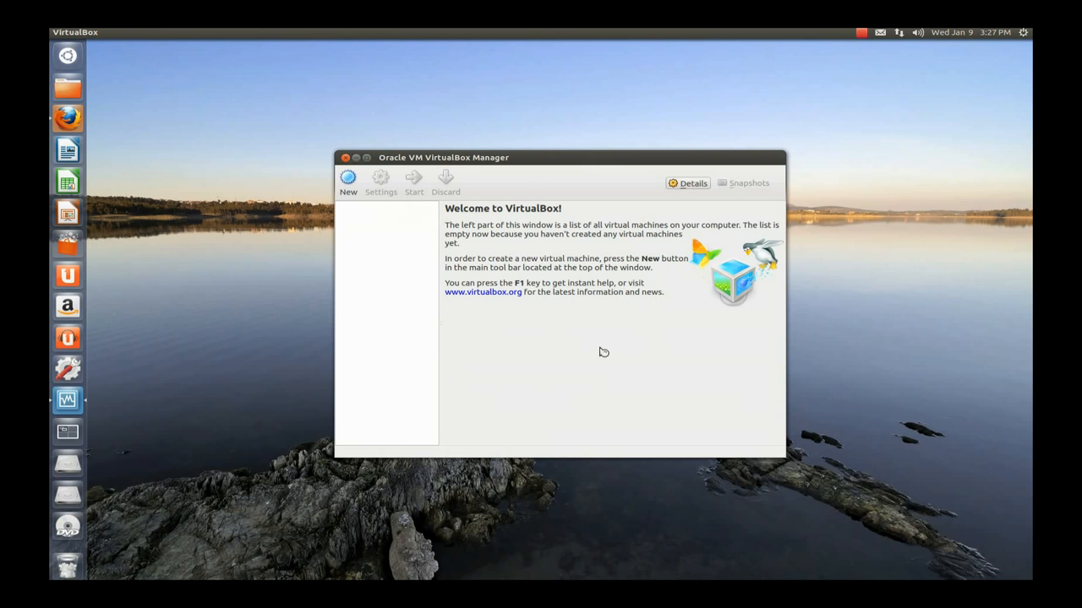
pyautogui.moveTo(351, 182)
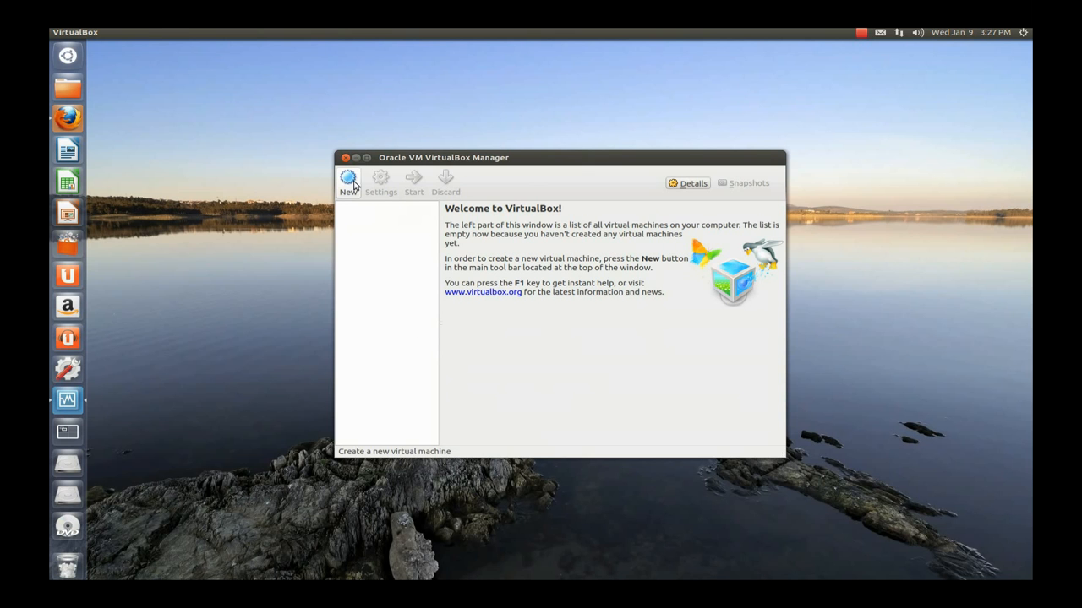
# - Start a new VM named 'Windows 7 (64 bit)' and give it 2048 MB base memory
pyautogui.click(347, 177)
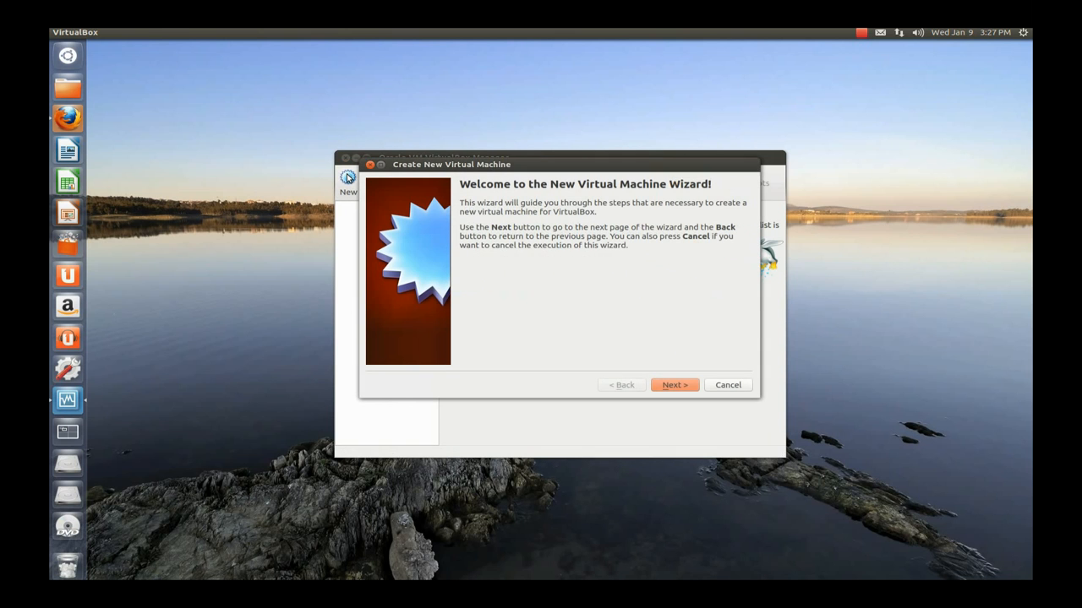
pyautogui.click(674, 384)
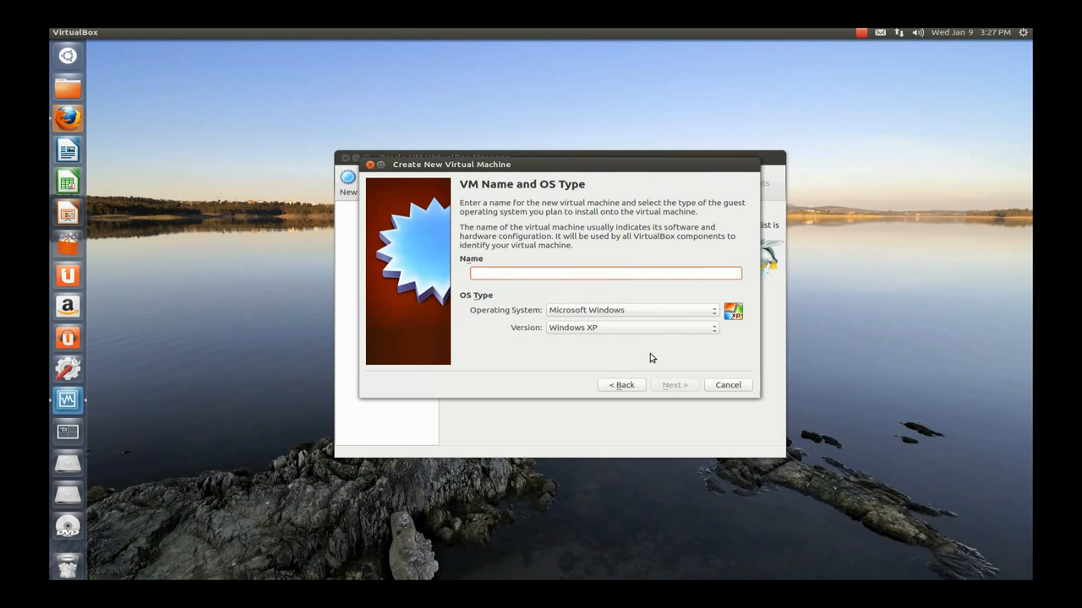
pyautogui.moveTo(668, 339)
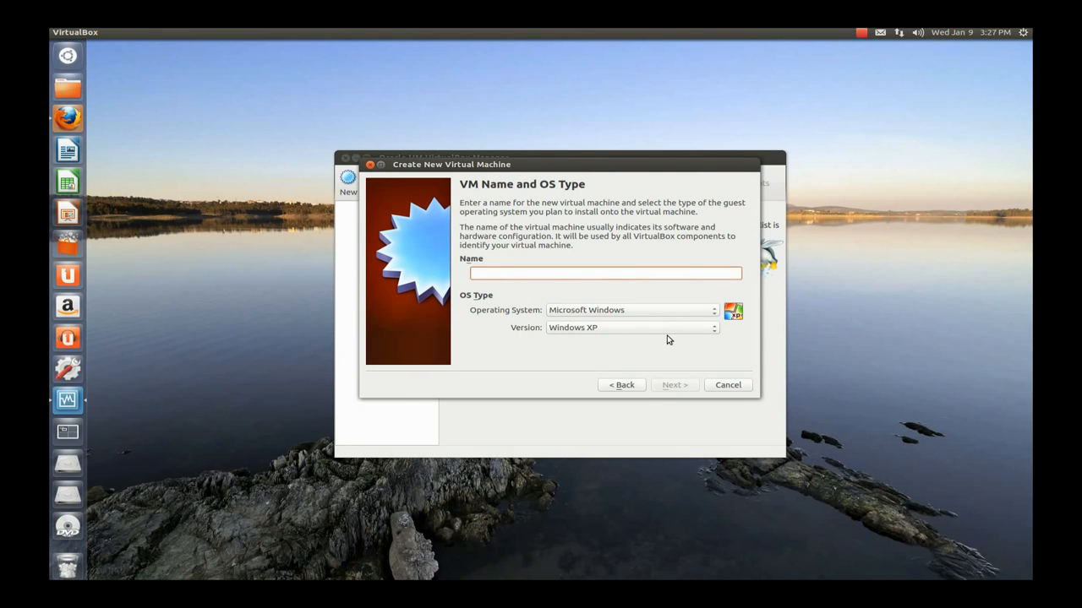
pyautogui.write('Windows')
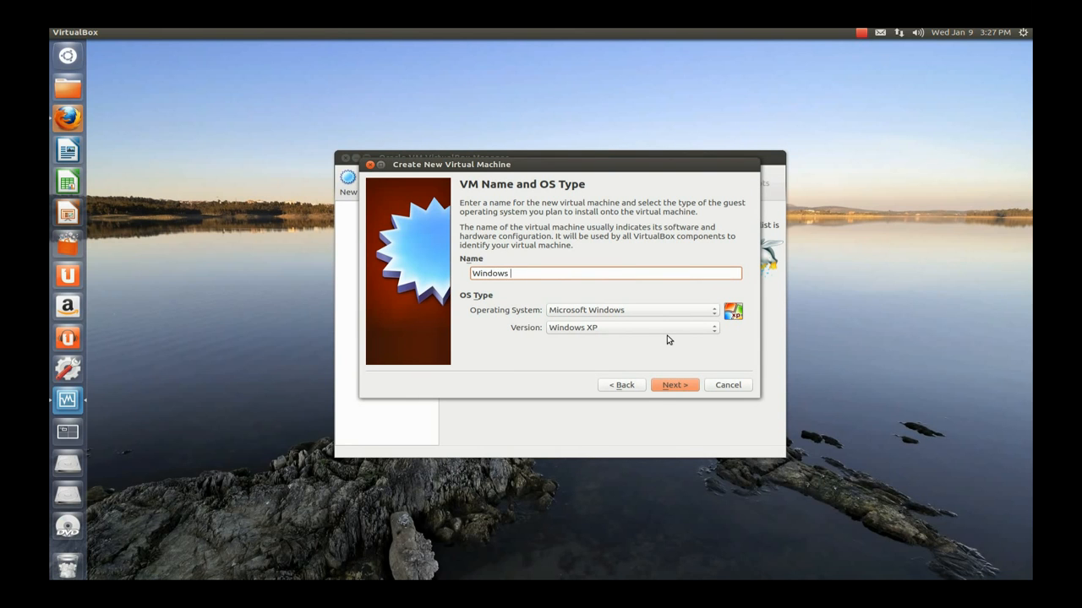
pyautogui.write('7 (64 bit')
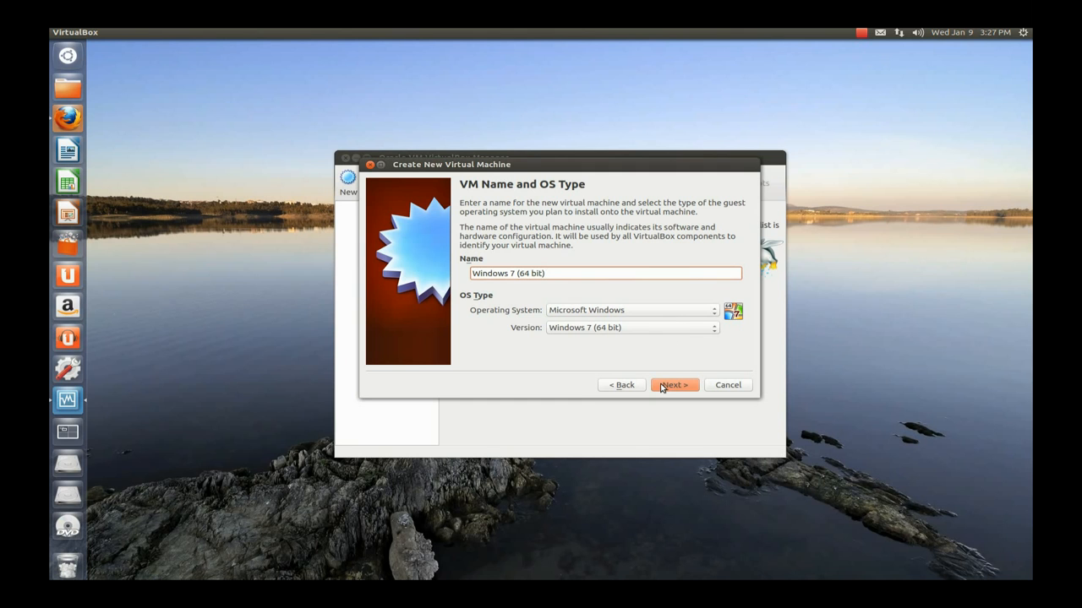
pyautogui.click(673, 385)
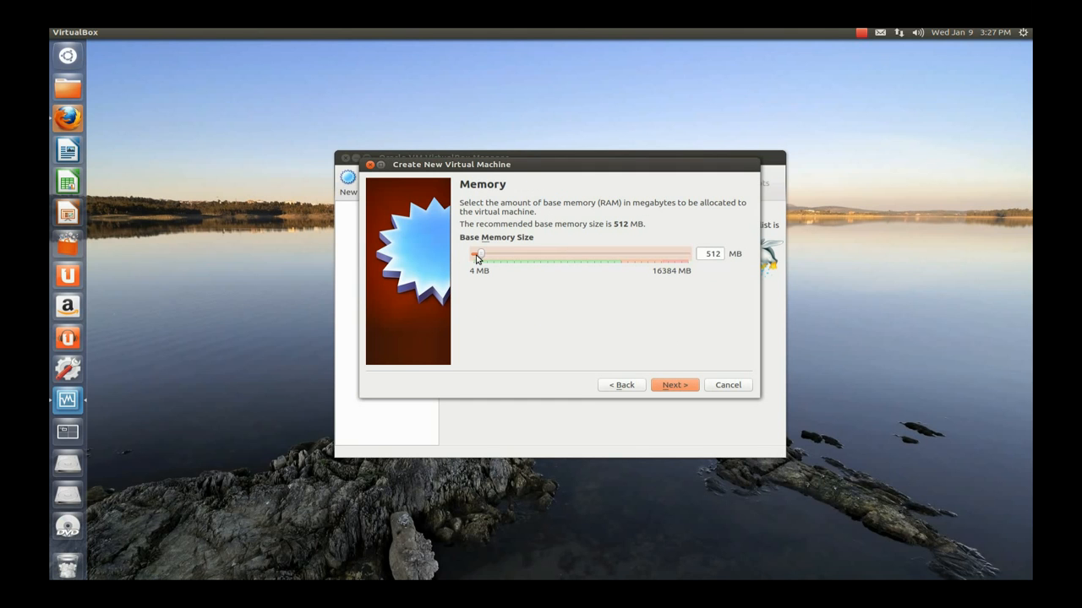
pyautogui.moveTo(475, 258); pyautogui.dragTo(503, 258)
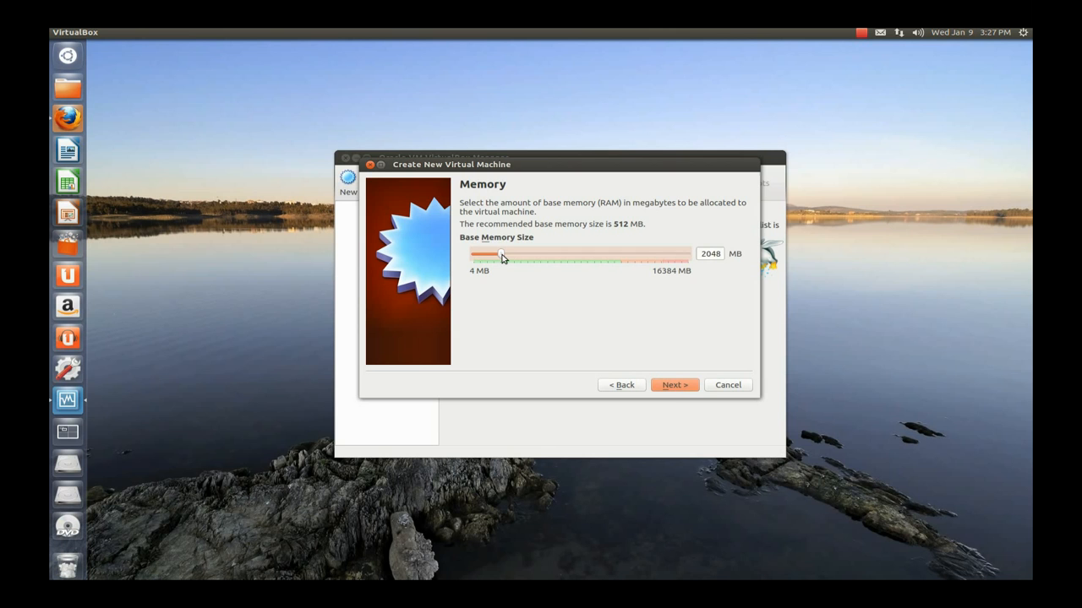
pyautogui.click(674, 384)
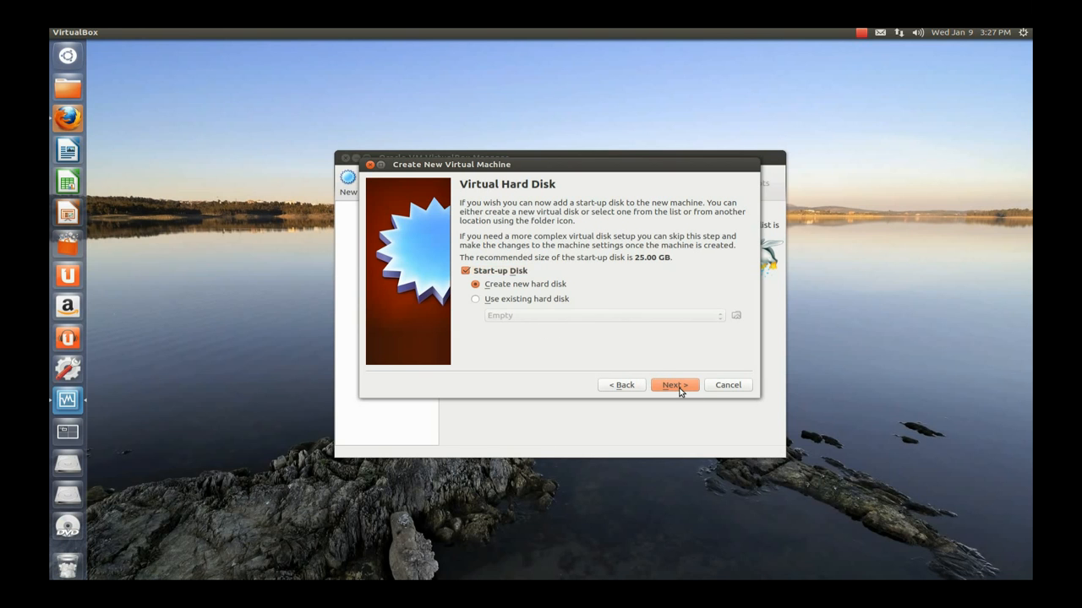
# - Create a new dynamically allocated 75 GB VDI hard disk for the machine
pyautogui.click(674, 385)
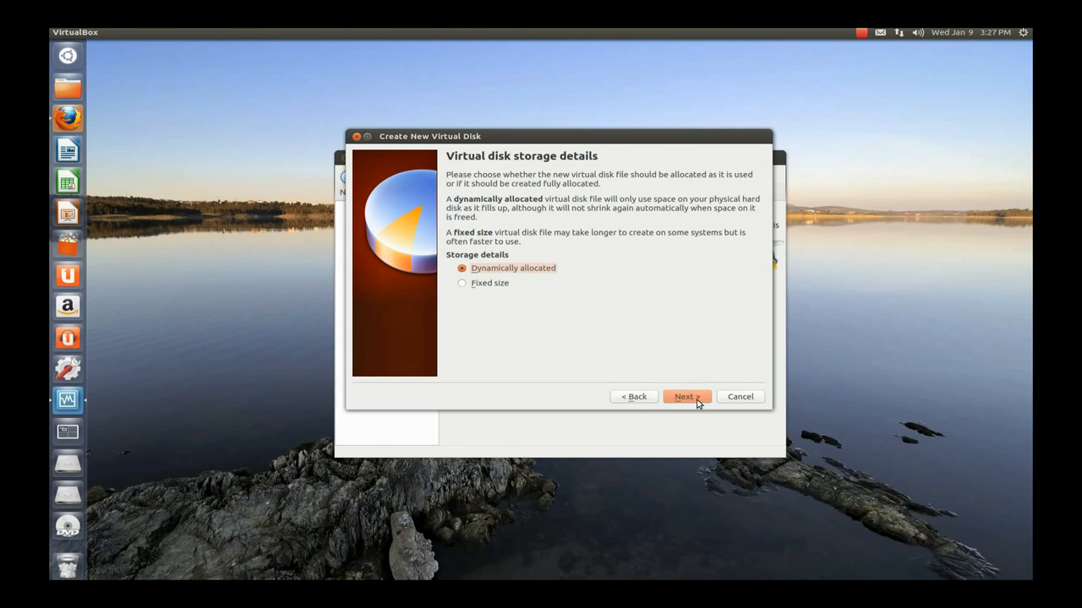
pyautogui.click(685, 397)
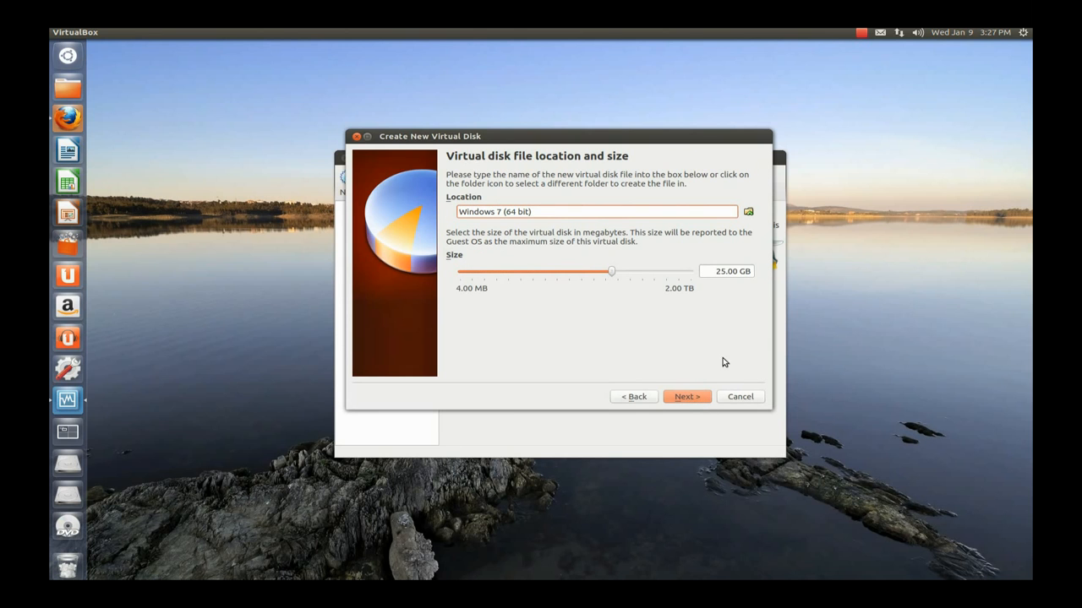
pyautogui.click(727, 270)
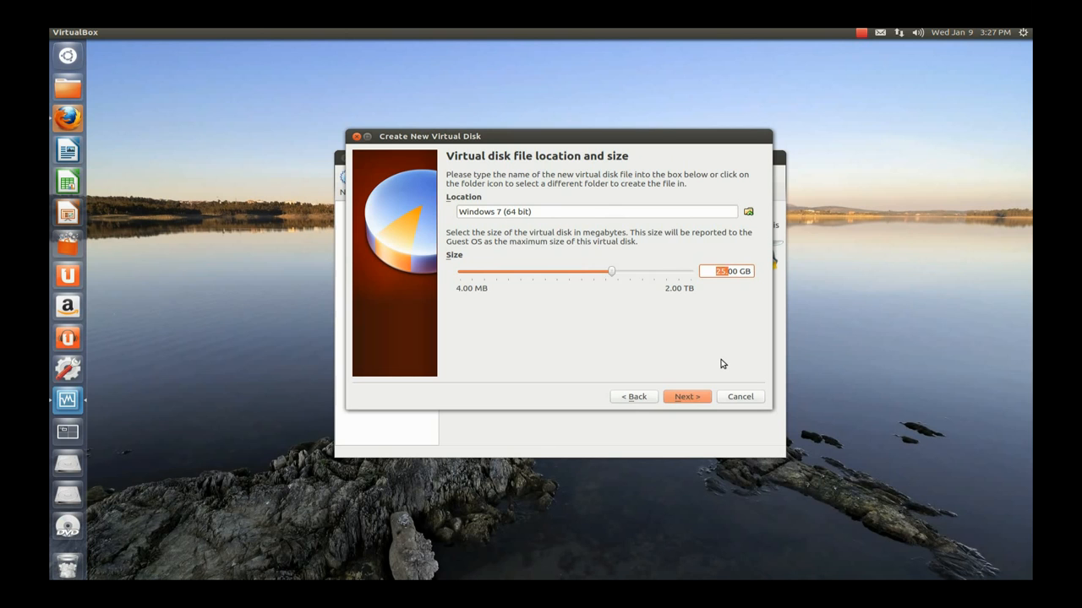
pyautogui.moveTo(611, 271); pyautogui.dragTo(630, 271)
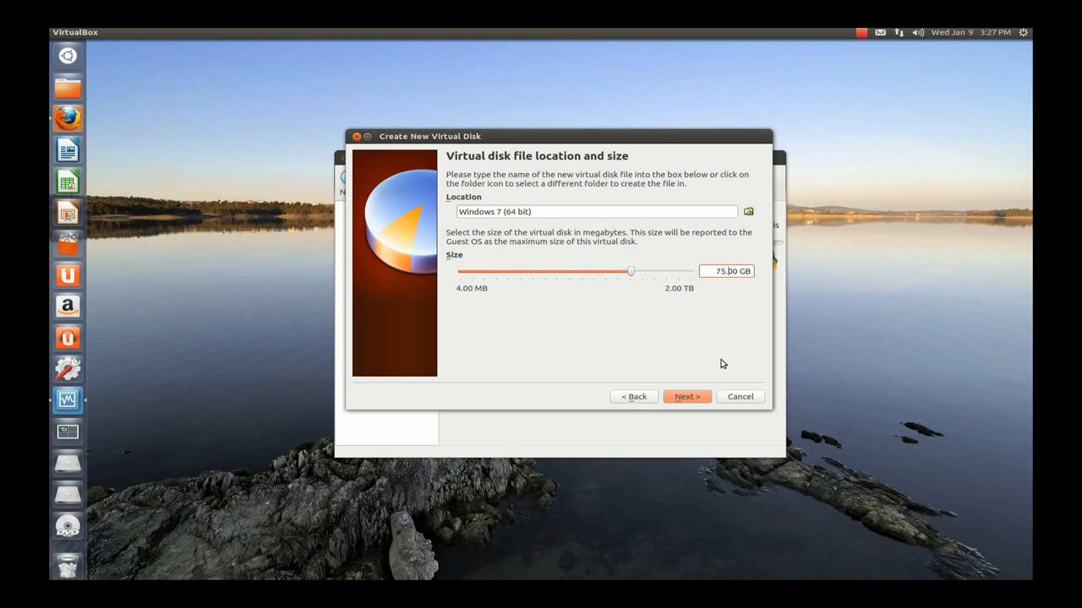
pyautogui.moveTo(713, 391)
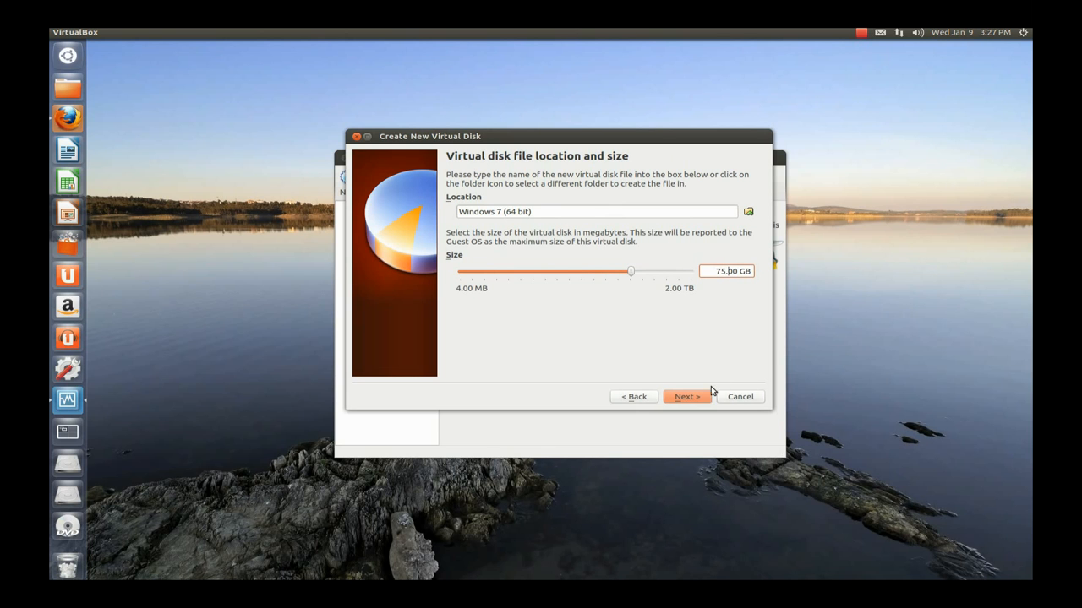
pyautogui.click(686, 396)
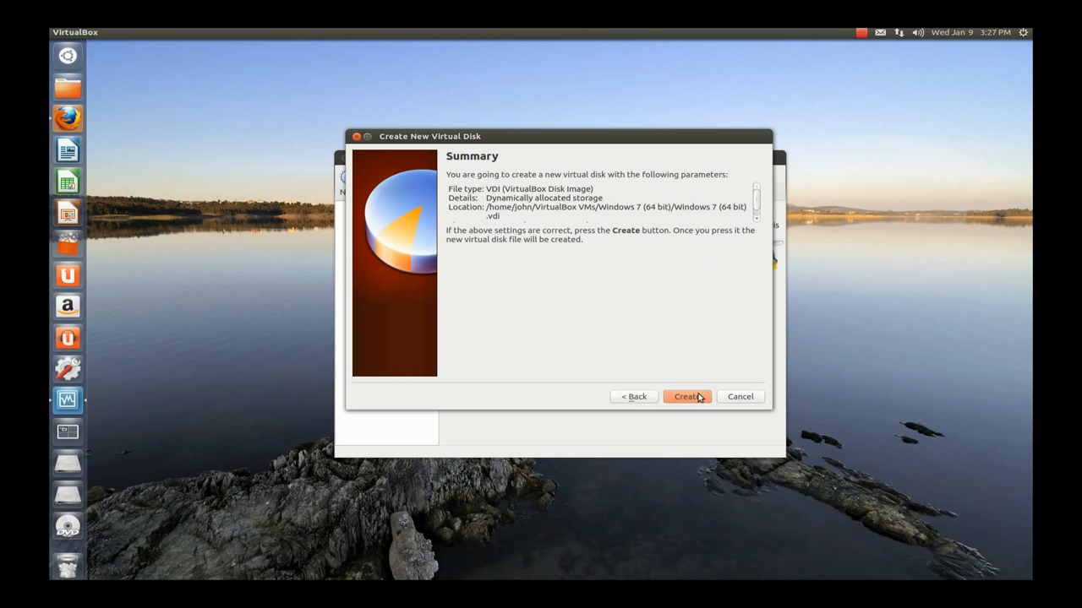
pyautogui.moveTo(556, 239)
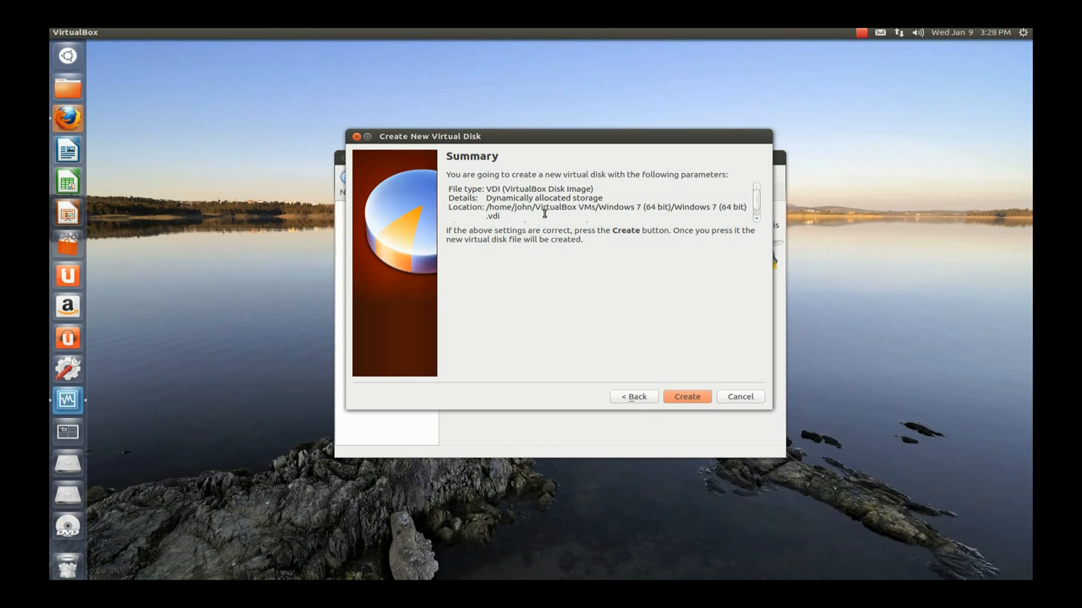
pyautogui.moveTo(594, 237)
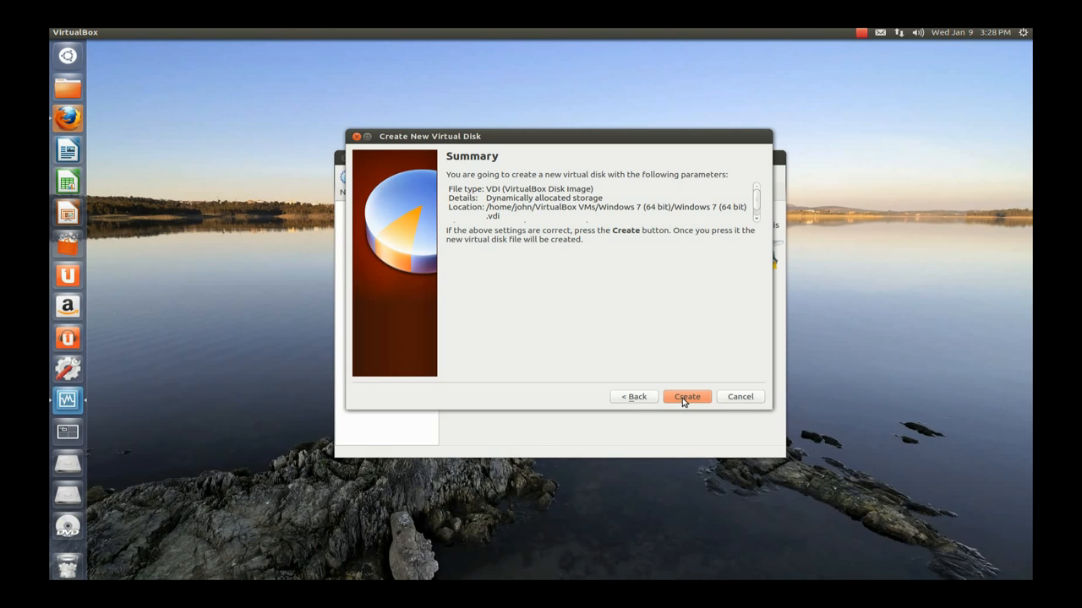
pyautogui.click(686, 397)
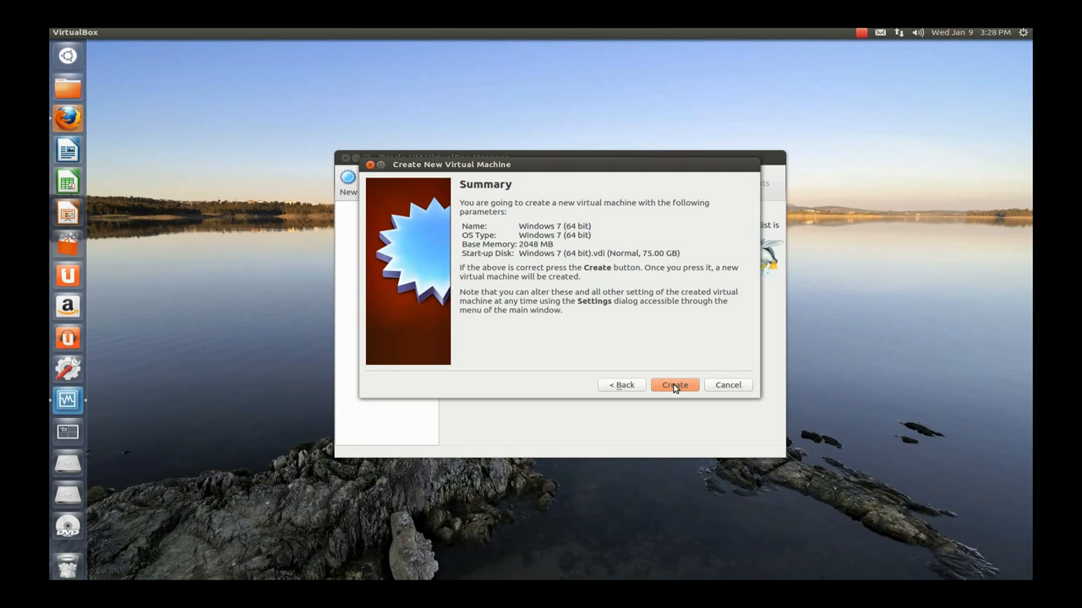
# - Confirm the summary page to create the Windows 7 (64 bit) machine
pyautogui.click(675, 385)
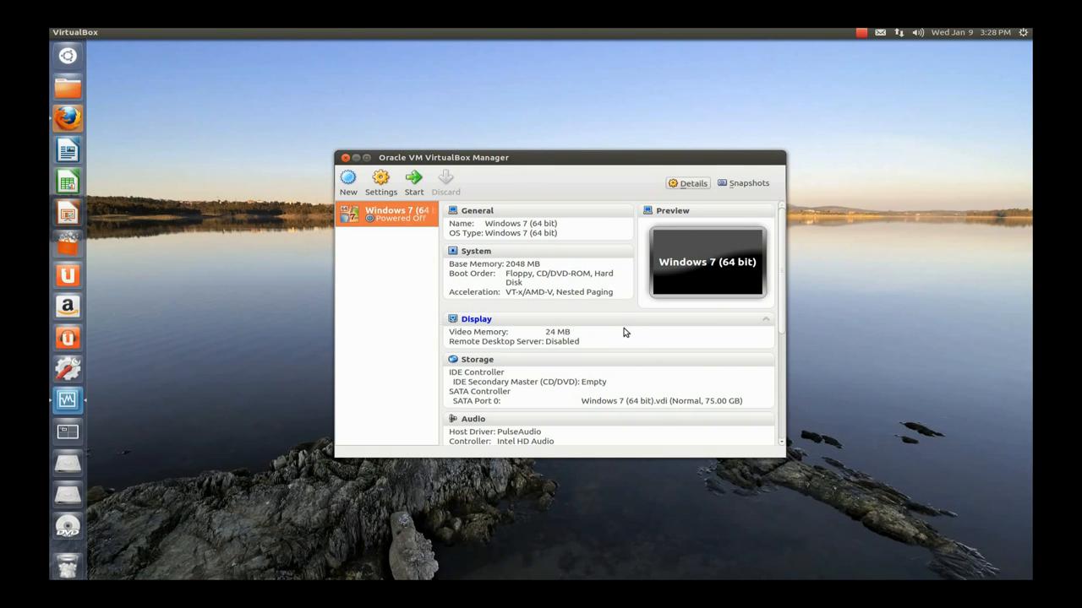
pyautogui.moveTo(622, 331)
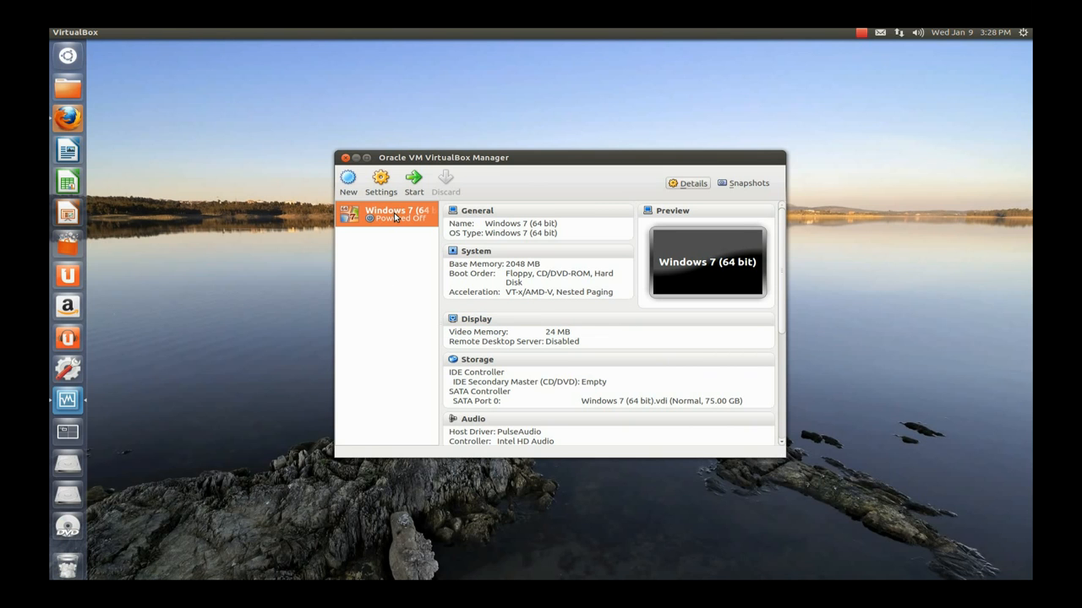
pyautogui.moveTo(414, 179)
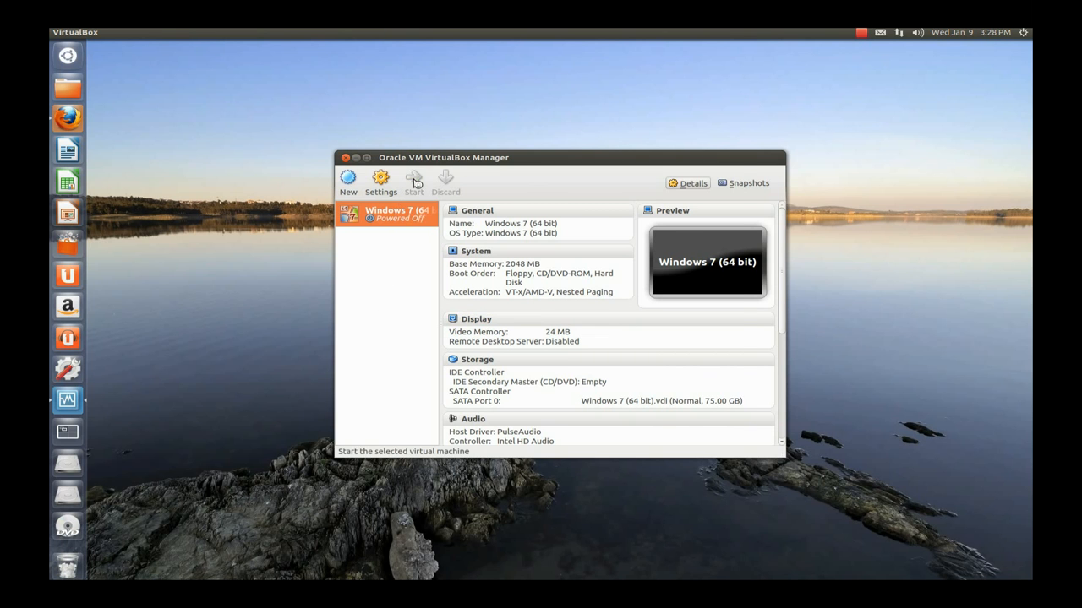
# - Start the VM and boot it from the HL-DT-ST BD-RE BH10LS30 host drive
pyautogui.click(413, 179)
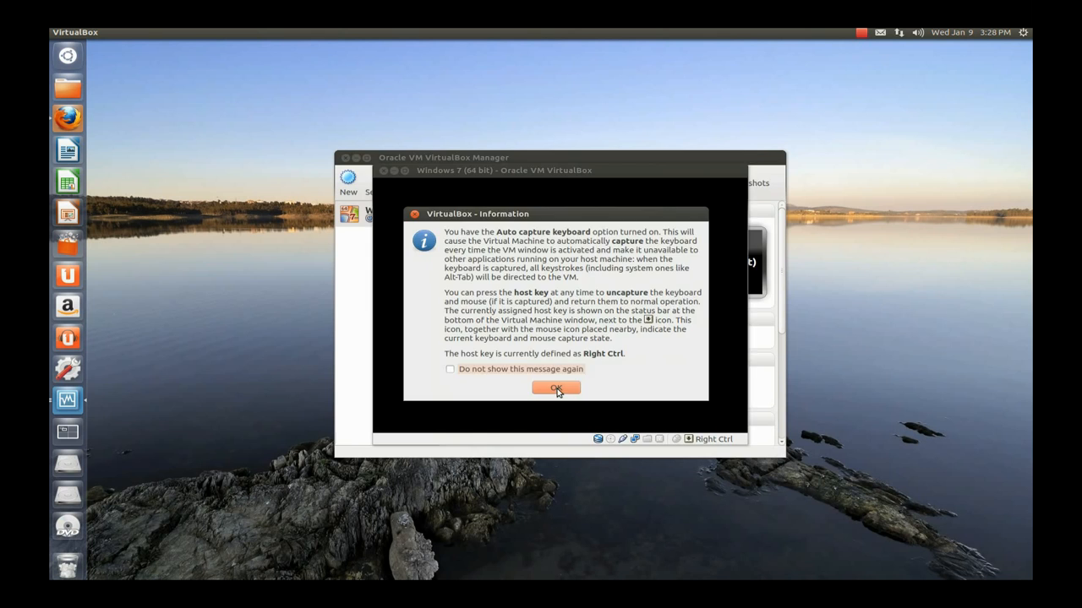
pyautogui.click(556, 388)
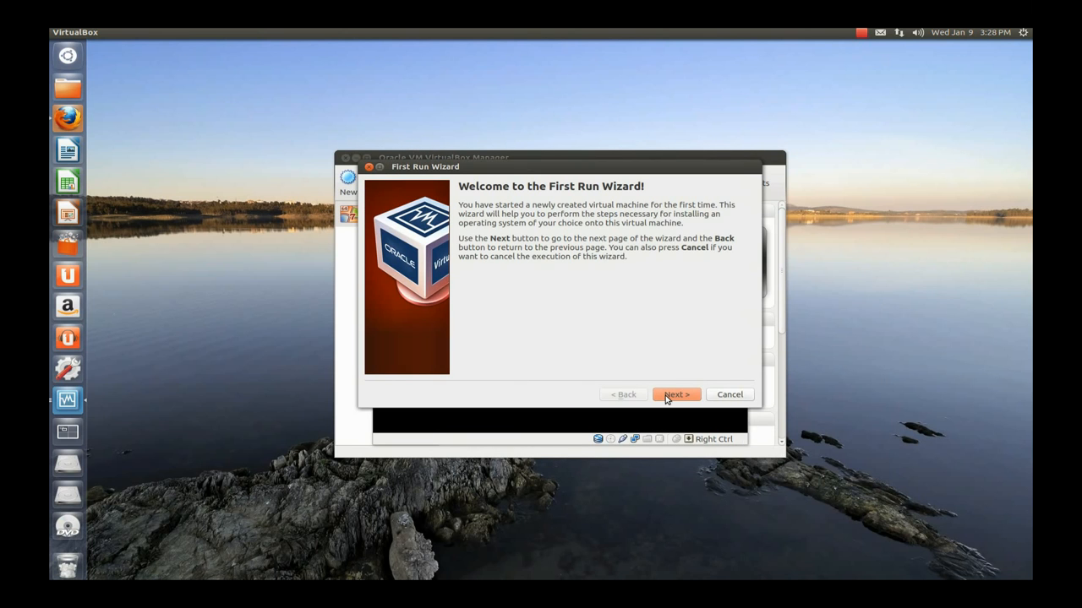
pyautogui.click(677, 394)
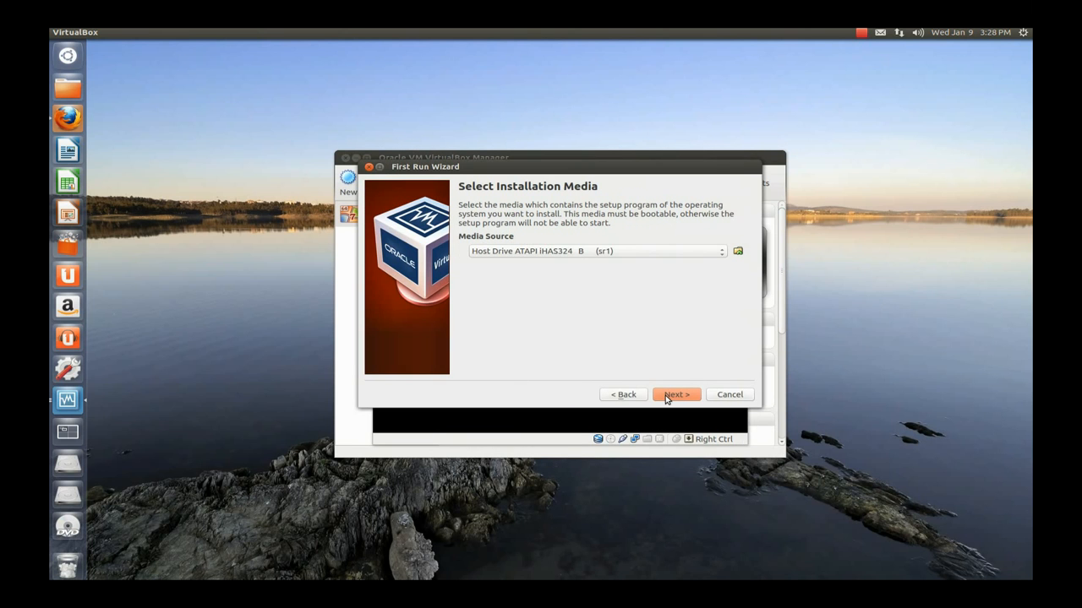
pyautogui.click(721, 251)
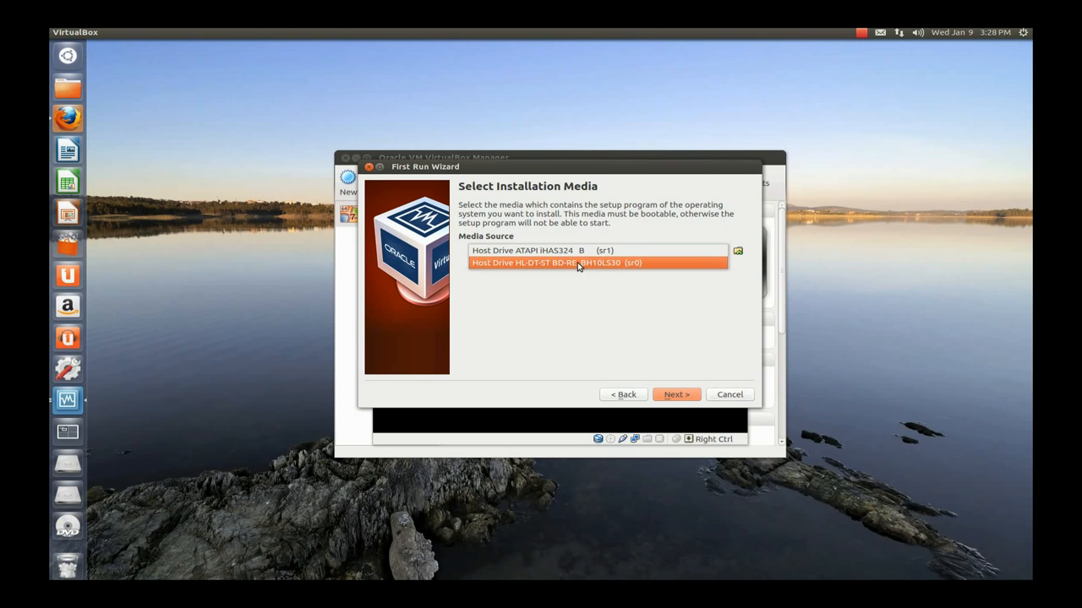
pyautogui.moveTo(579, 266)
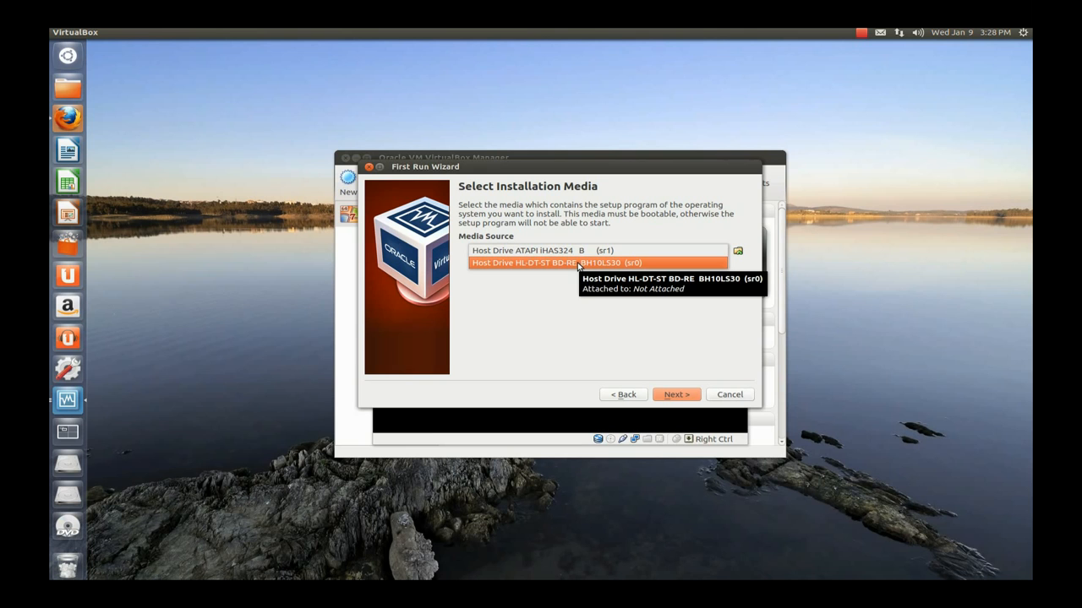
pyautogui.click(574, 264)
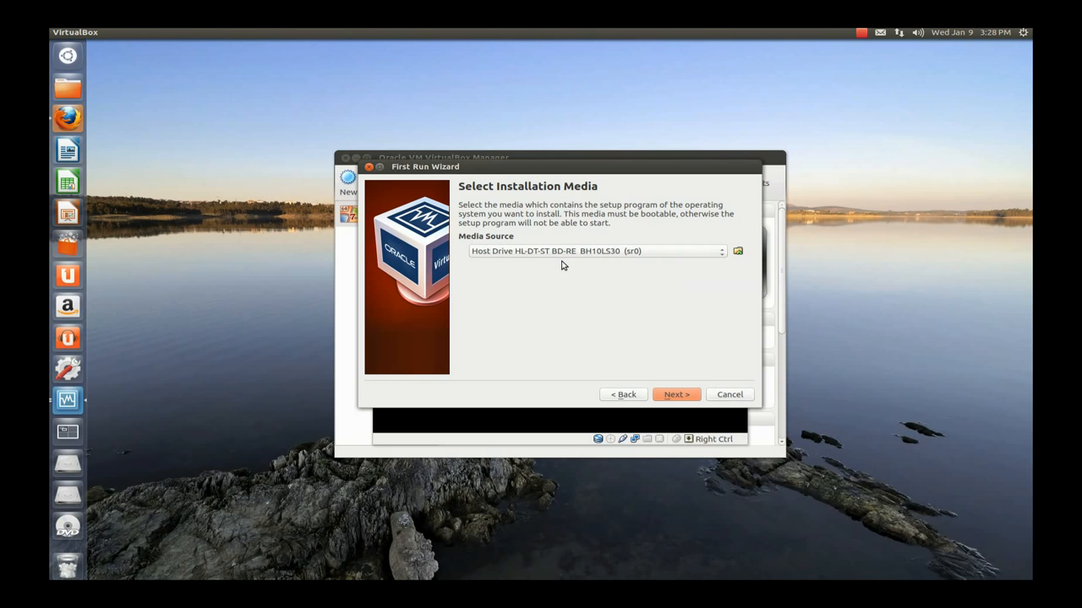
pyautogui.moveTo(651, 371)
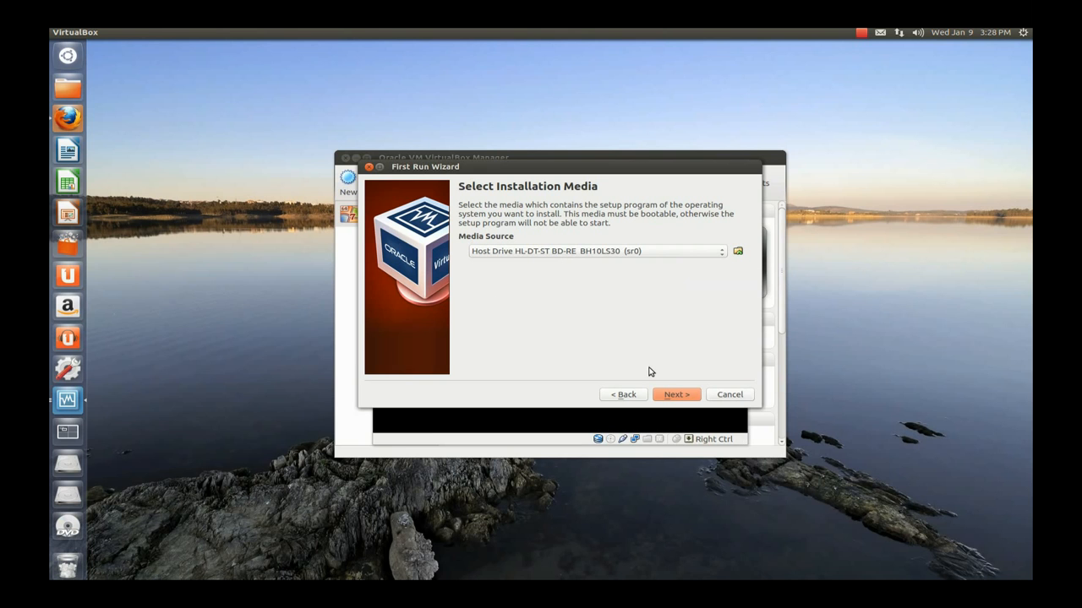
pyautogui.click(676, 394)
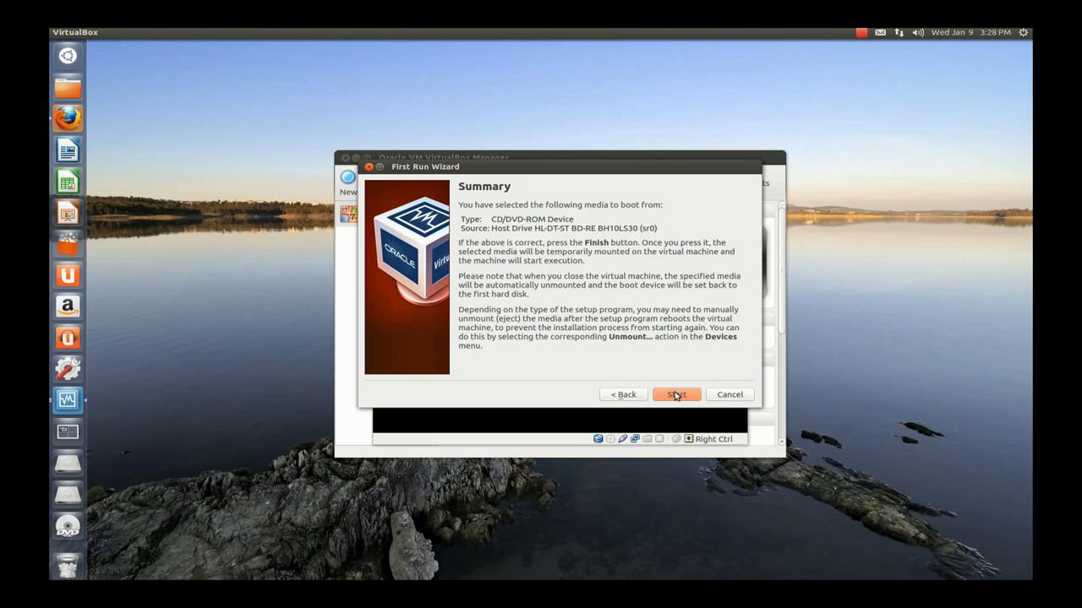
pyautogui.click(676, 394)
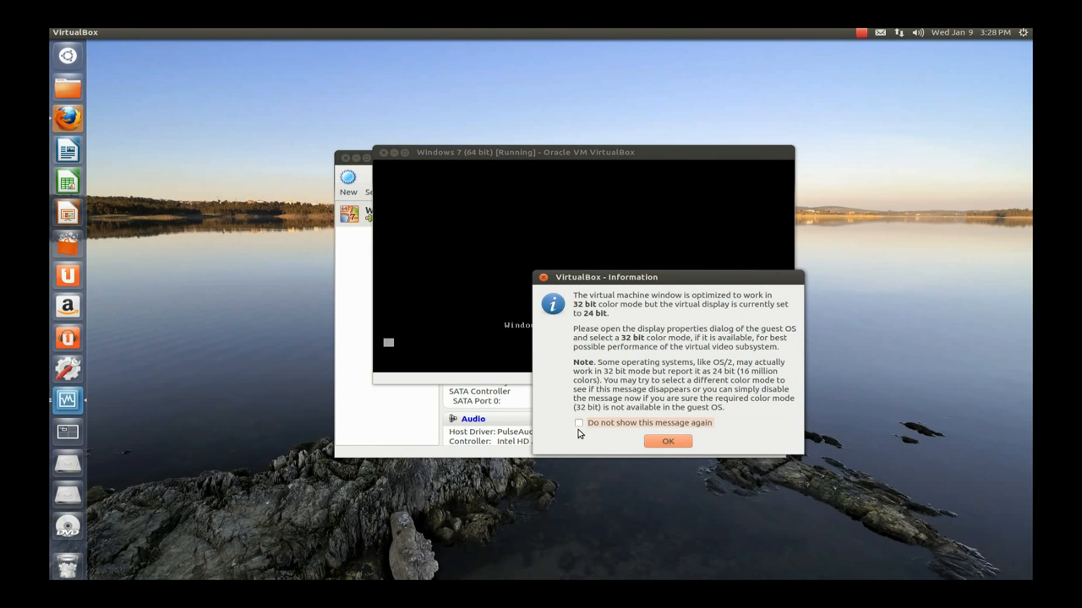
# - Dismiss the colour mode notice and stop it from appearing again
pyautogui.click(578, 422)
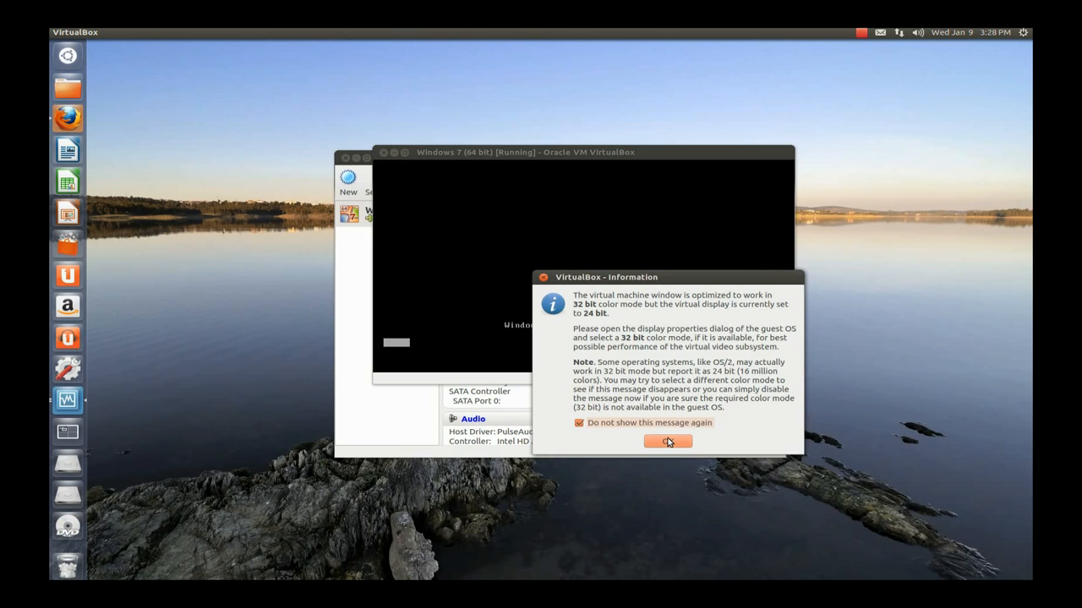
pyautogui.click(667, 441)
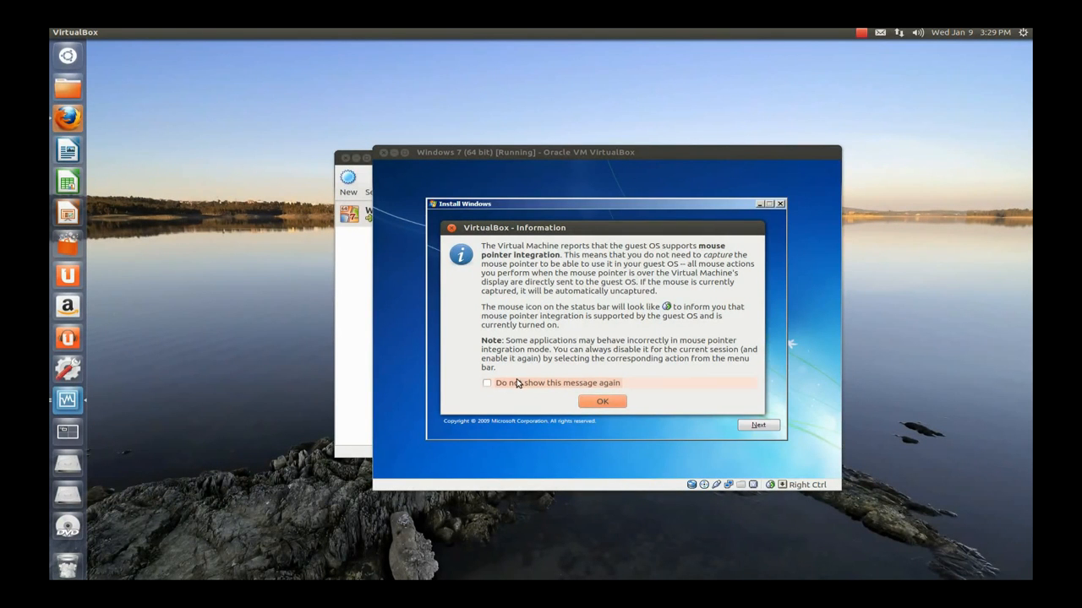
# - Close the mouse integration notice, keep the English setup preferences, and choose Install now
pyautogui.click(602, 402)
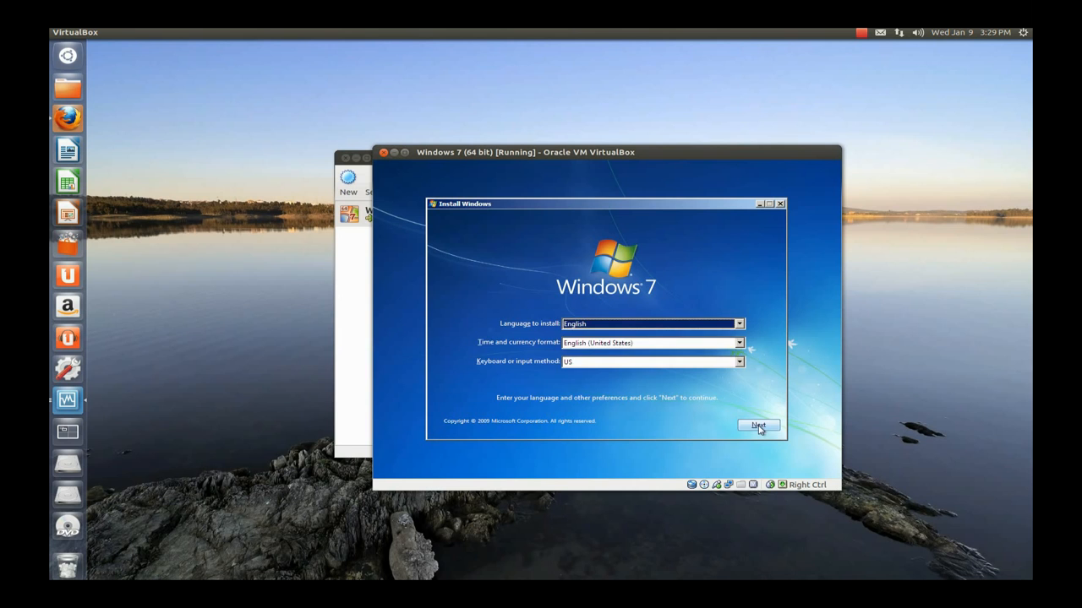
pyautogui.click(759, 426)
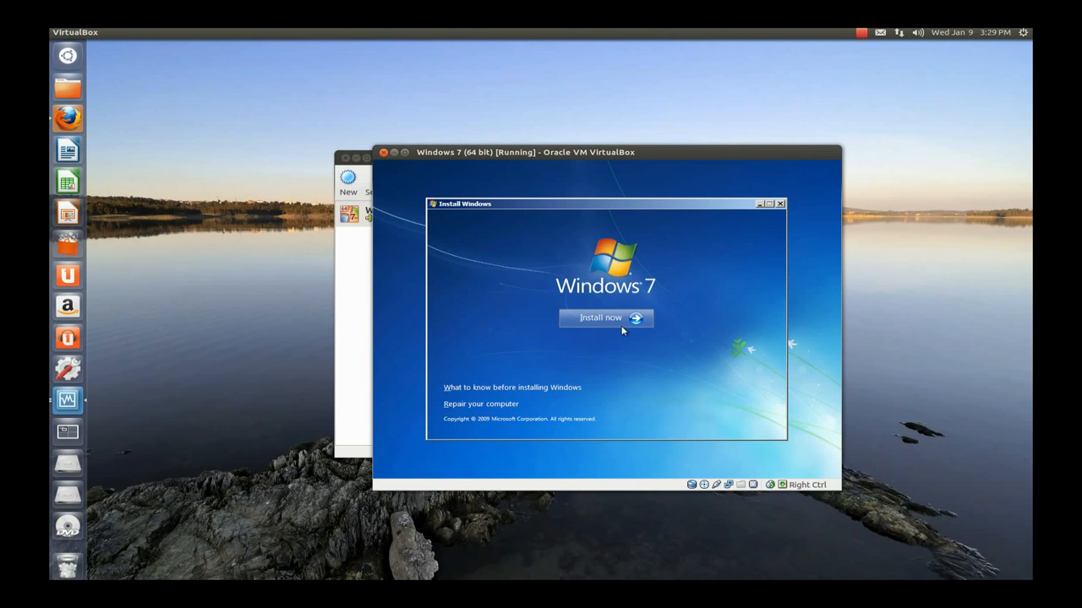
pyautogui.click(601, 319)
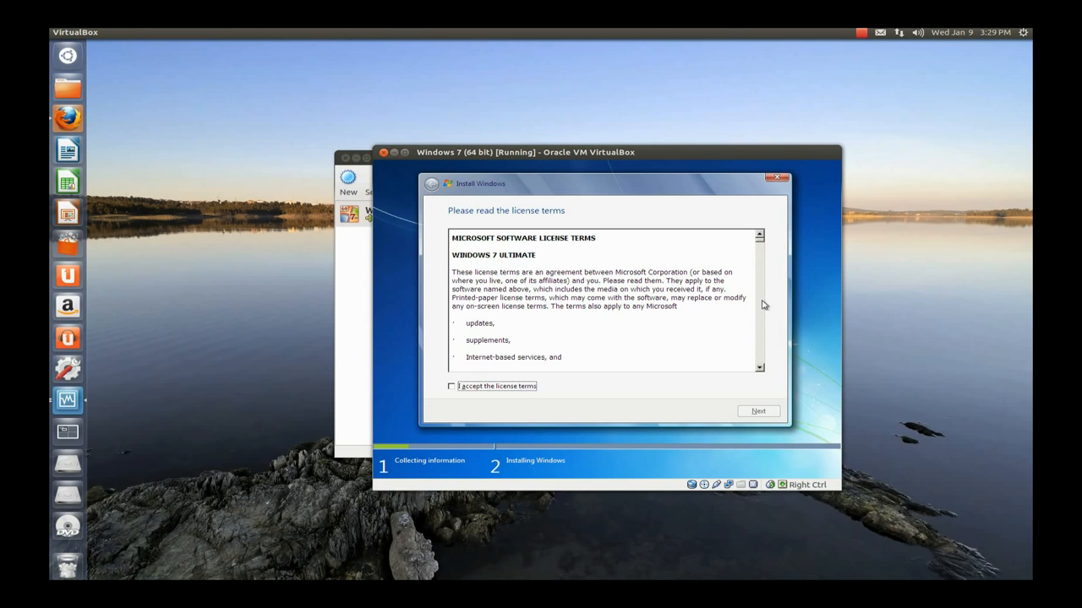
pyautogui.moveTo(456, 416)
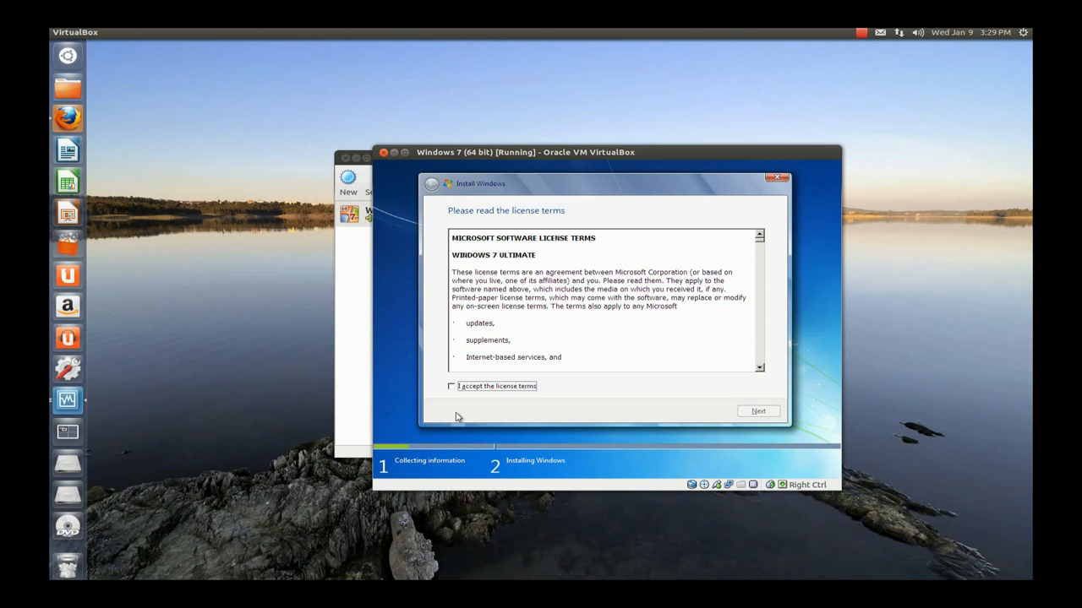
# - Accept the Windows 7 license and install onto Disk 0's 75 GB unallocated space
pyautogui.click(451, 387)
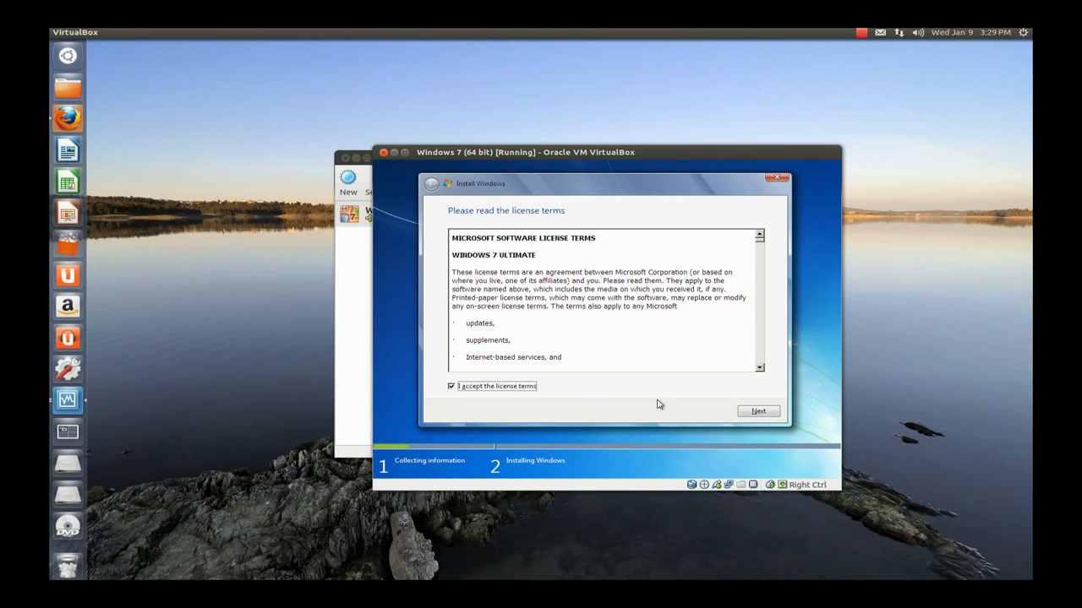
pyautogui.click(757, 410)
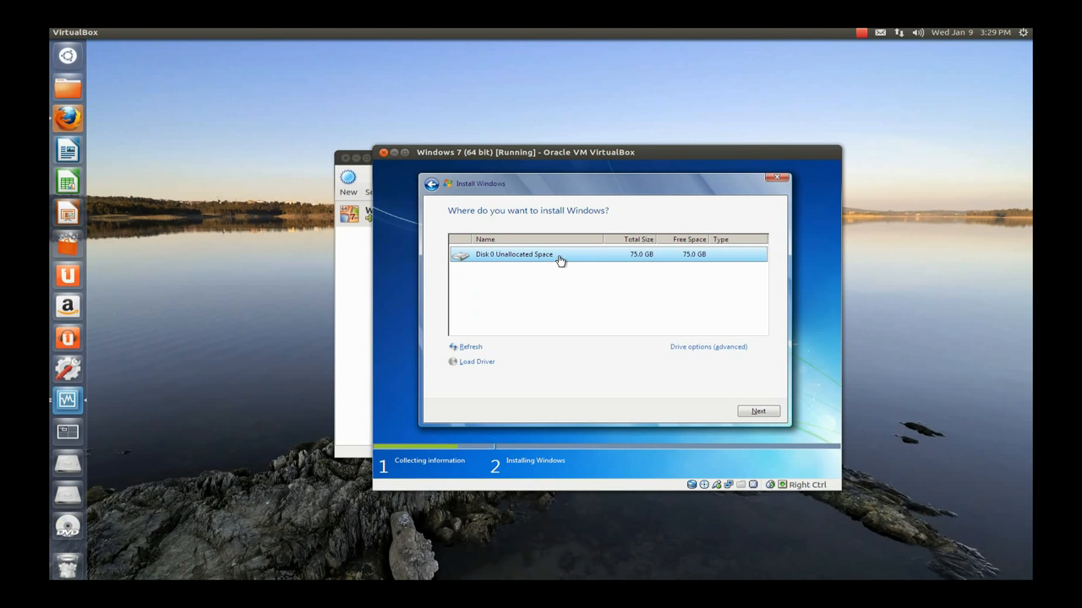
pyautogui.click(757, 410)
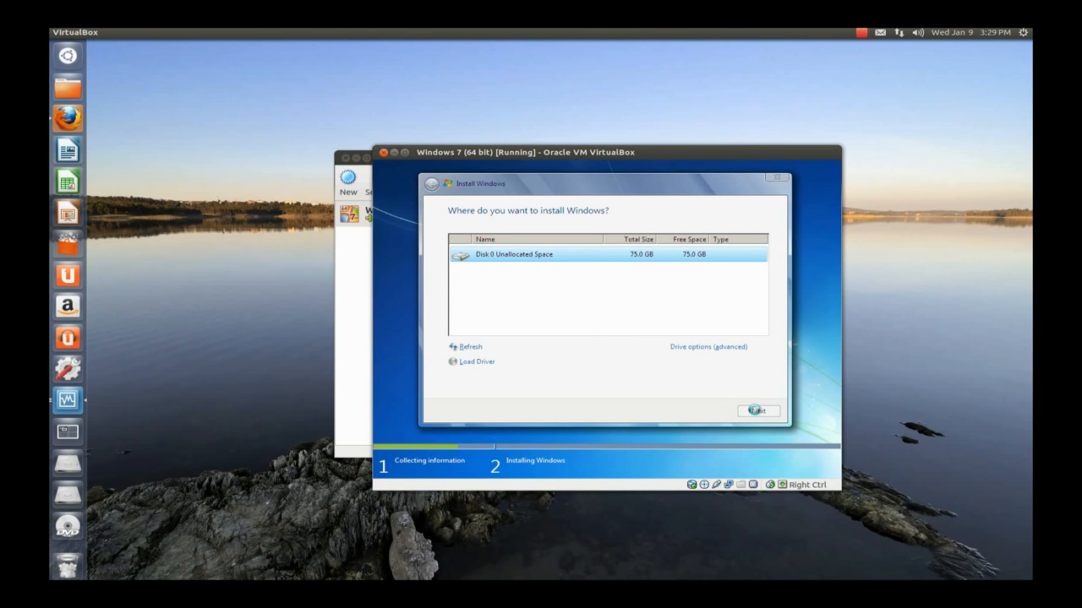
pyautogui.click(759, 411)
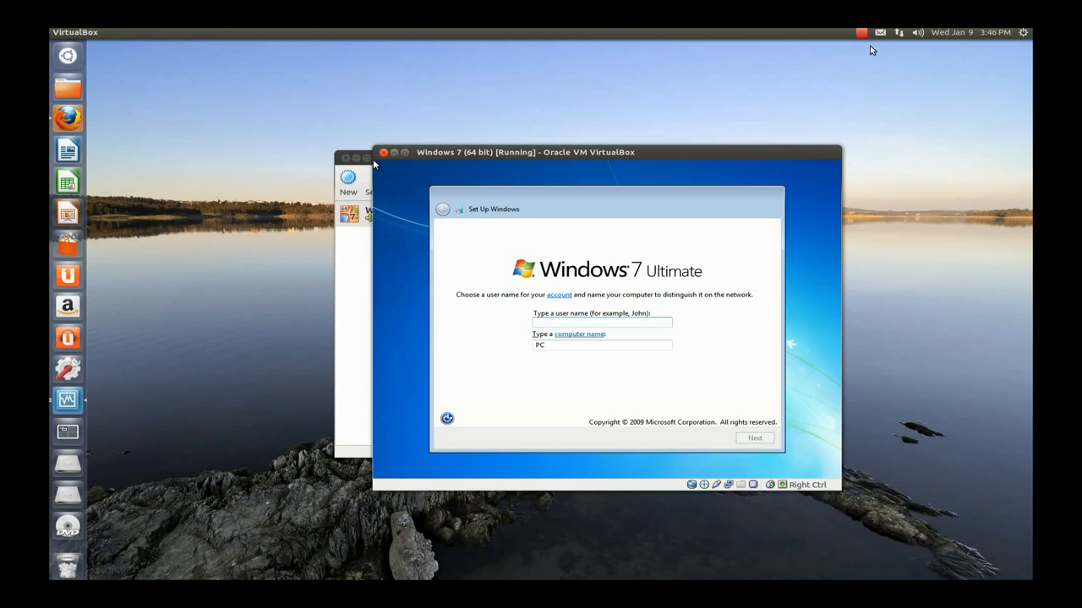
pyautogui.moveTo(694, 354)
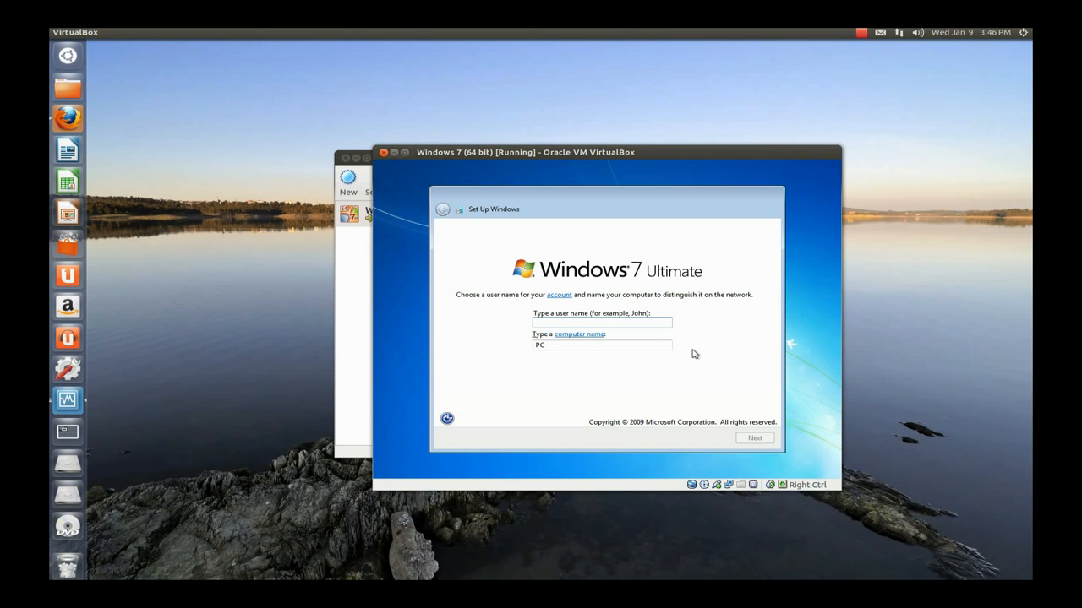
pyautogui.moveTo(587, 271)
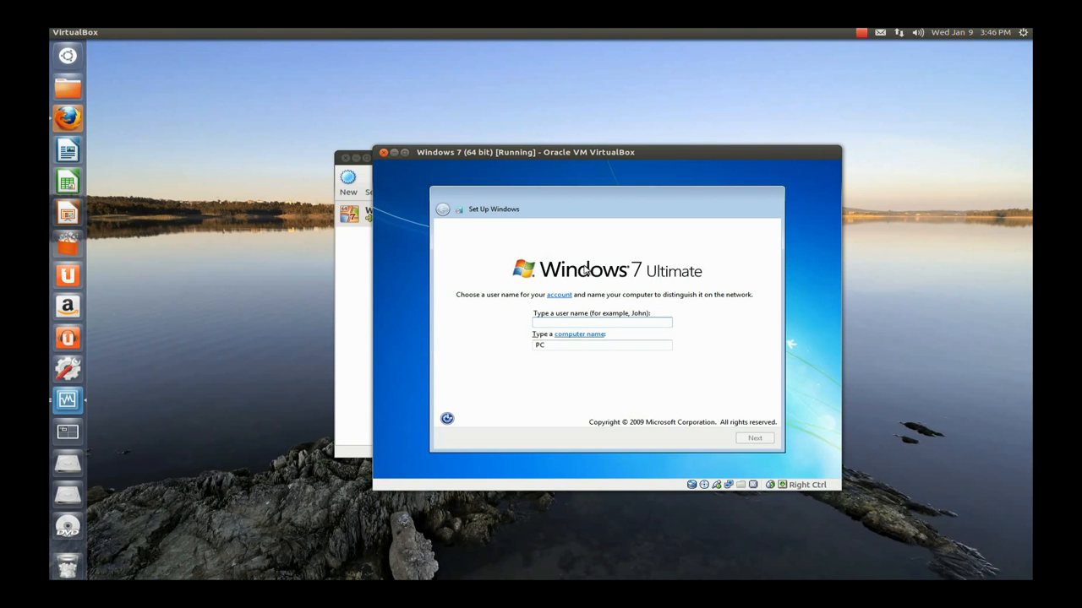
pyautogui.moveTo(621, 274)
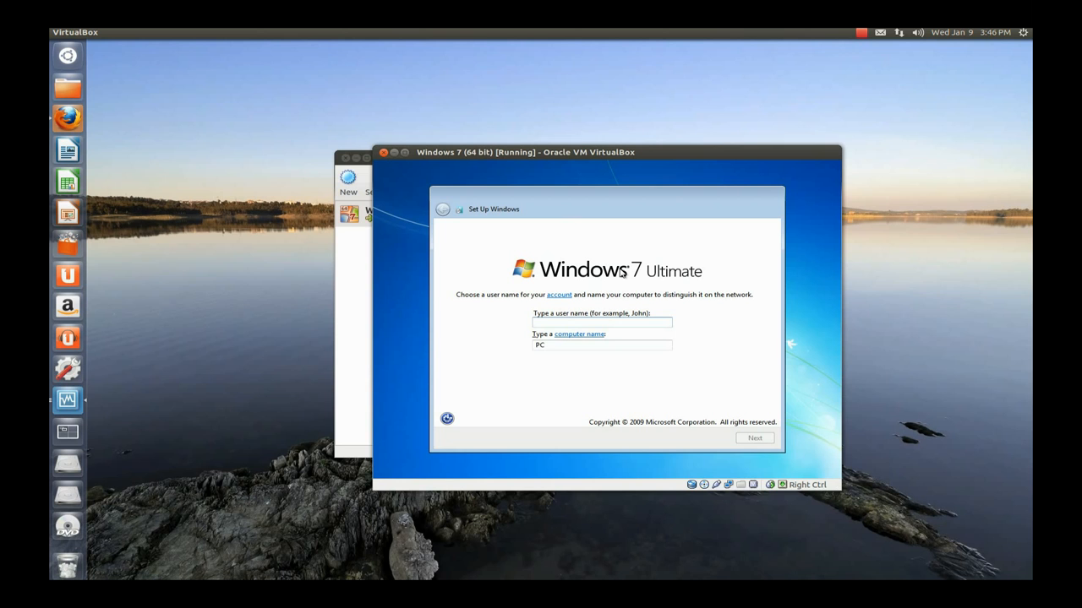
# - Enter 'john' as the user name and continue past the password page without a password
pyautogui.write('john')
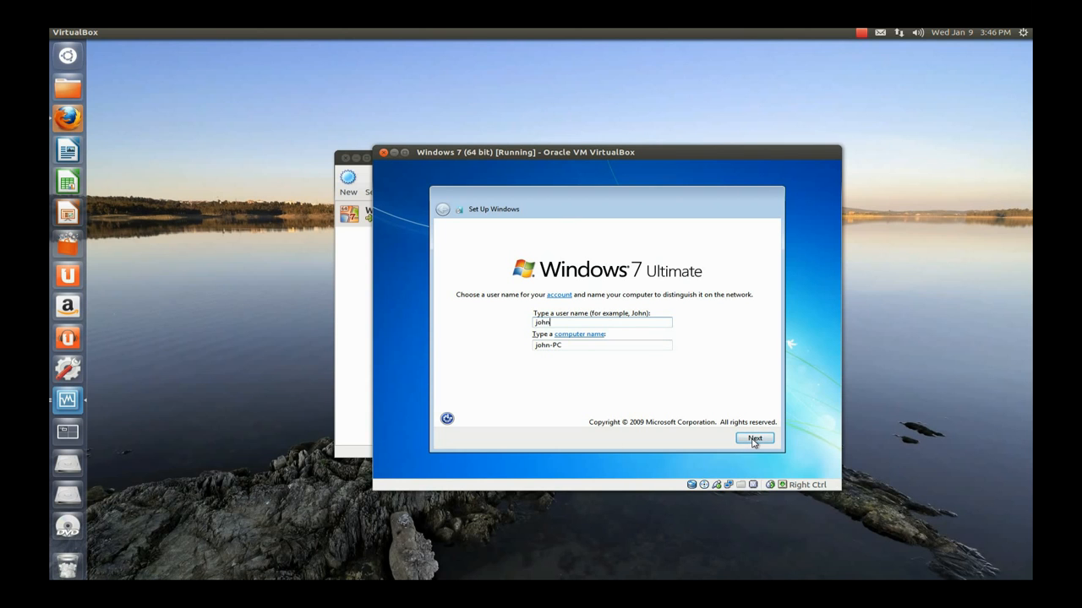
pyautogui.click(754, 438)
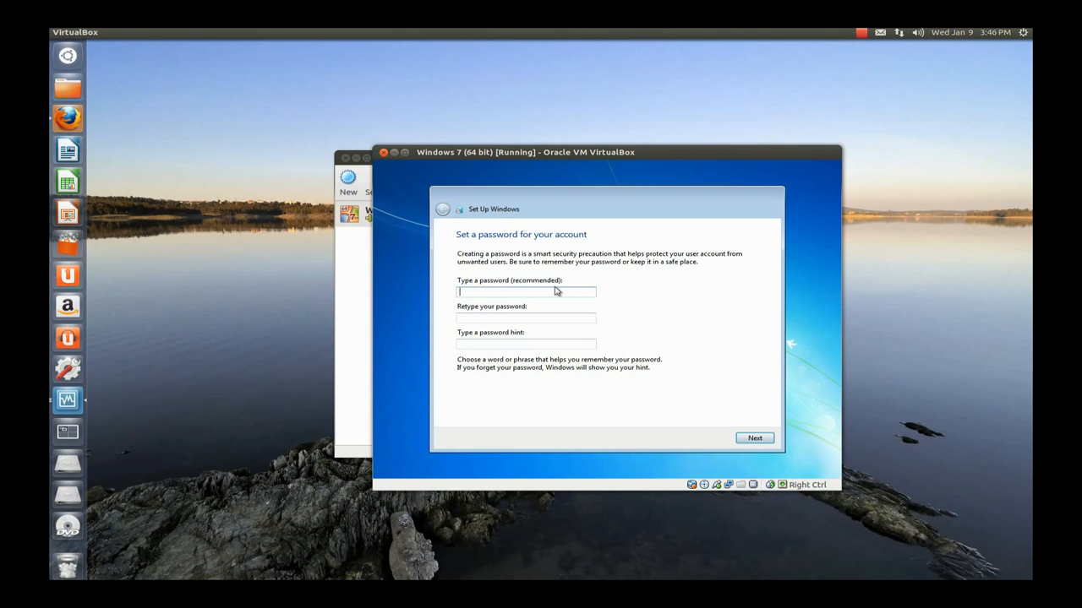
pyautogui.moveTo(579, 292)
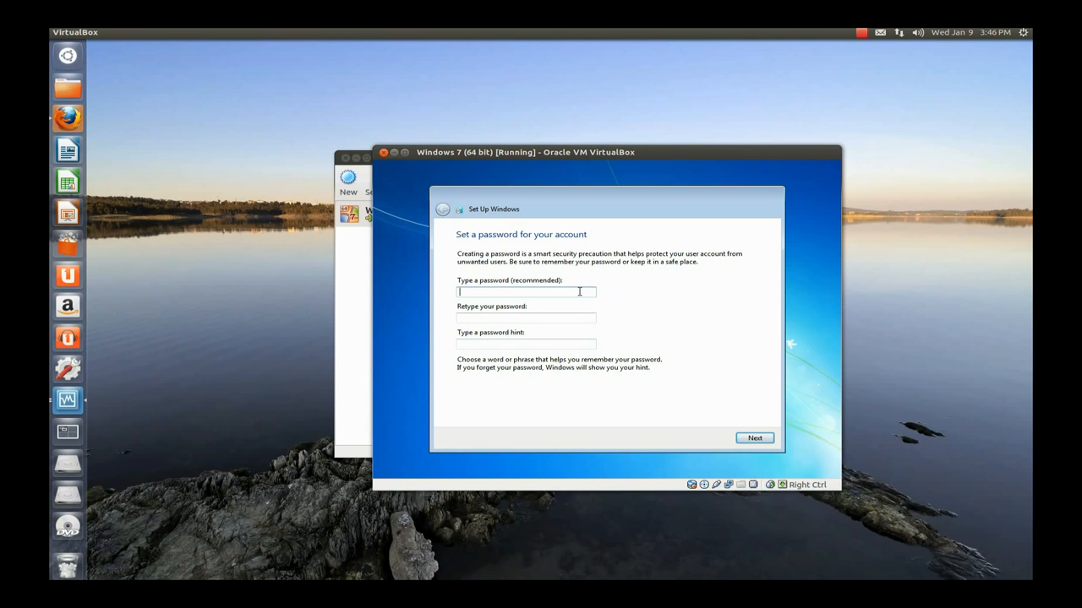
pyautogui.moveTo(657, 313)
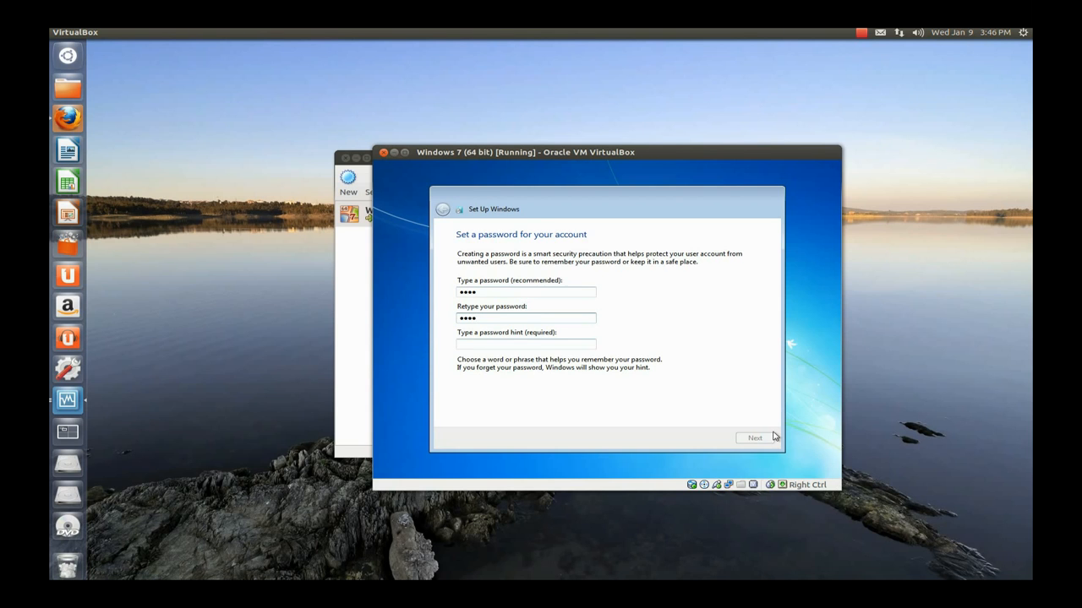
pyautogui.click(526, 344)
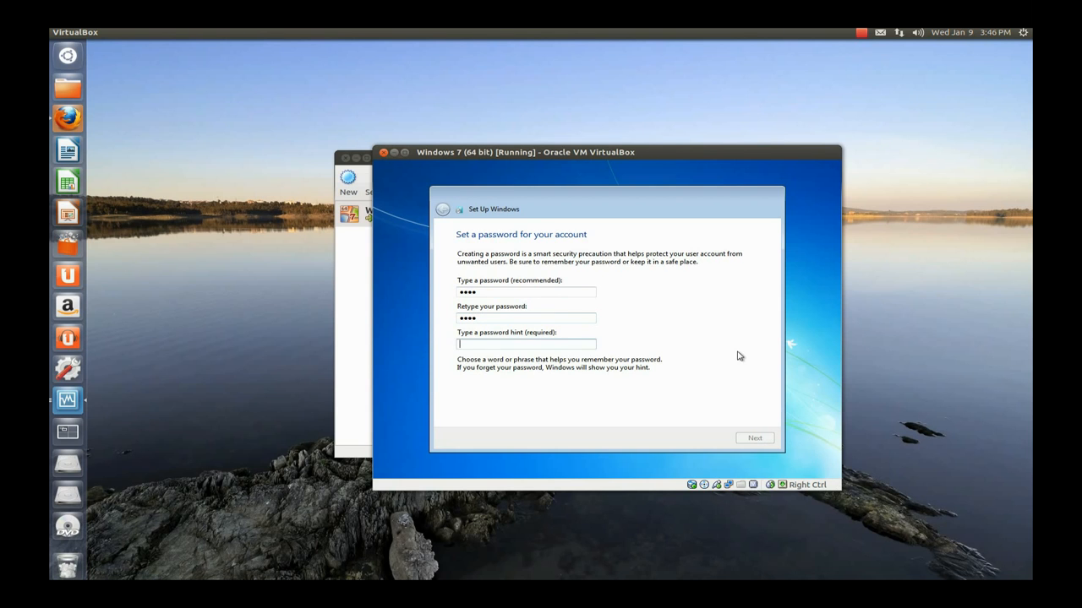
pyautogui.write('shor')
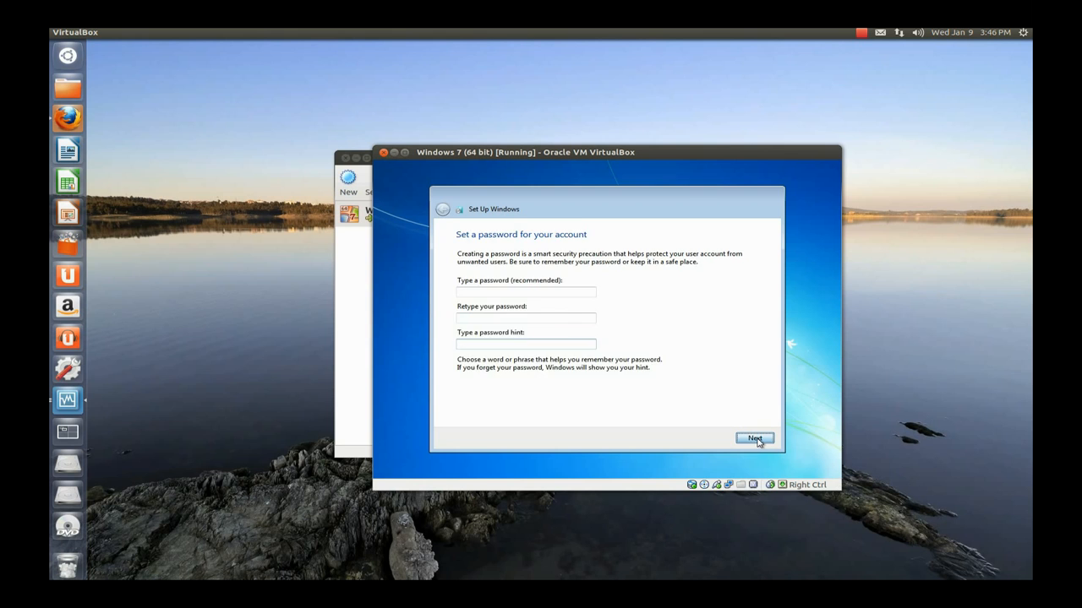
pyautogui.click(754, 437)
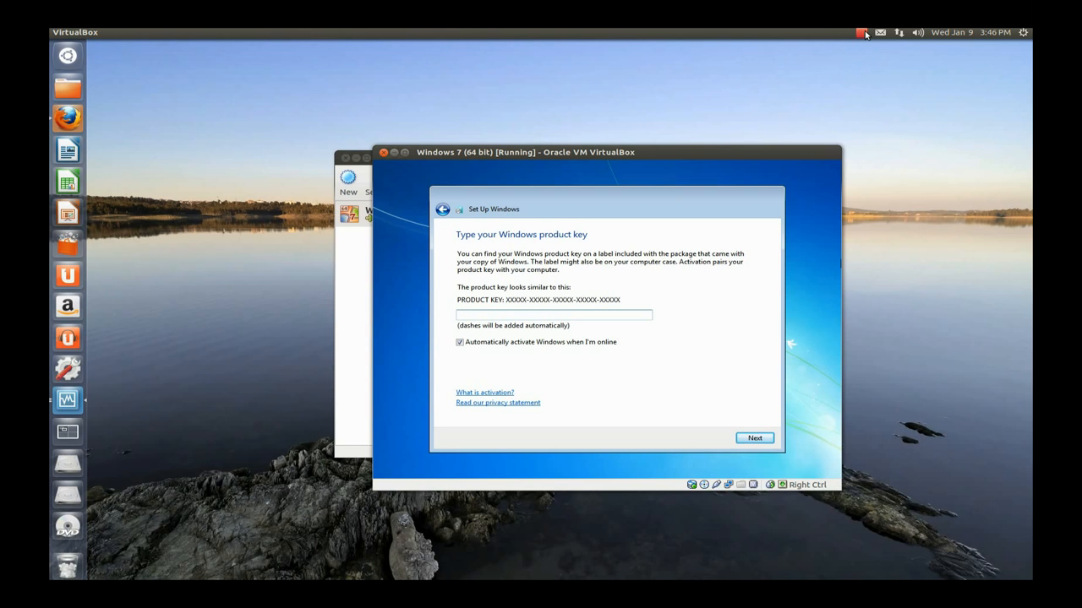
# - Skip the product key and updates, keep Pacific time settings, and choose Home network
pyautogui.click(860, 31)
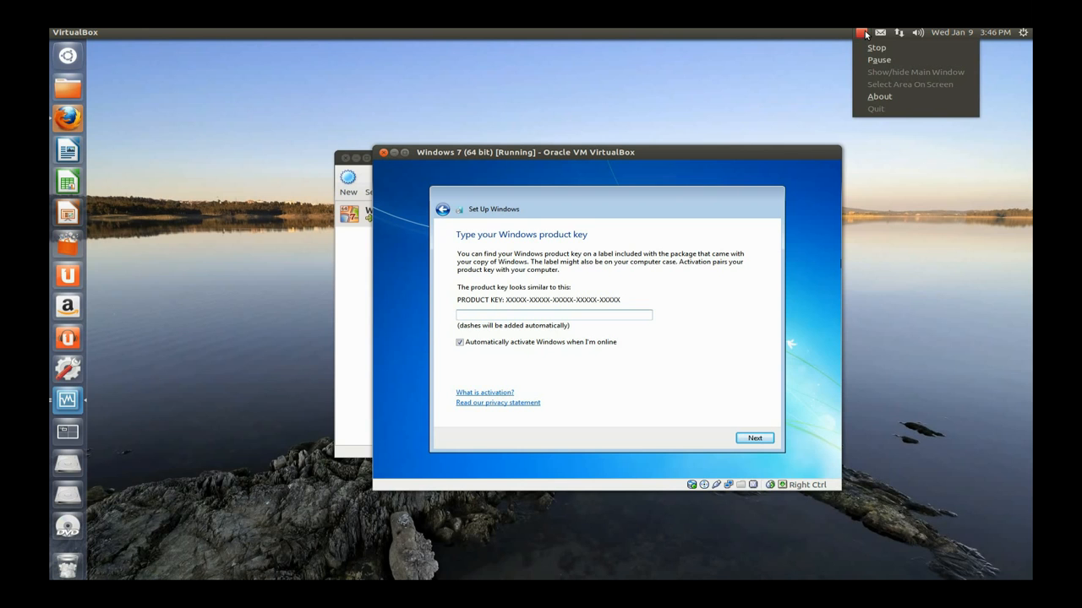
pyautogui.moveTo(870, 60)
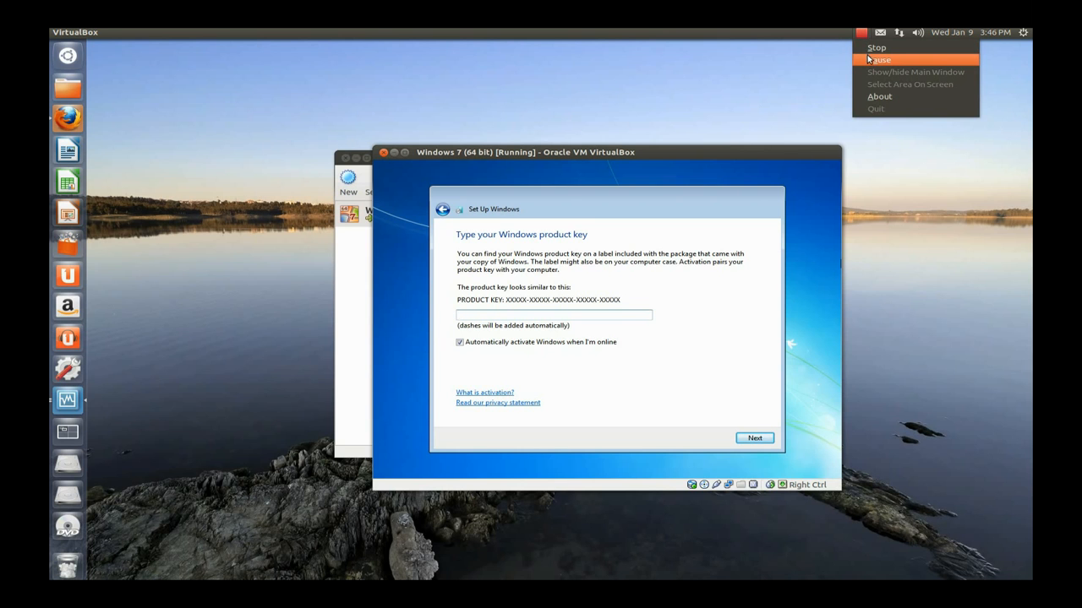
pyautogui.click(754, 438)
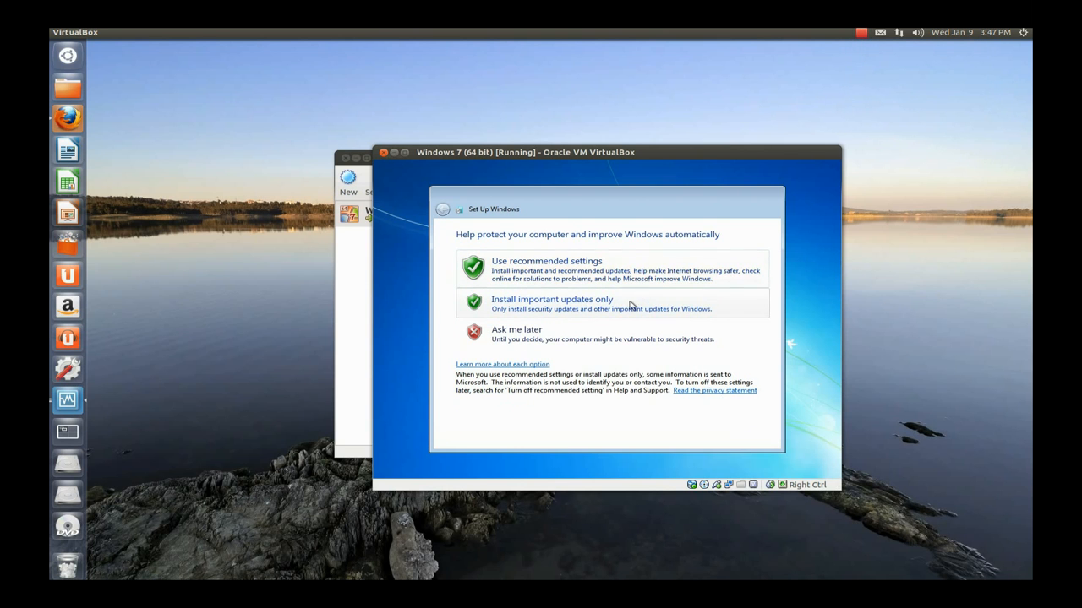
pyautogui.moveTo(572, 266)
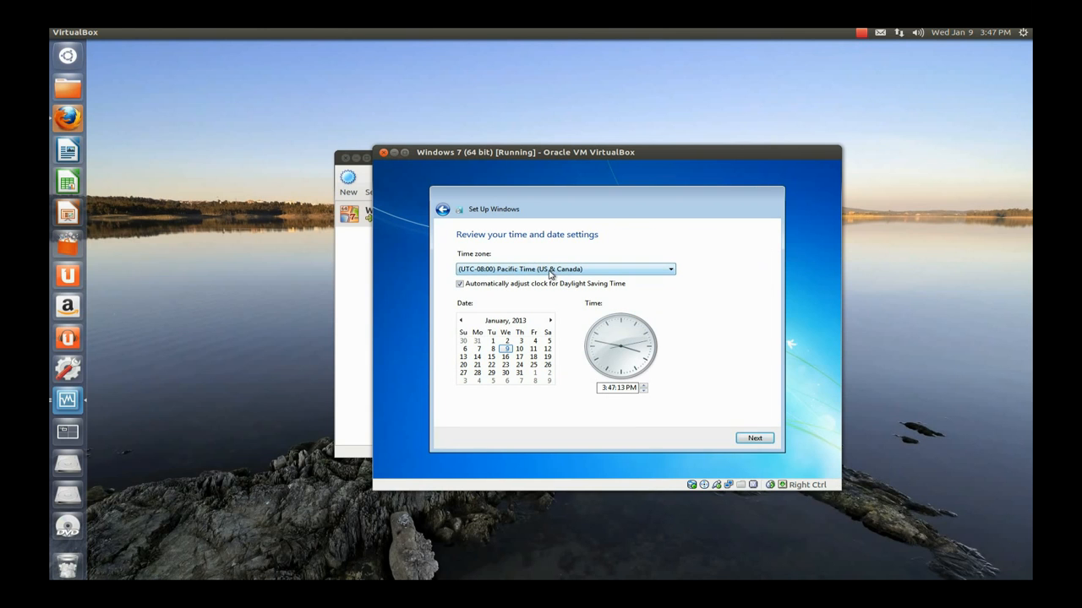
pyautogui.click(754, 438)
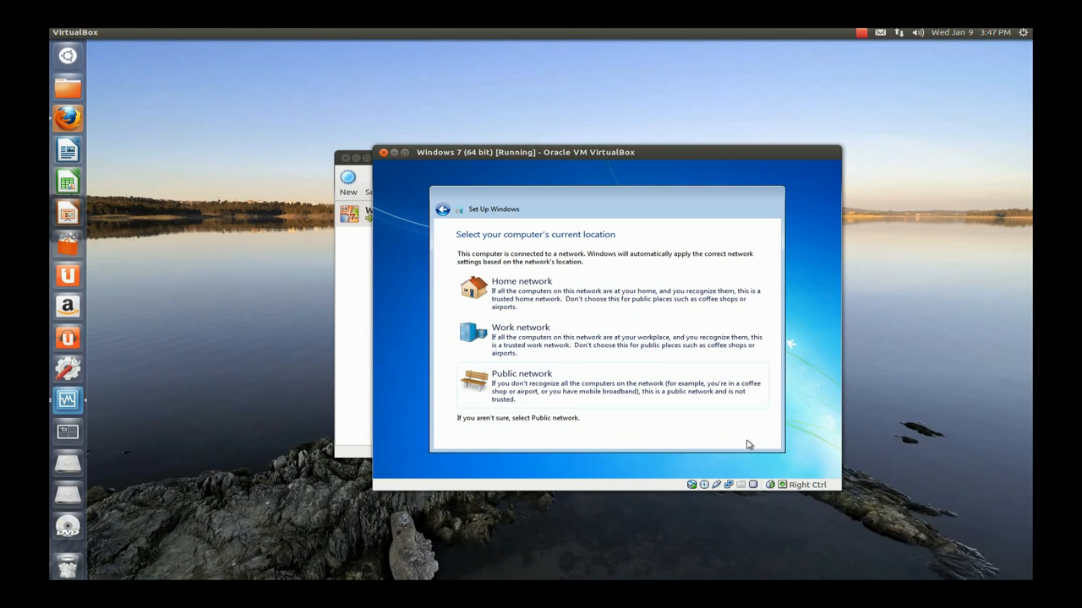
pyautogui.click(522, 280)
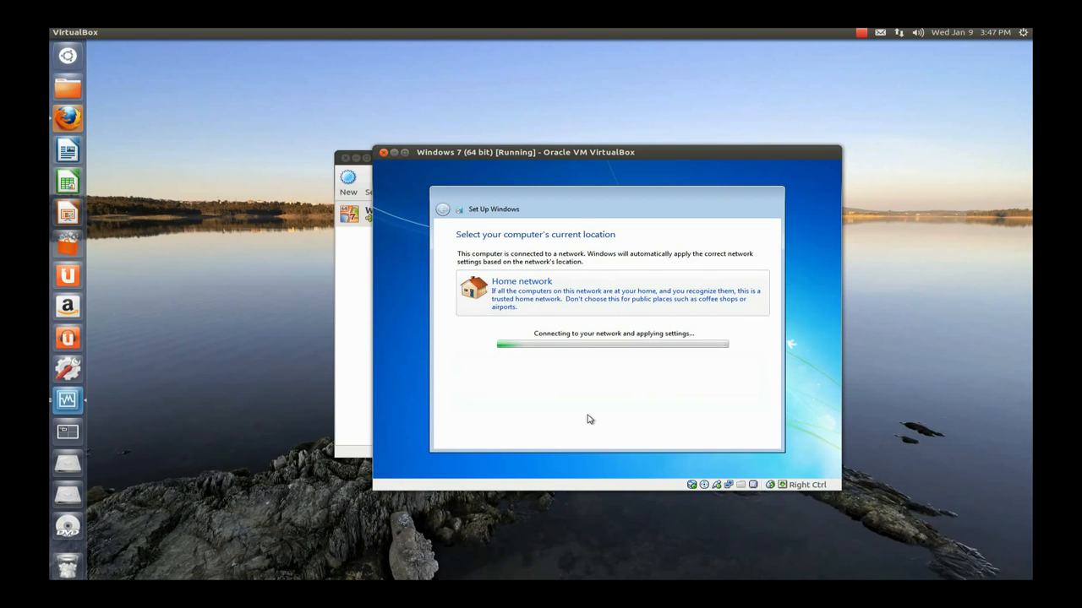
pyautogui.moveTo(621, 438)
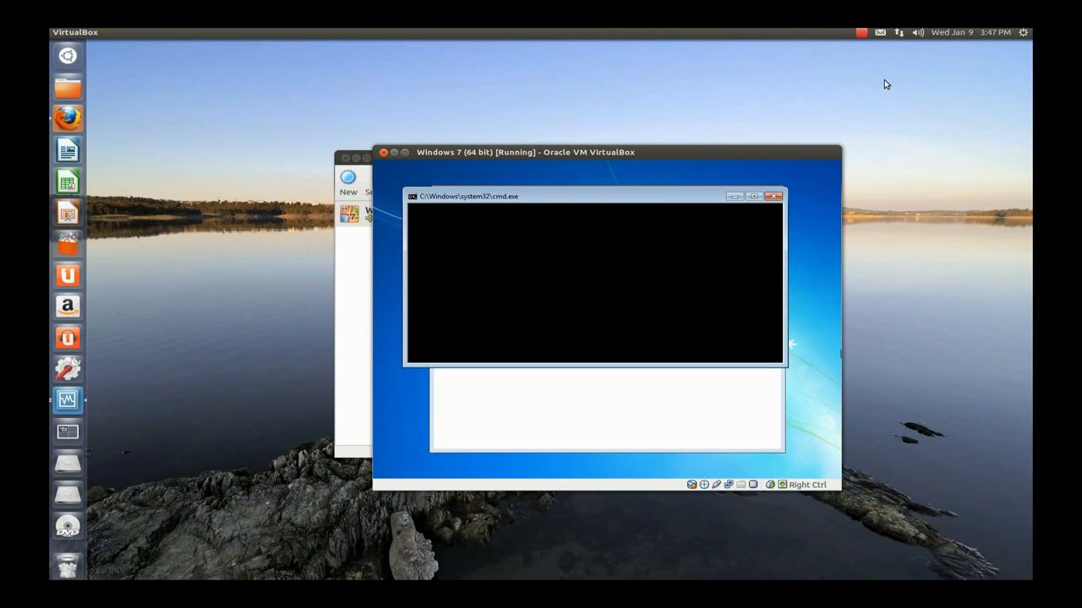
# - Open the guest's tray network status, which reports no Internet access
pyautogui.click(859, 31)
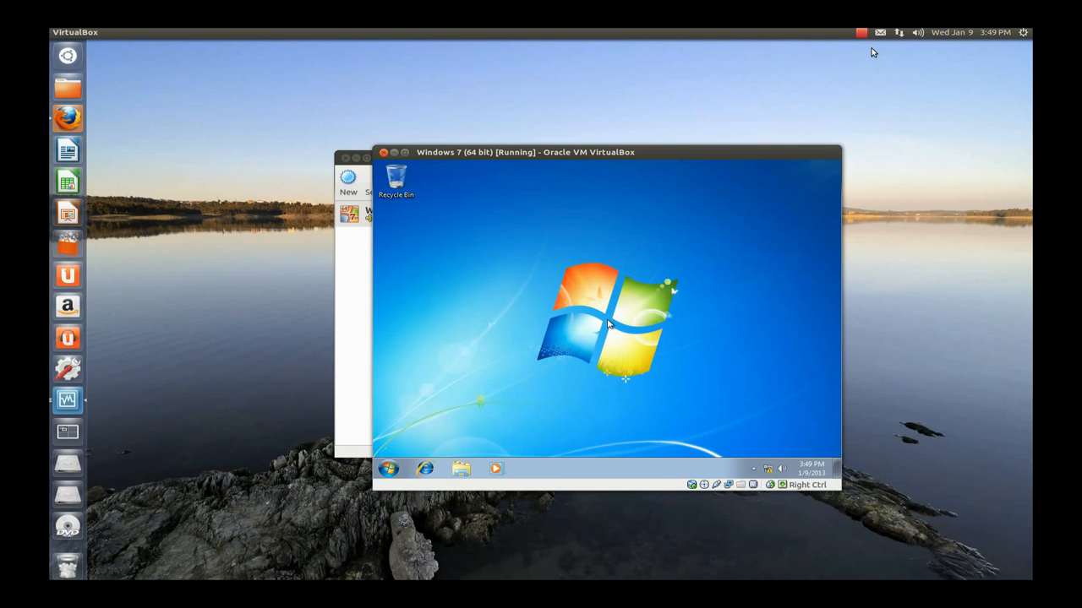
pyautogui.moveTo(520, 330)
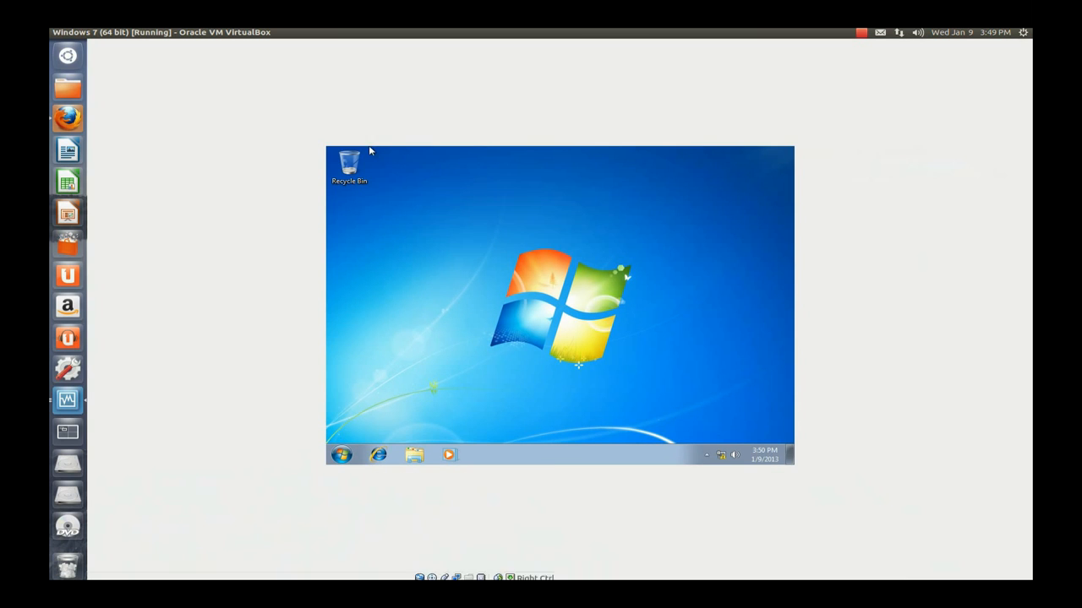
pyautogui.moveTo(332, 445)
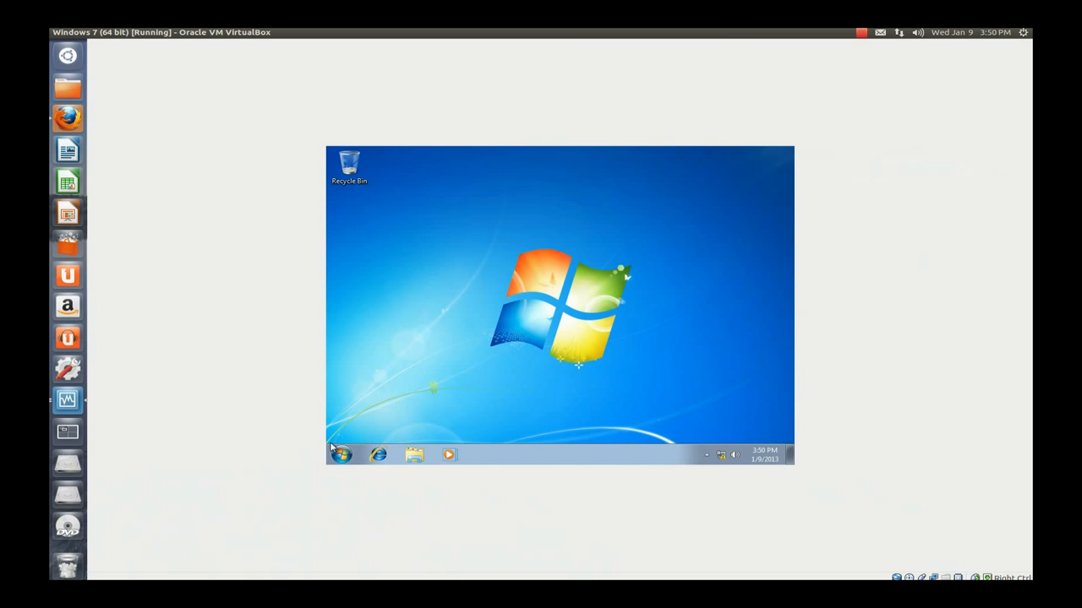
pyautogui.moveTo(563, 361)
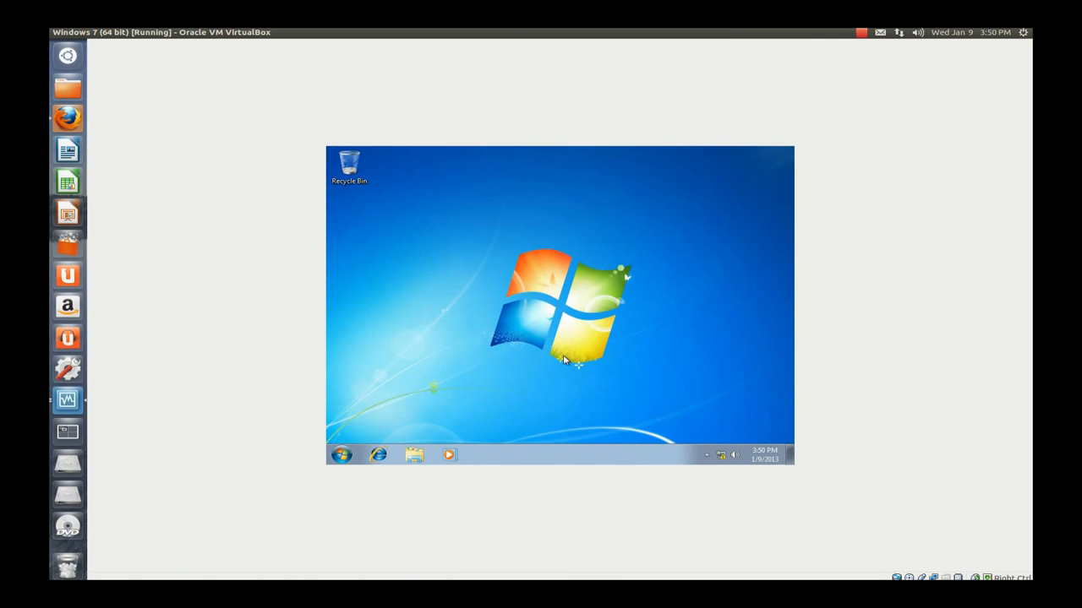
pyautogui.moveTo(656, 310)
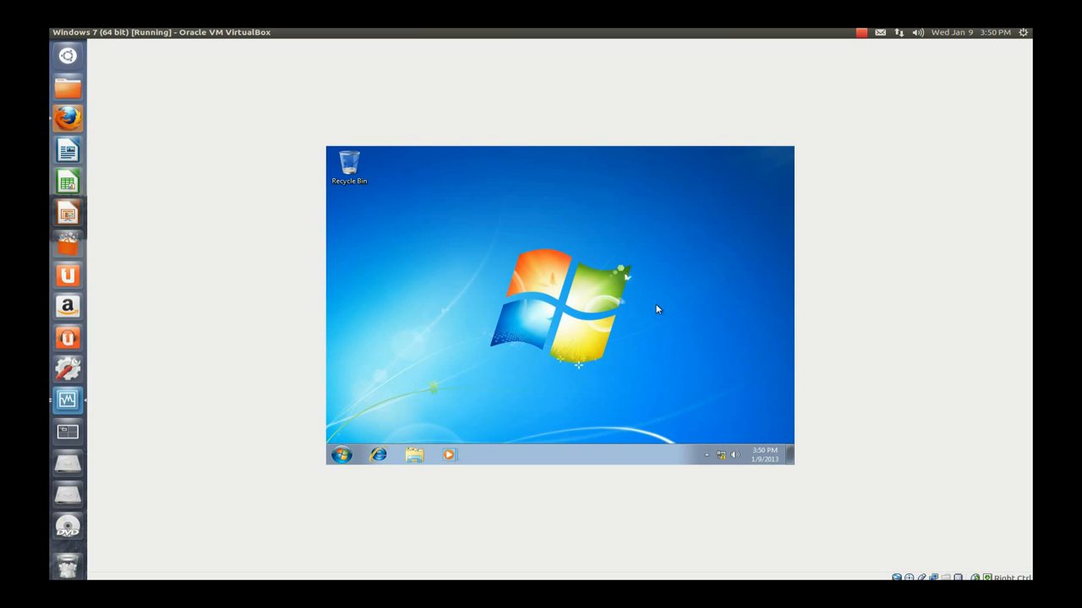
pyautogui.moveTo(460, 402)
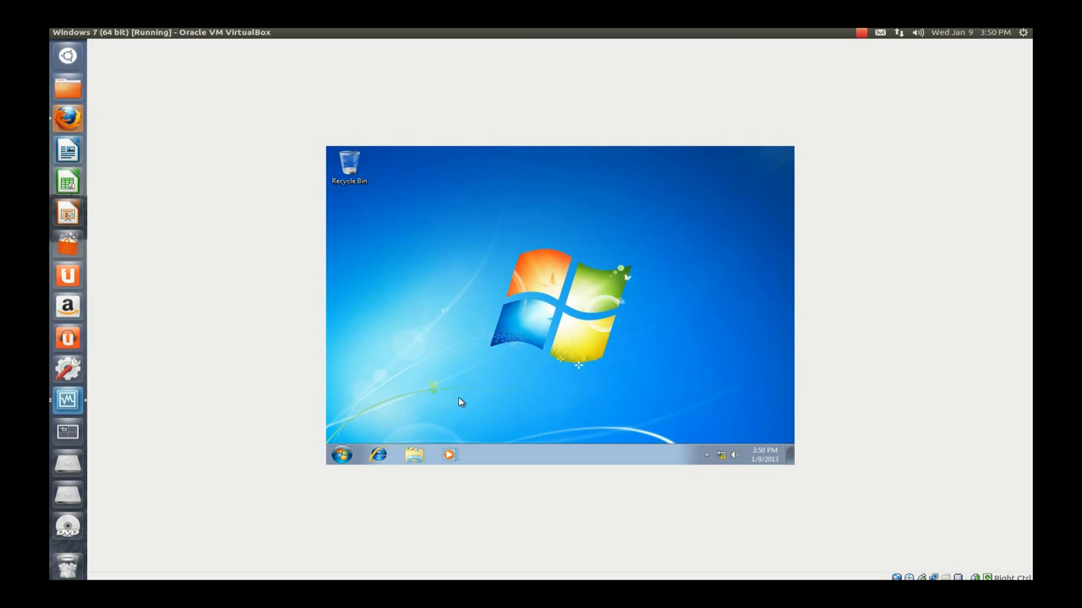
pyautogui.moveTo(627, 410)
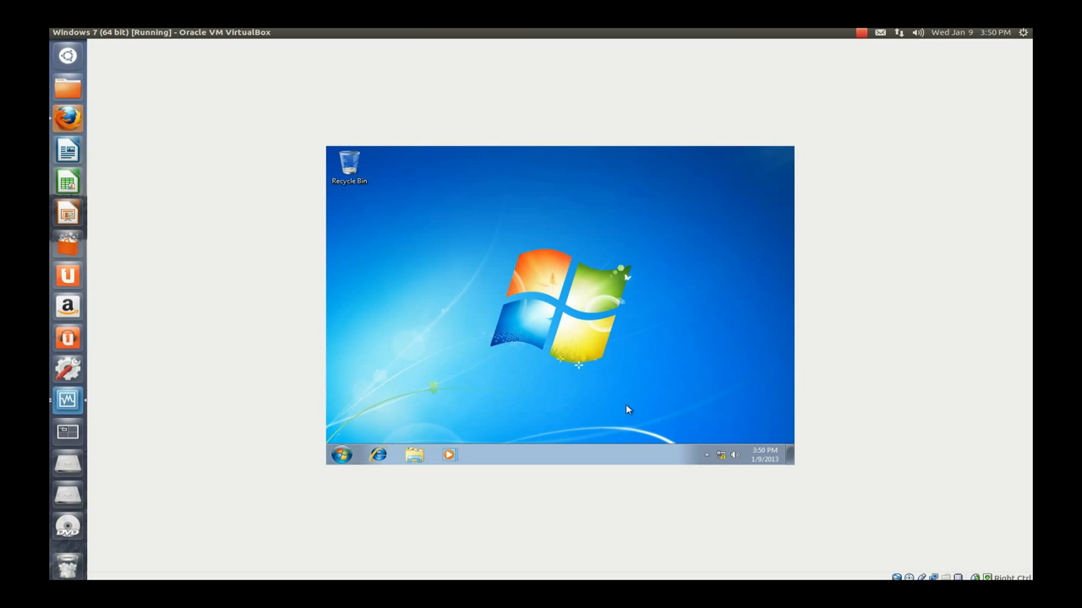
pyautogui.moveTo(722, 455)
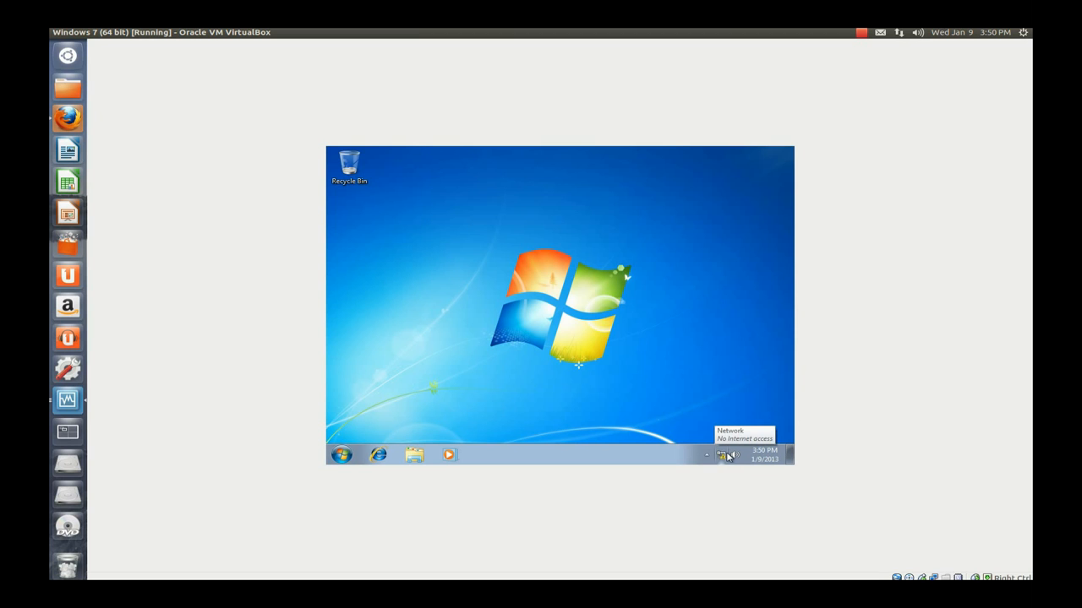
pyautogui.moveTo(721, 456)
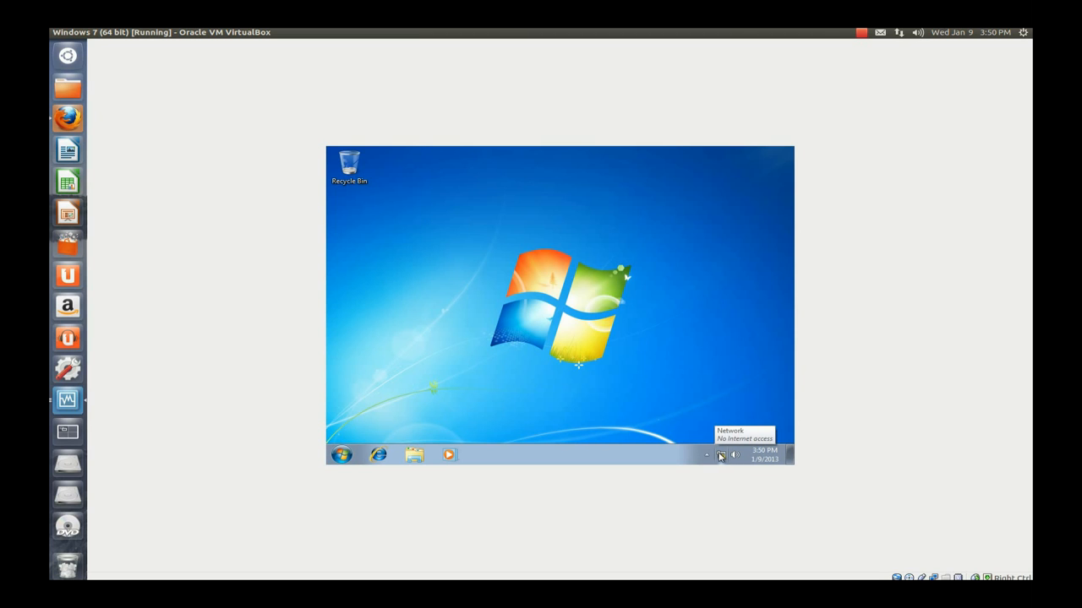
pyautogui.click(719, 455)
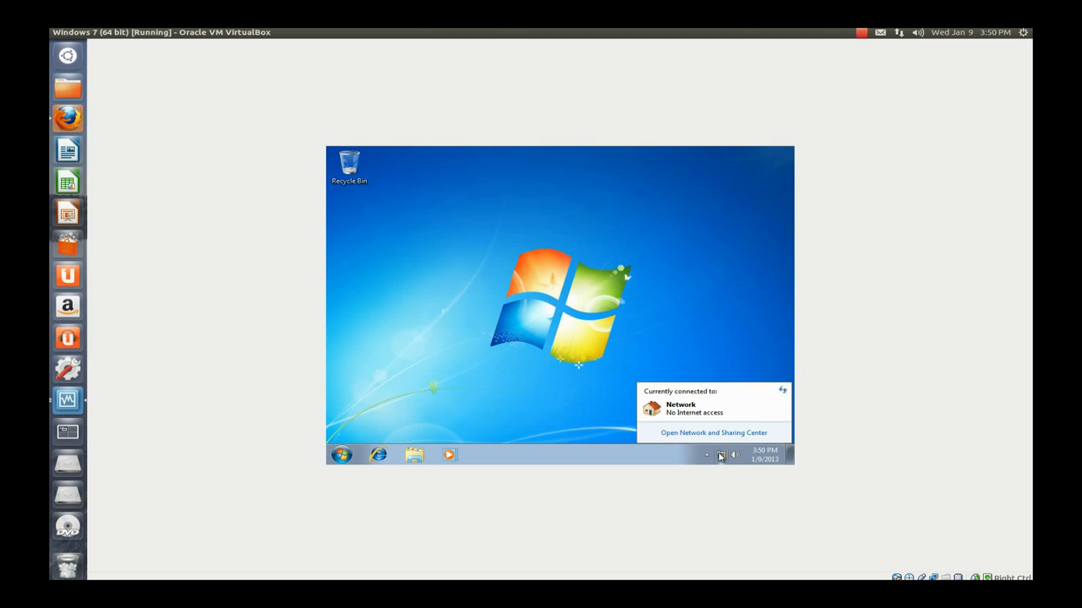
pyautogui.moveTo(931, 431)
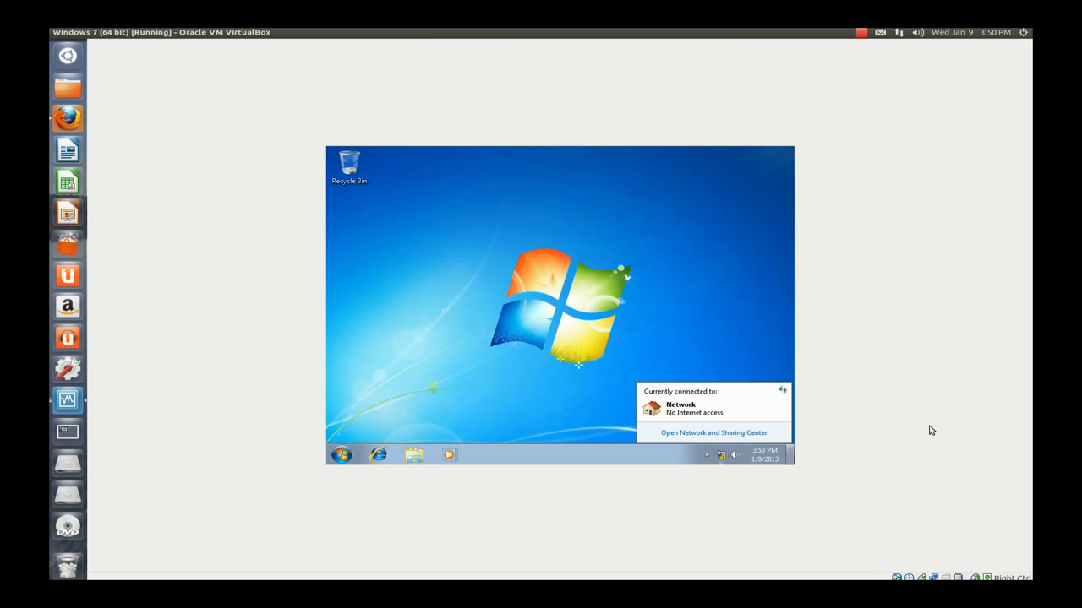
pyautogui.moveTo(936, 572)
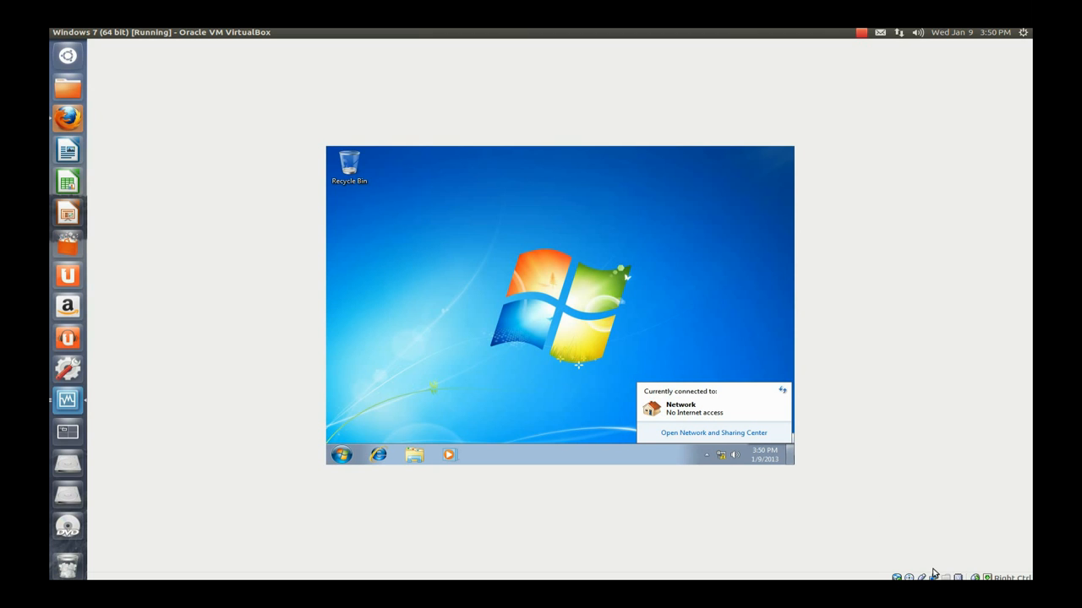
pyautogui.moveTo(934, 574)
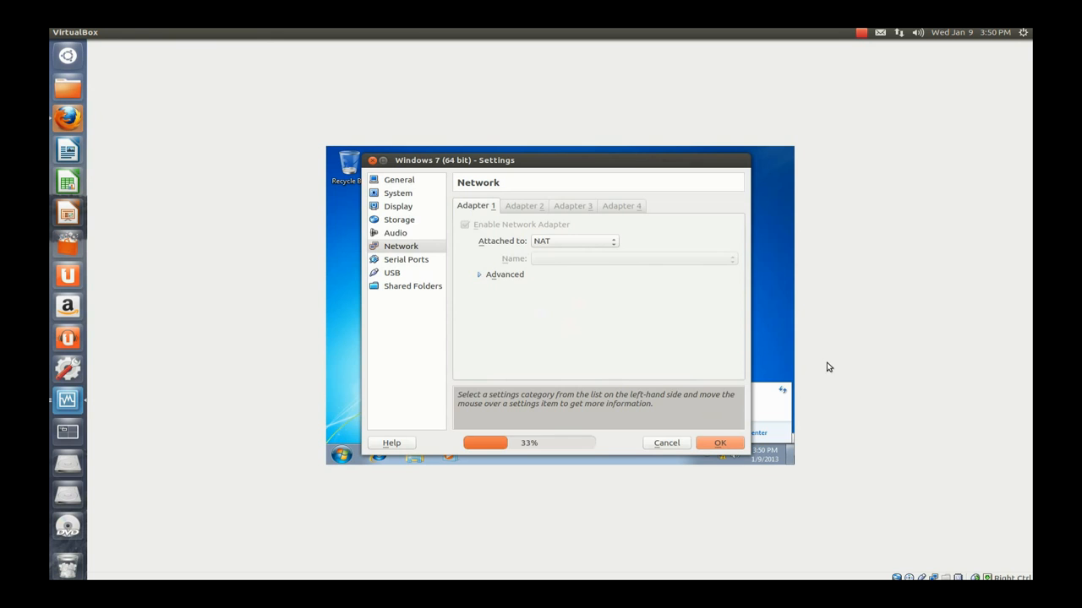
# - Change the network adapter's attachment from NAT to Bridged Adapter on eth0 and apply
pyautogui.click(505, 273)
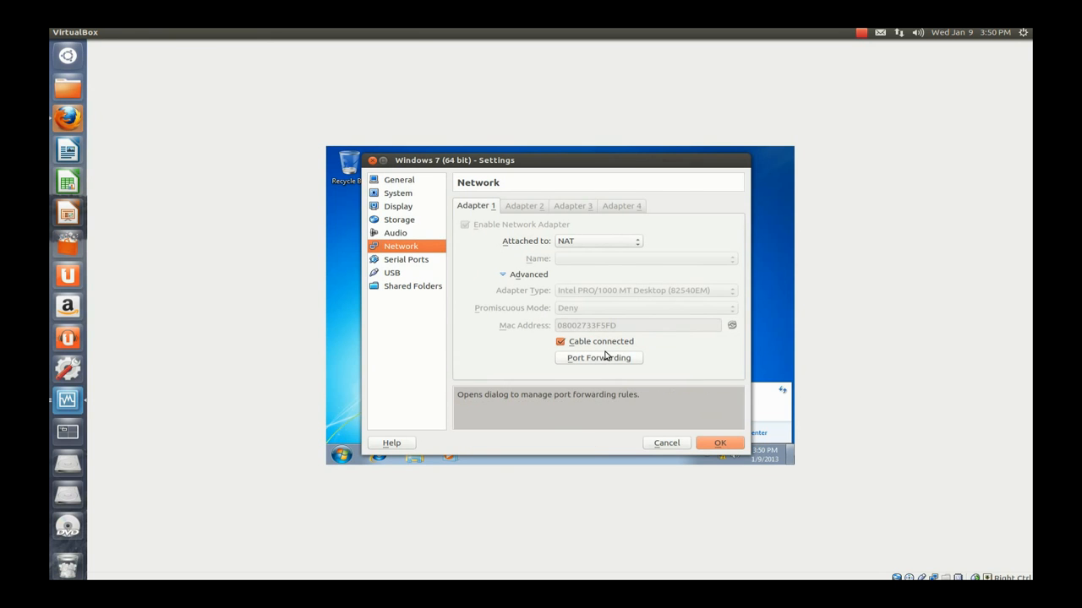
pyautogui.moveTo(583, 245)
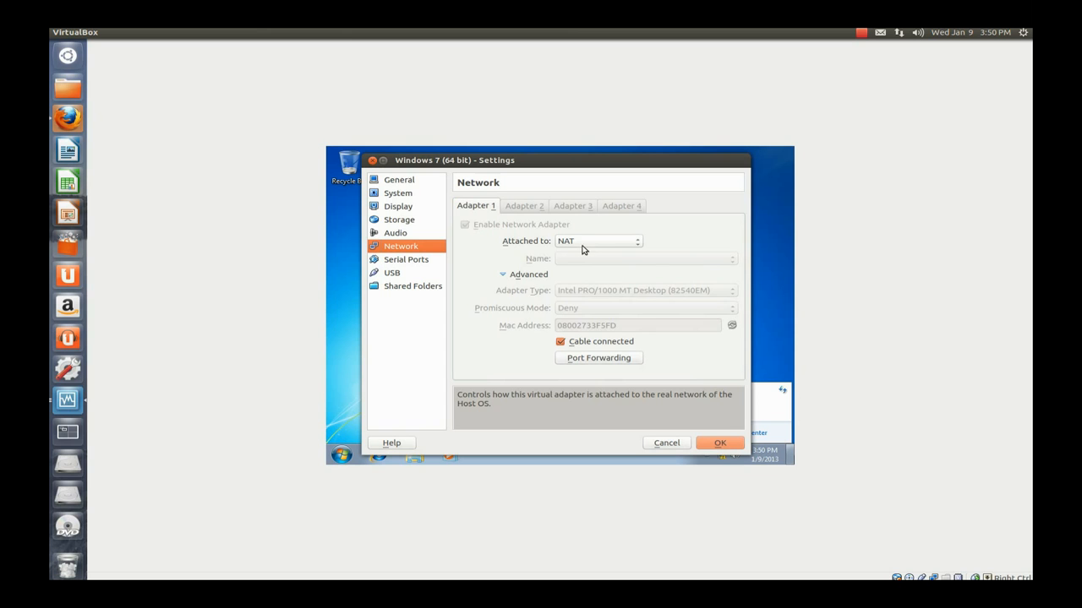
pyautogui.moveTo(589, 241)
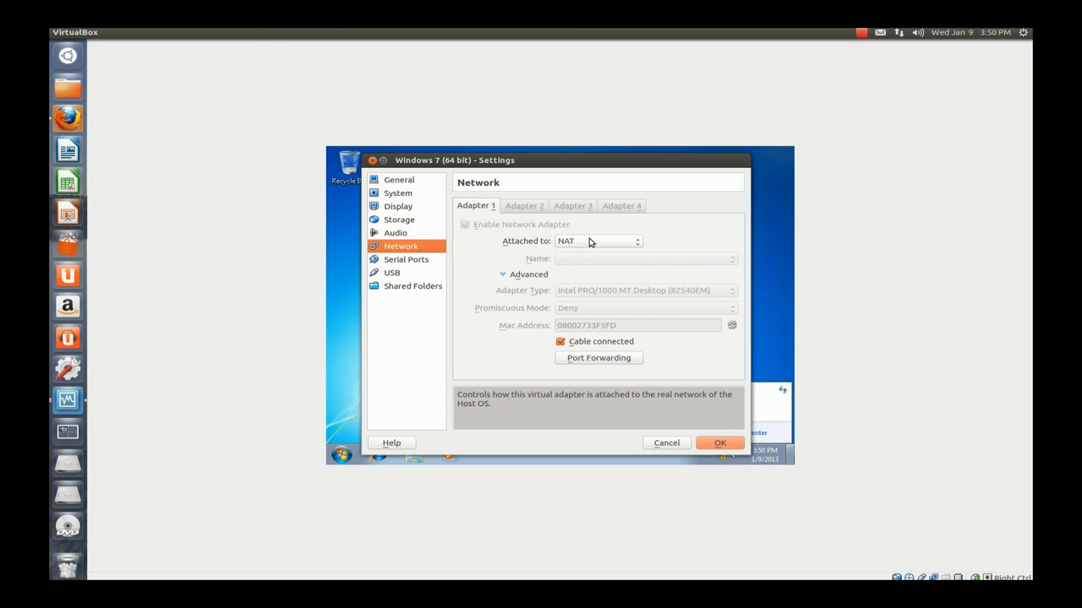
pyautogui.click(597, 241)
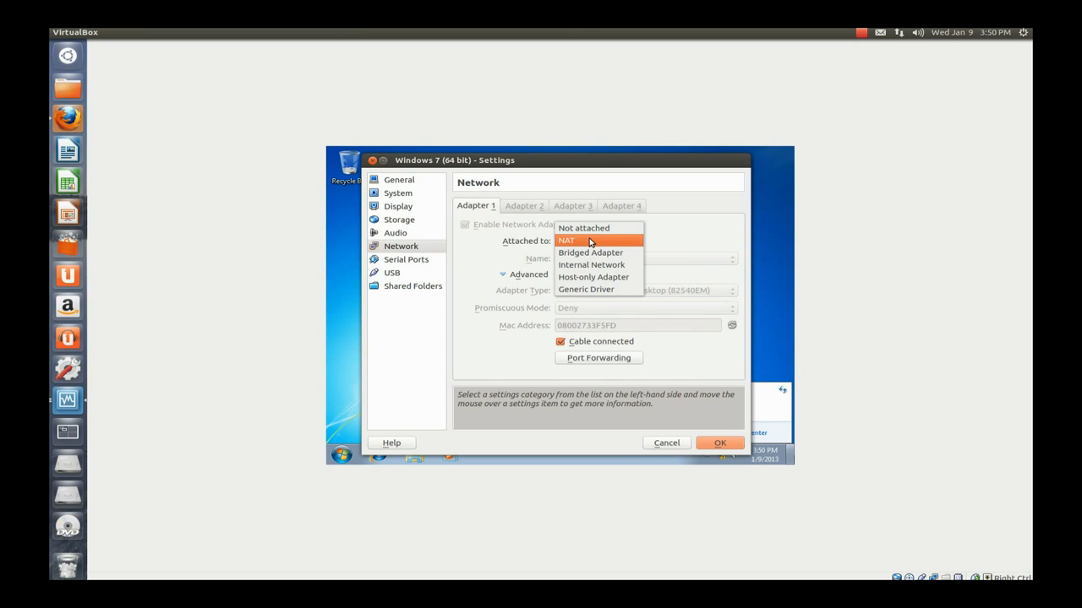
pyautogui.moveTo(591, 252)
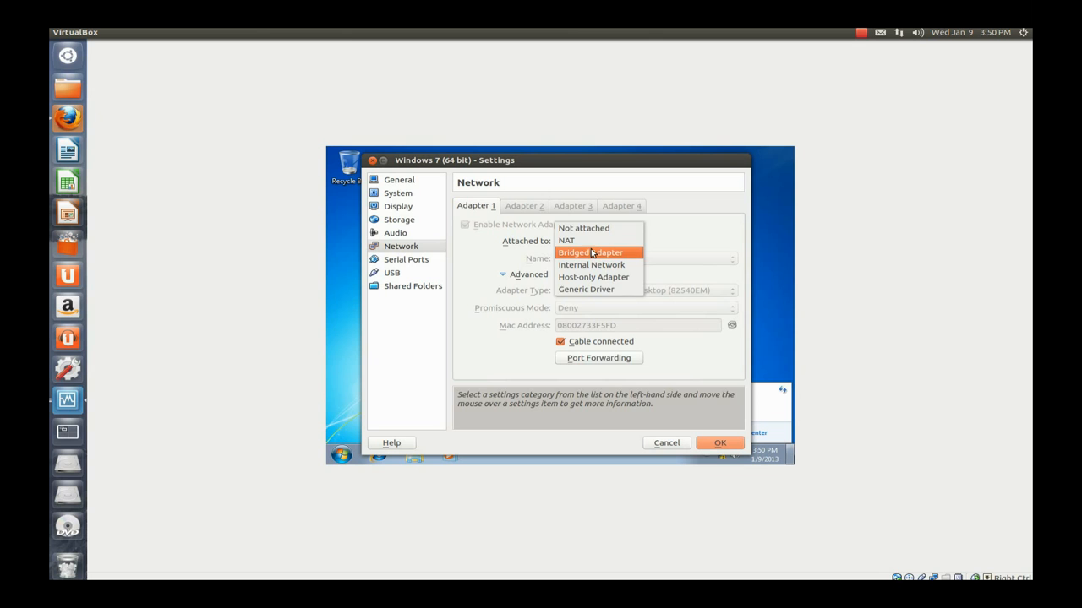
pyautogui.click(590, 253)
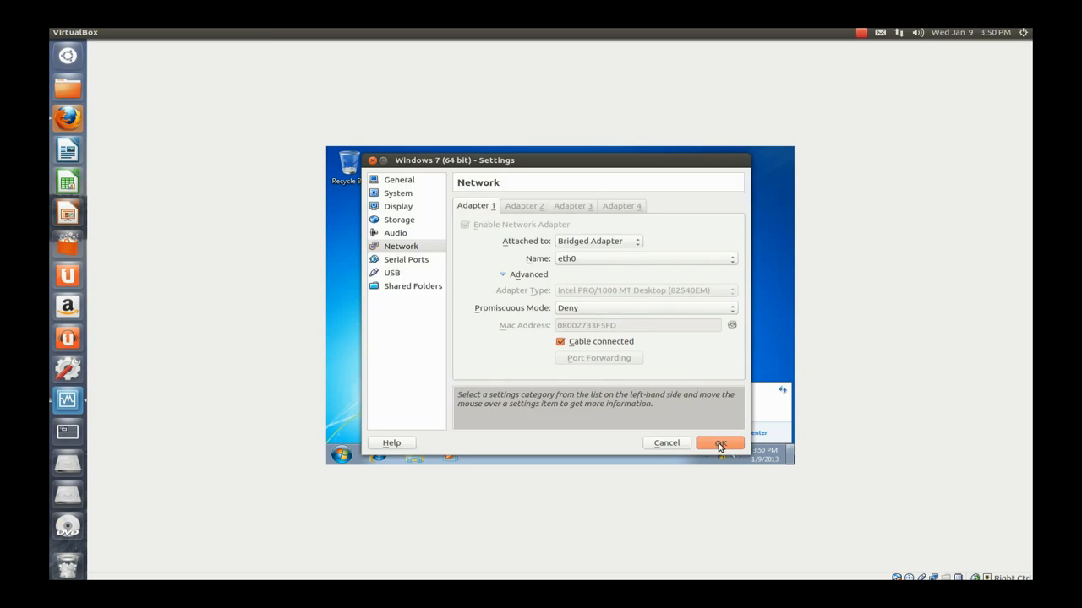
pyautogui.click(720, 443)
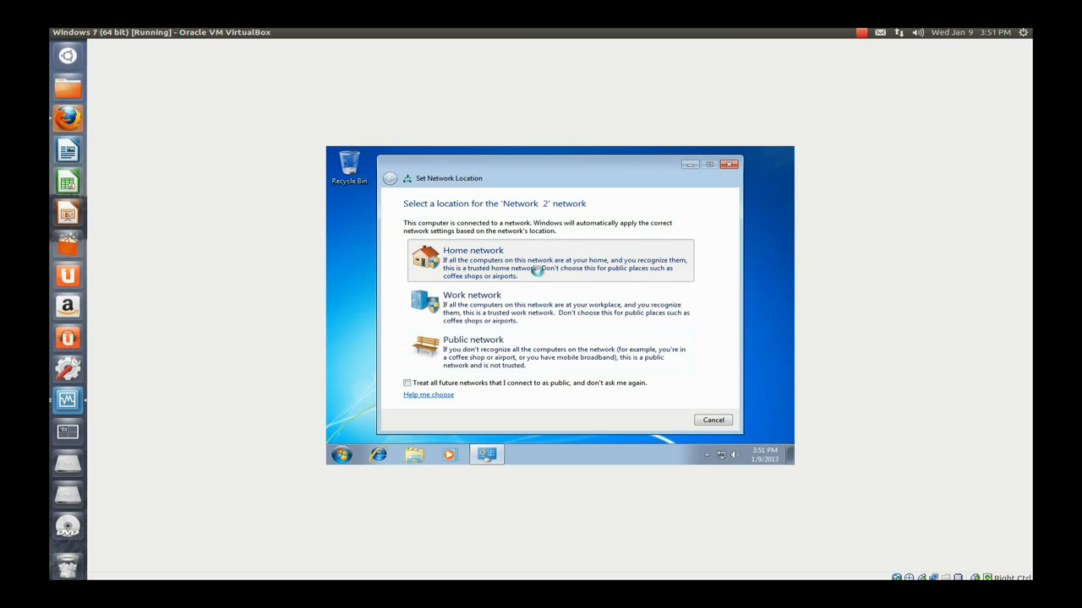
# - Set the newly detected network's location to Home network and close the dialog
pyautogui.click(473, 254)
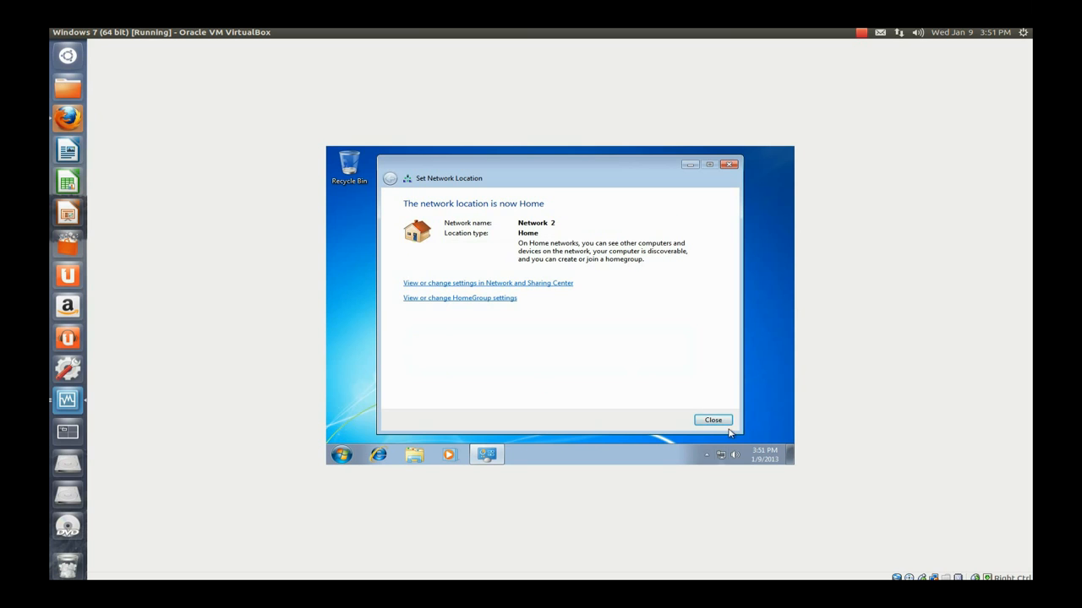
pyautogui.click(712, 419)
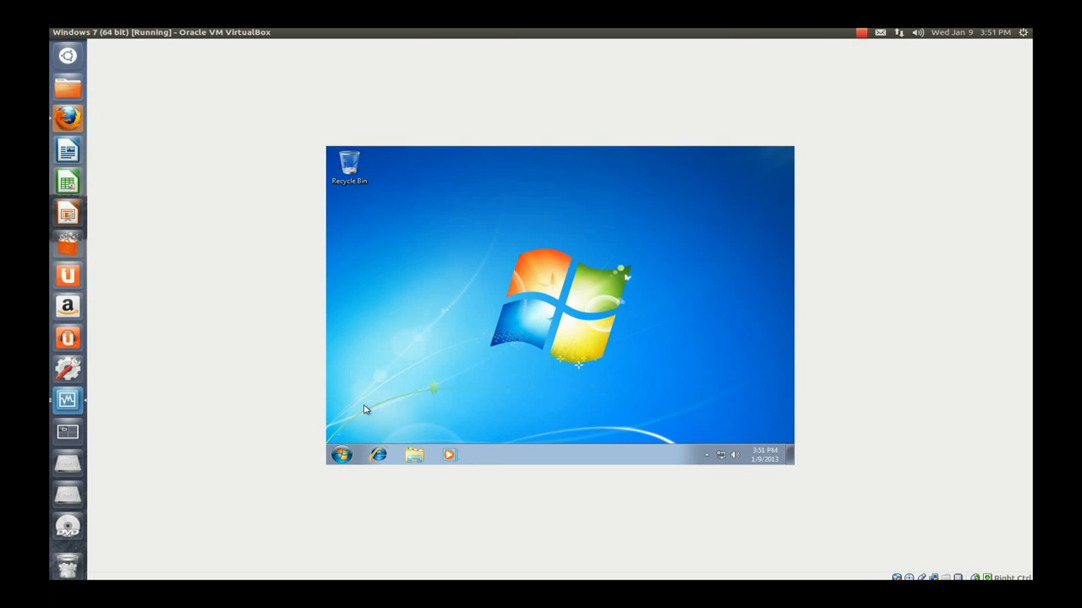
# - Open Windows Update from the guest's Start menu
pyautogui.click(342, 455)
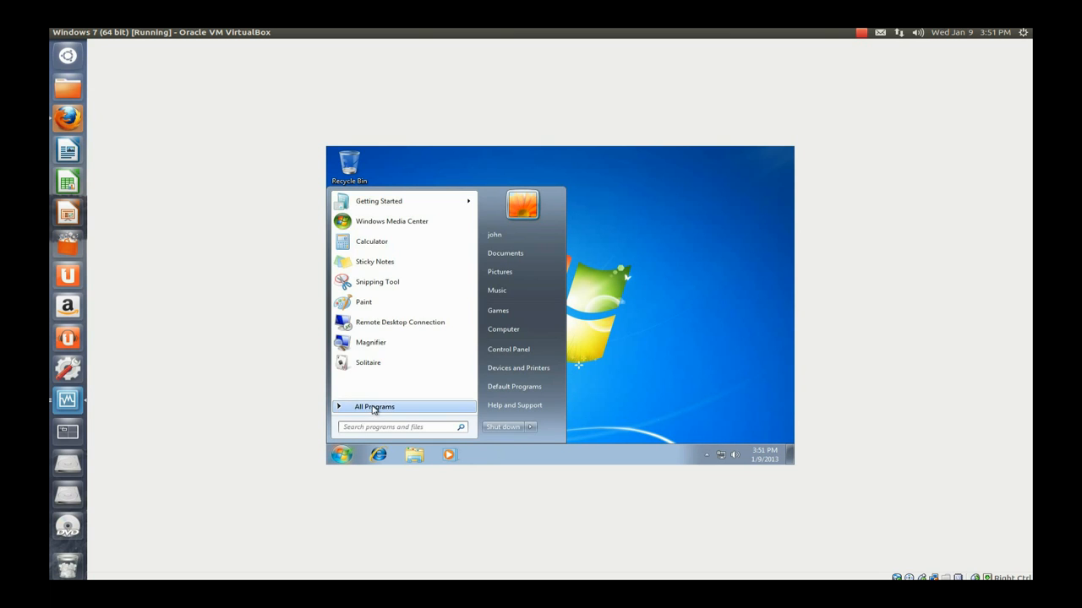
pyautogui.click(380, 279)
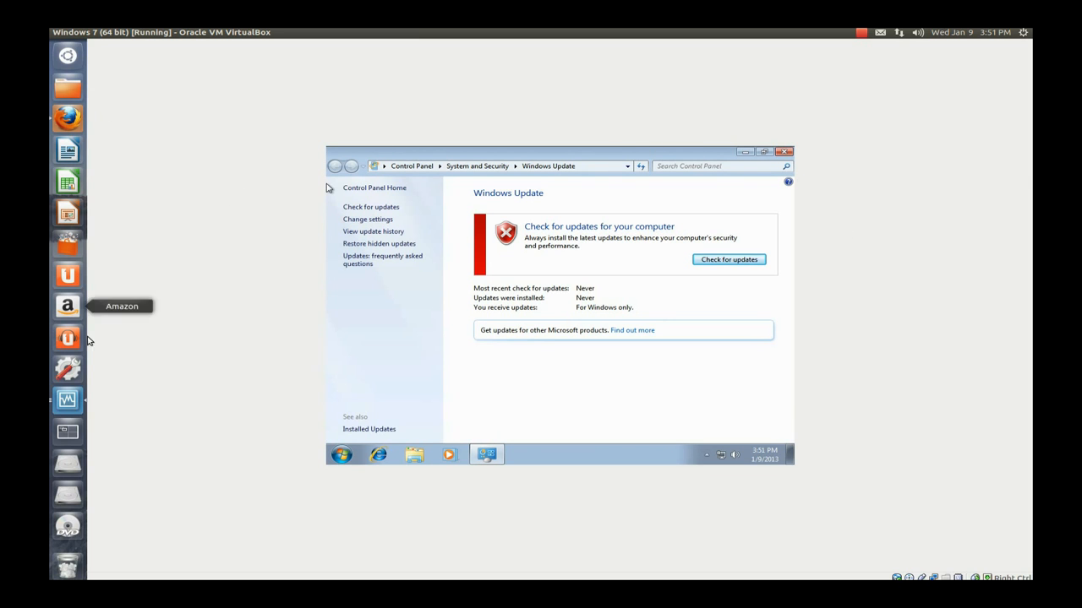
pyautogui.moveTo(911, 108)
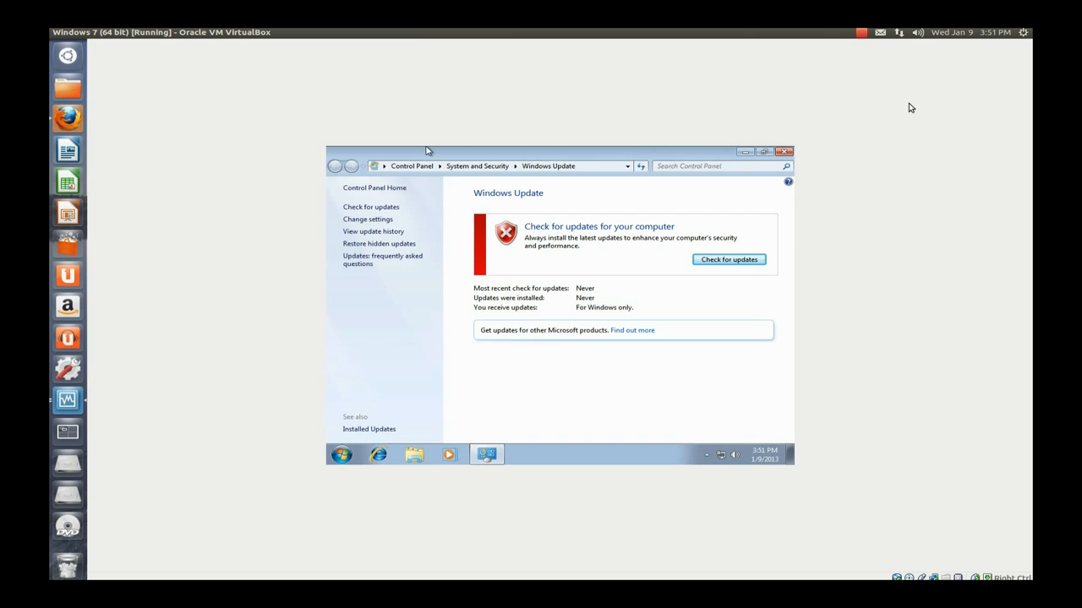
pyautogui.moveTo(983, 260)
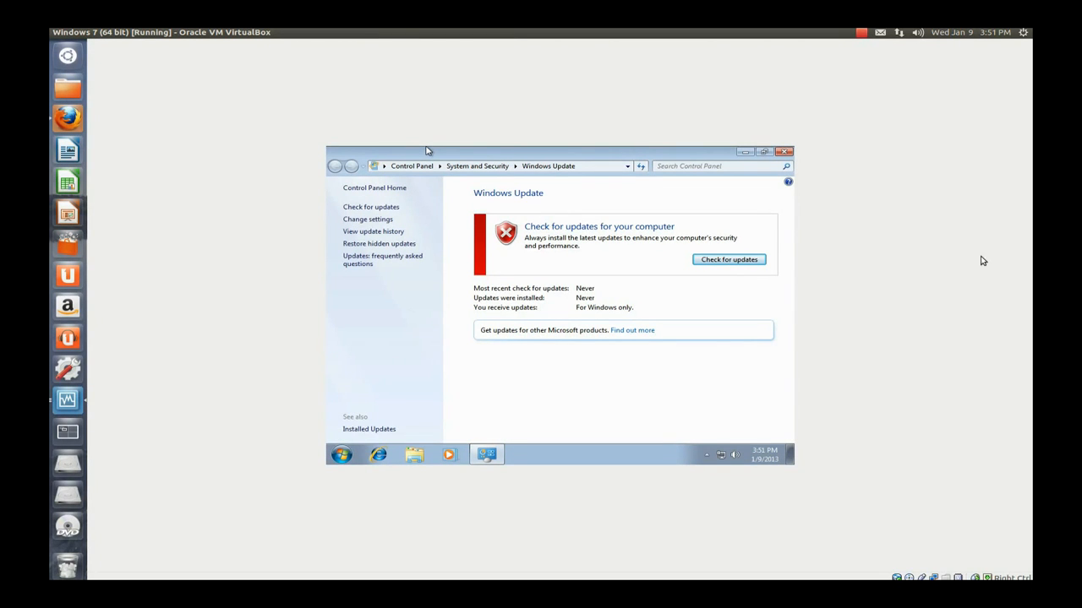
pyautogui.moveTo(770, 121)
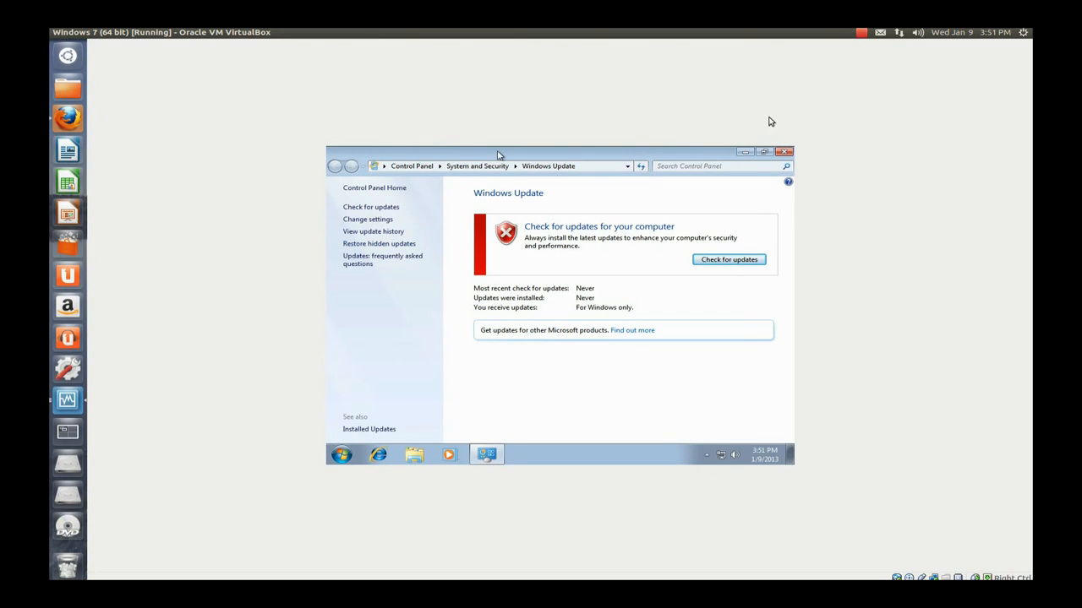
pyautogui.moveTo(699, 102)
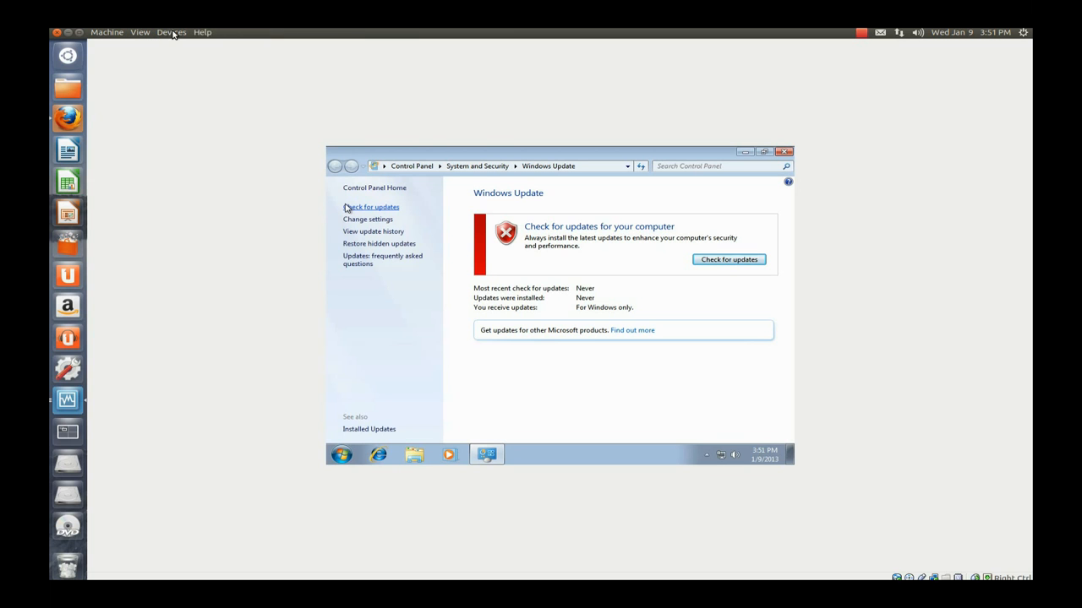
# - Start Guest Additions install, download the missing ISO, and close Windows Update
pyautogui.click(169, 32)
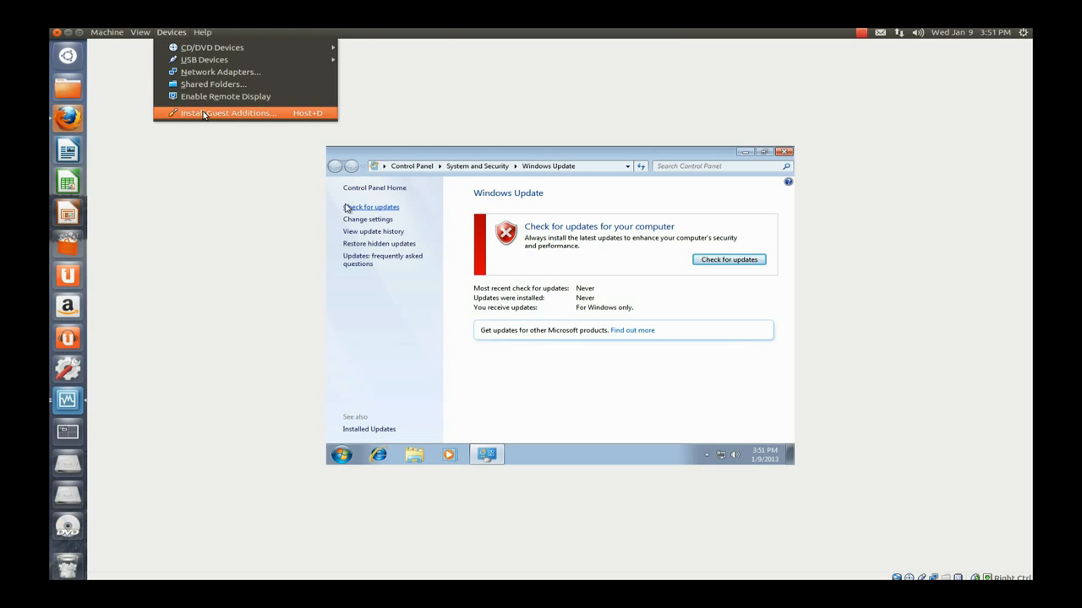
pyautogui.click(223, 112)
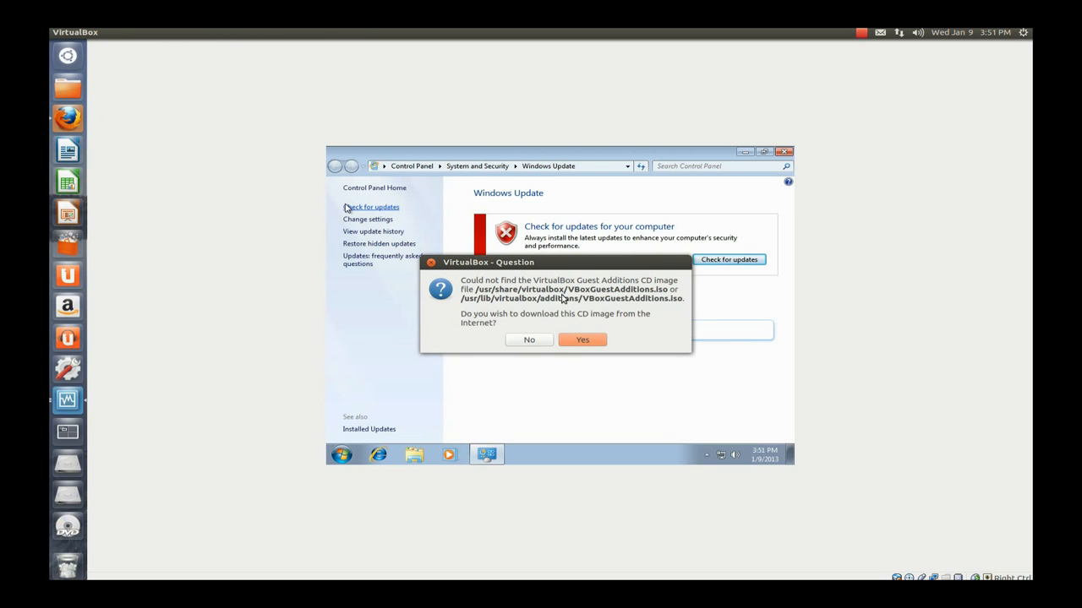
pyautogui.moveTo(543, 289)
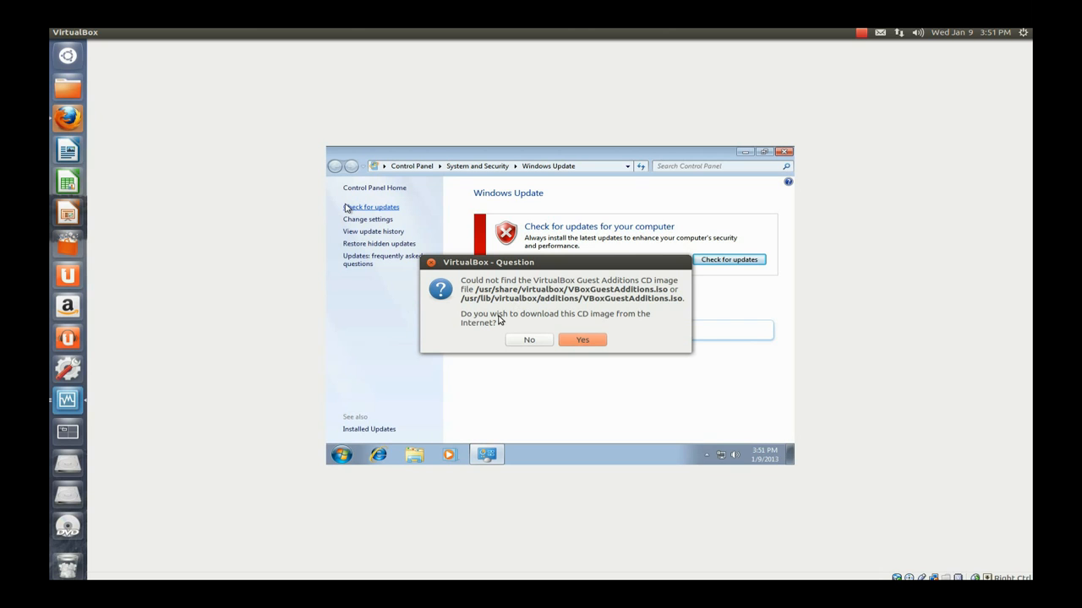
pyautogui.moveTo(510, 323)
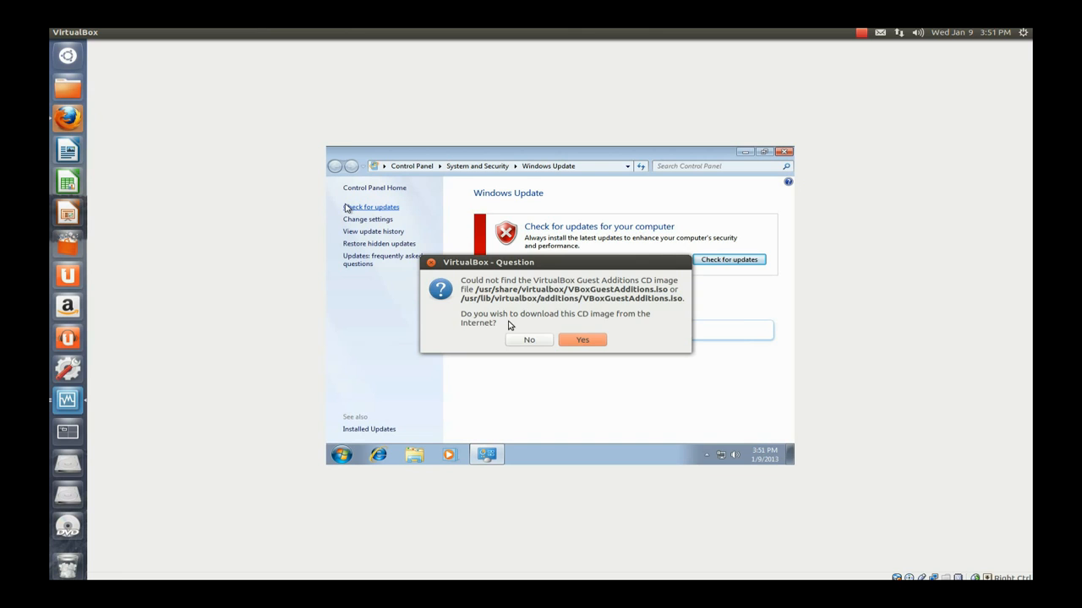
pyautogui.click(582, 340)
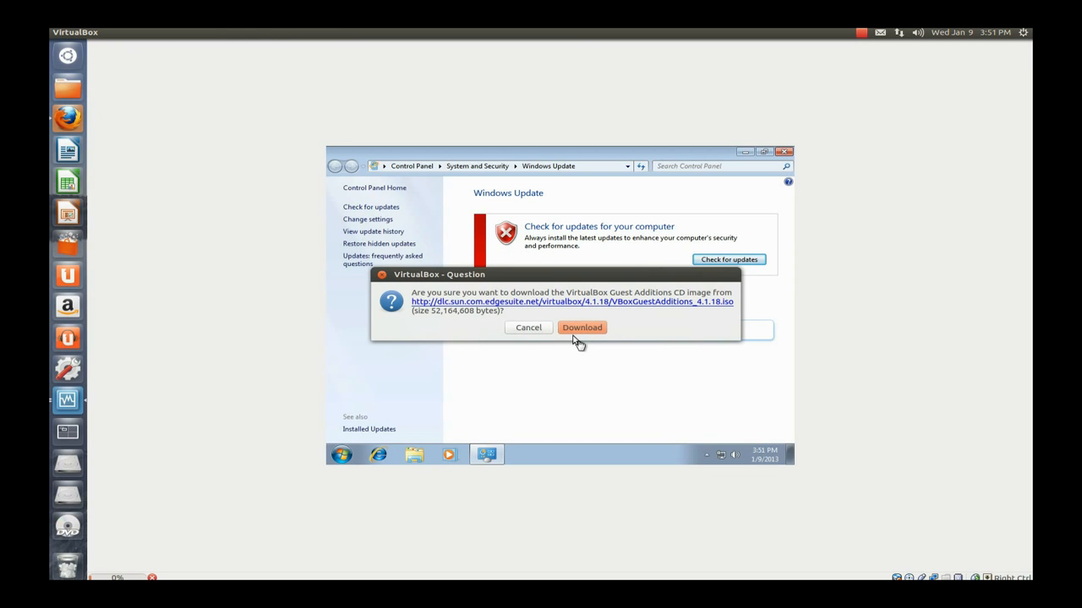
pyautogui.moveTo(580, 345)
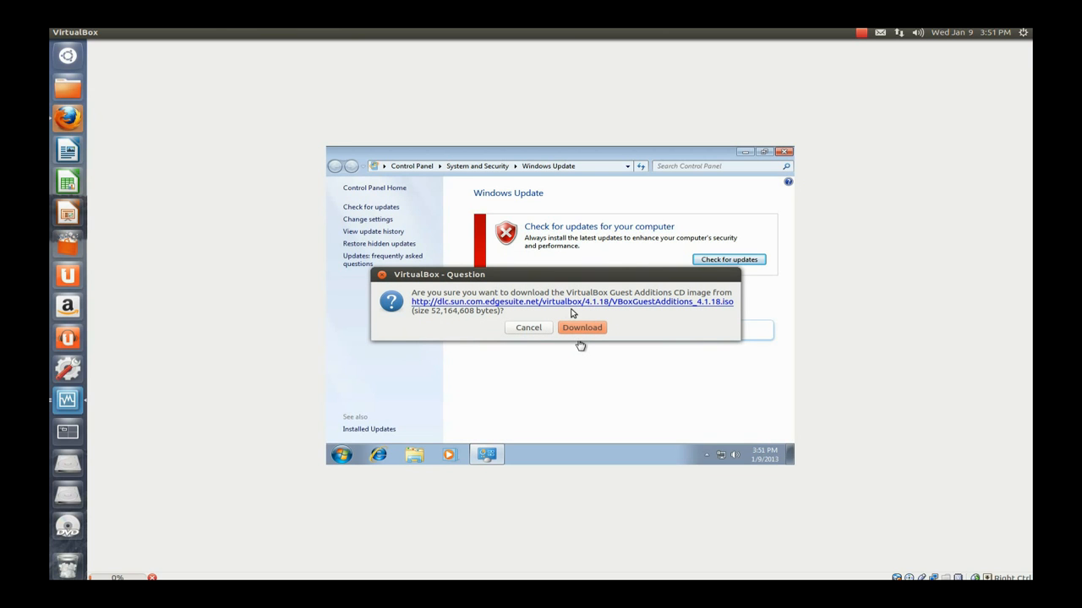
pyautogui.moveTo(691, 296)
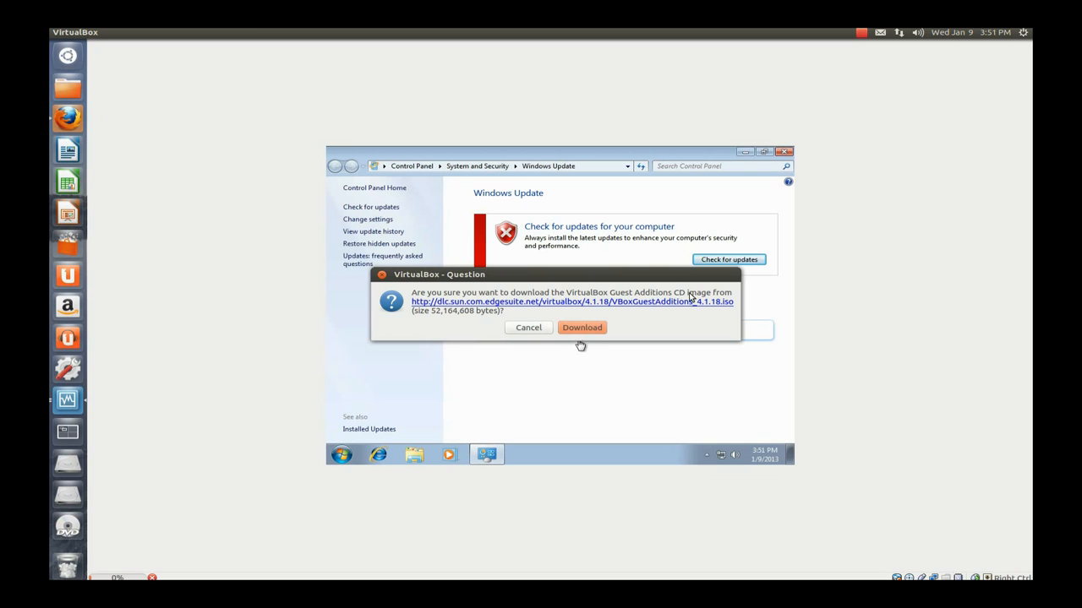
pyautogui.click(581, 327)
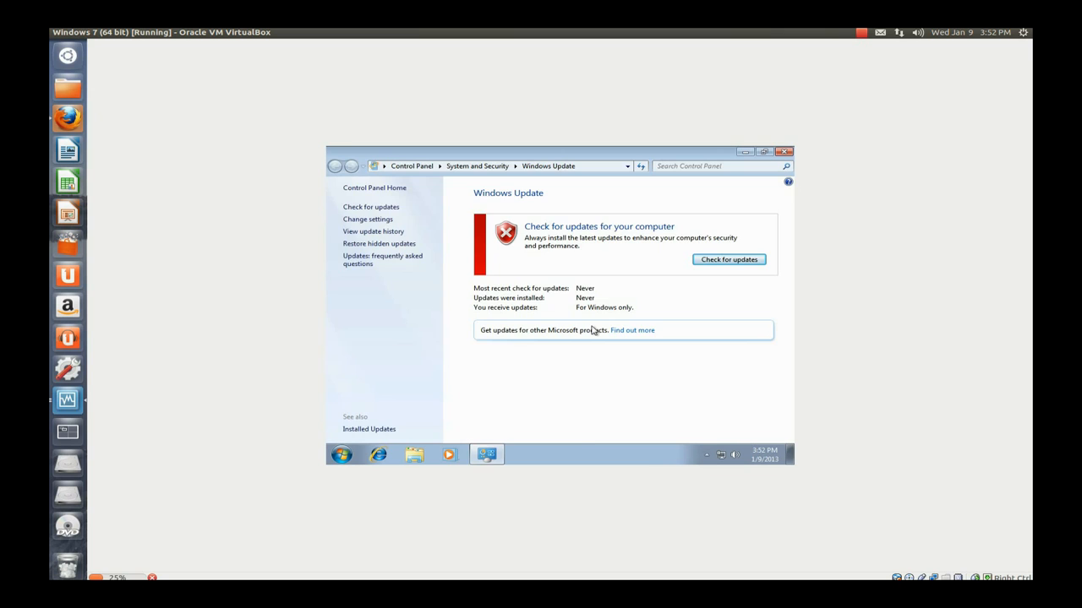
pyautogui.click(786, 151)
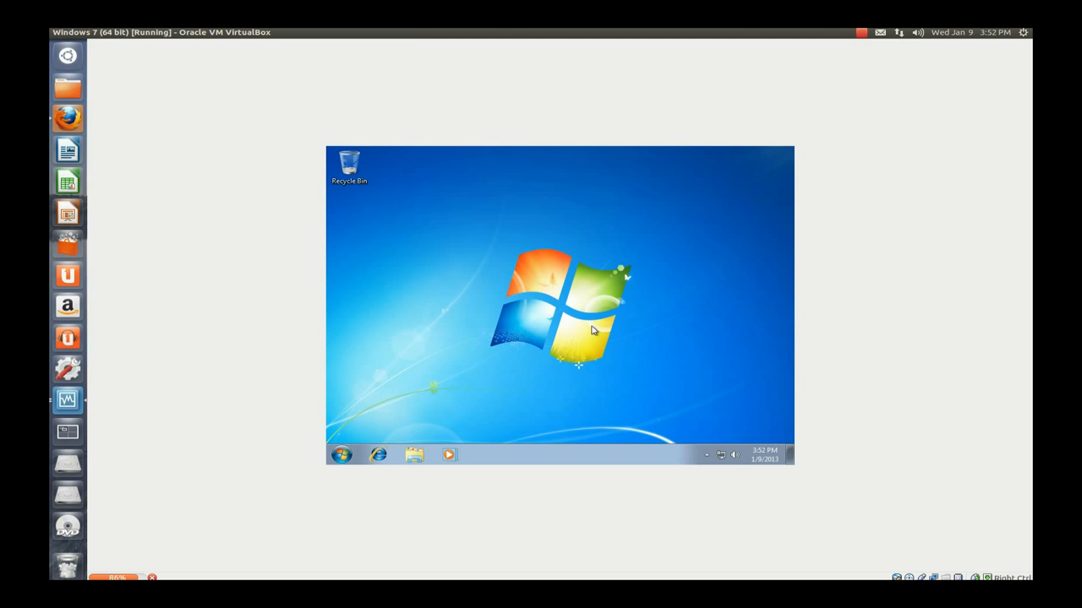
pyautogui.moveTo(225, 184)
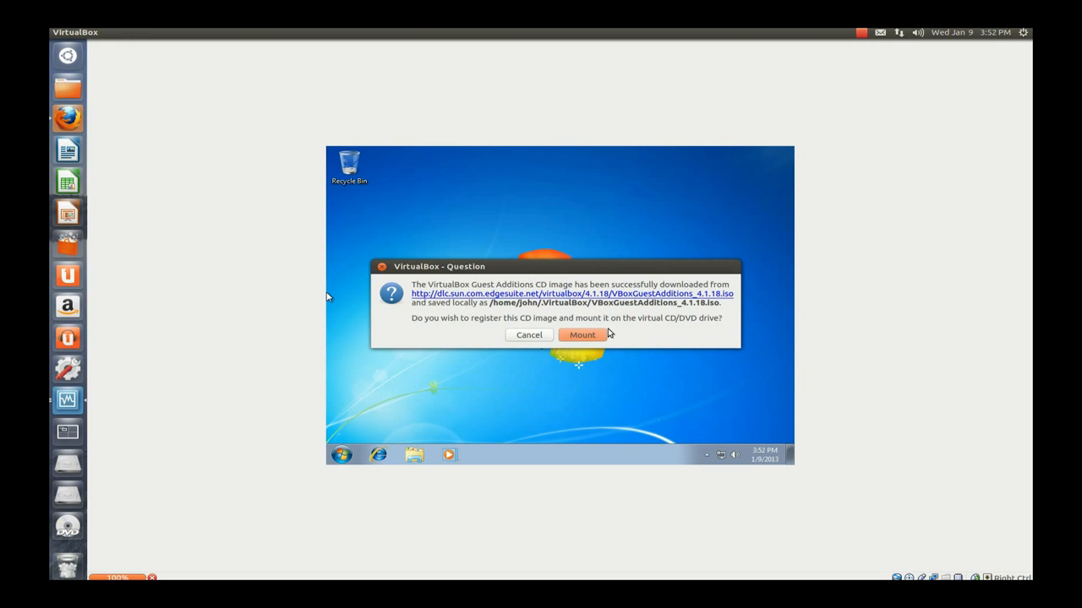
# - Mount the Guest Additions ISO and run VBoxWindowsAdditions.exe from AutoPlay
pyautogui.click(582, 335)
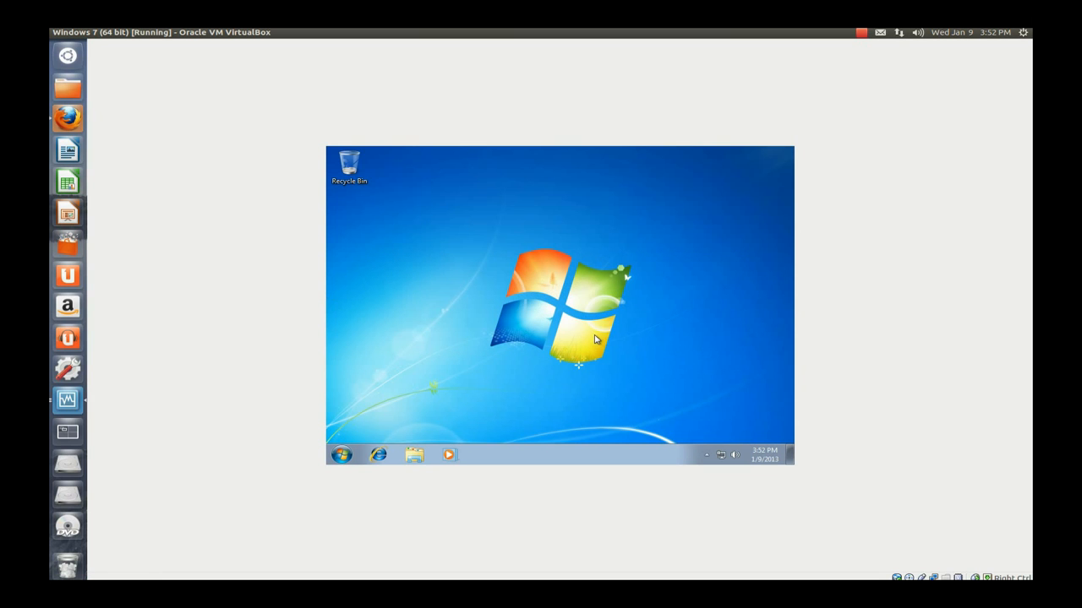
pyautogui.moveTo(269, 304)
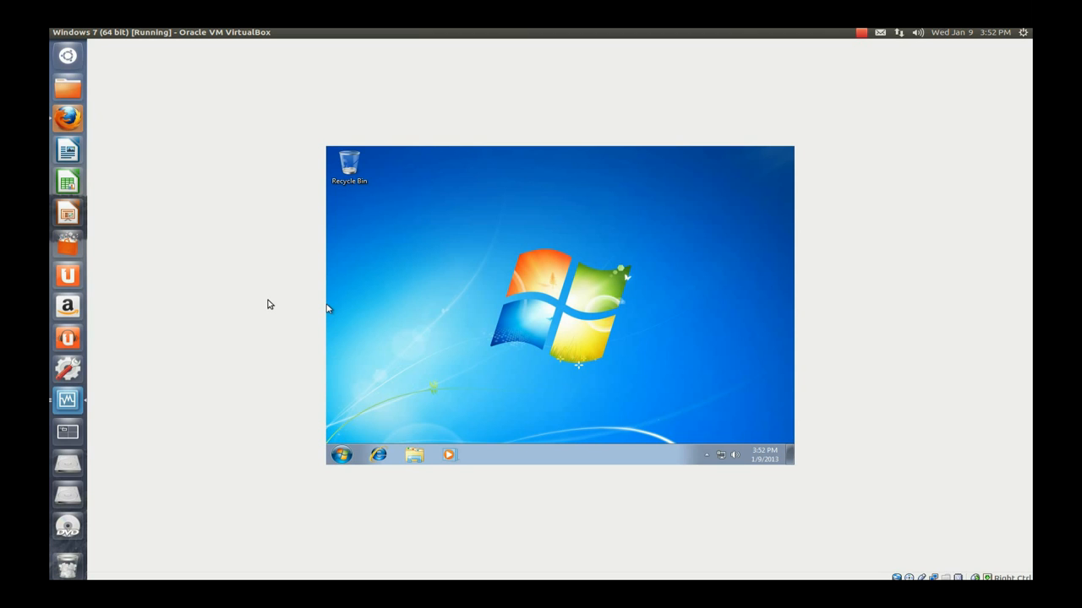
pyautogui.moveTo(579, 309)
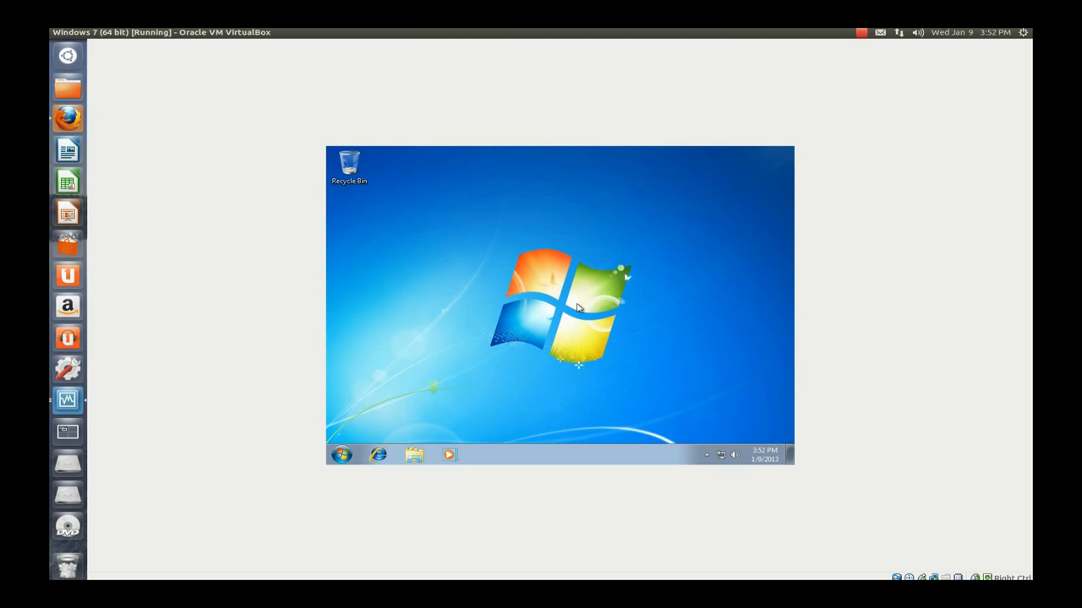
pyautogui.moveTo(741, 235)
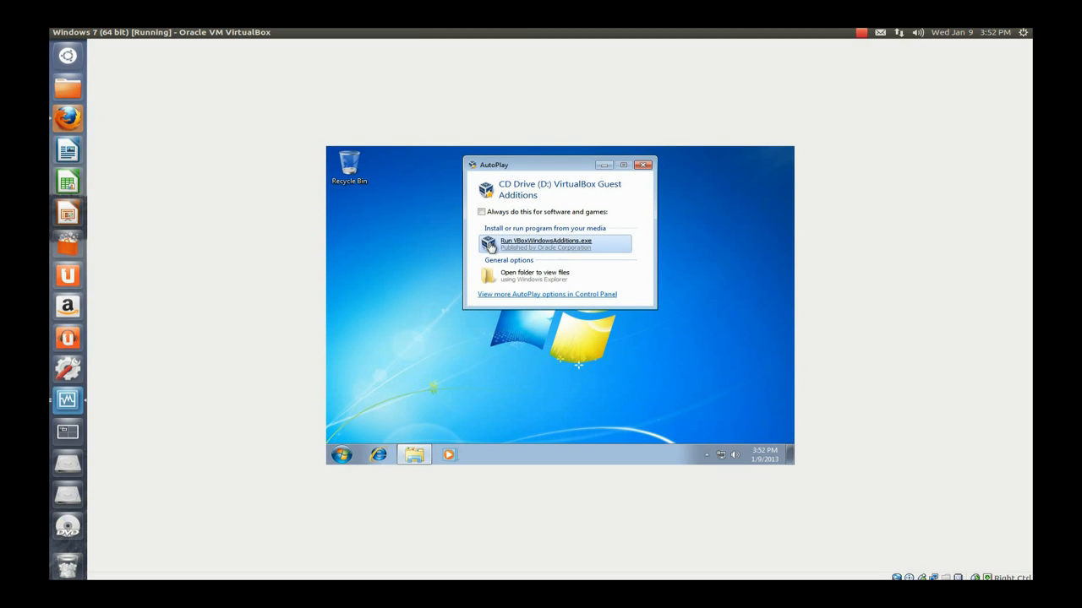
pyautogui.moveTo(526, 245)
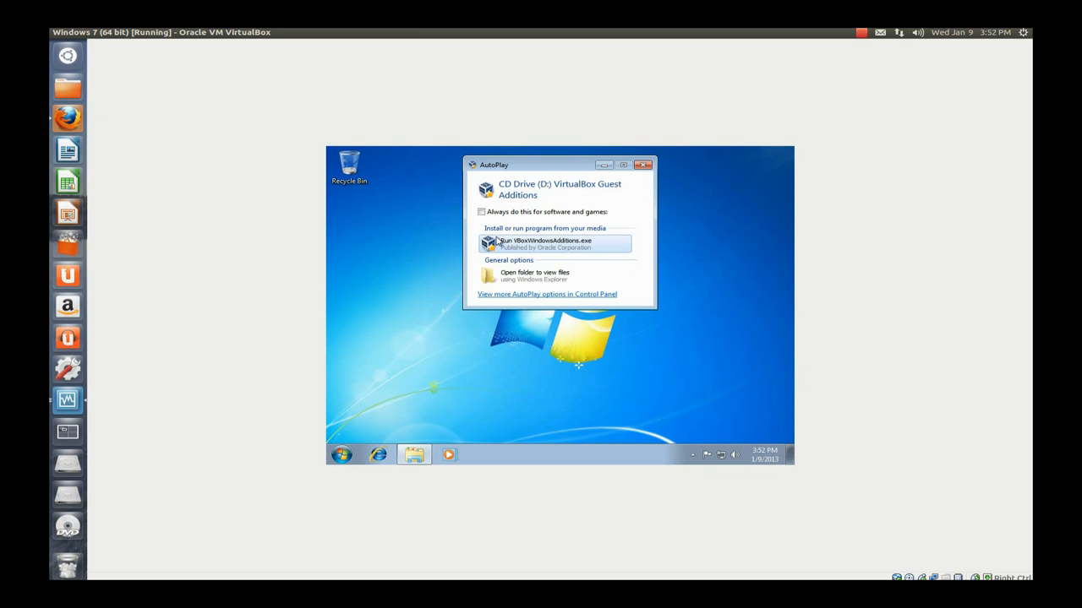
pyautogui.click(644, 165)
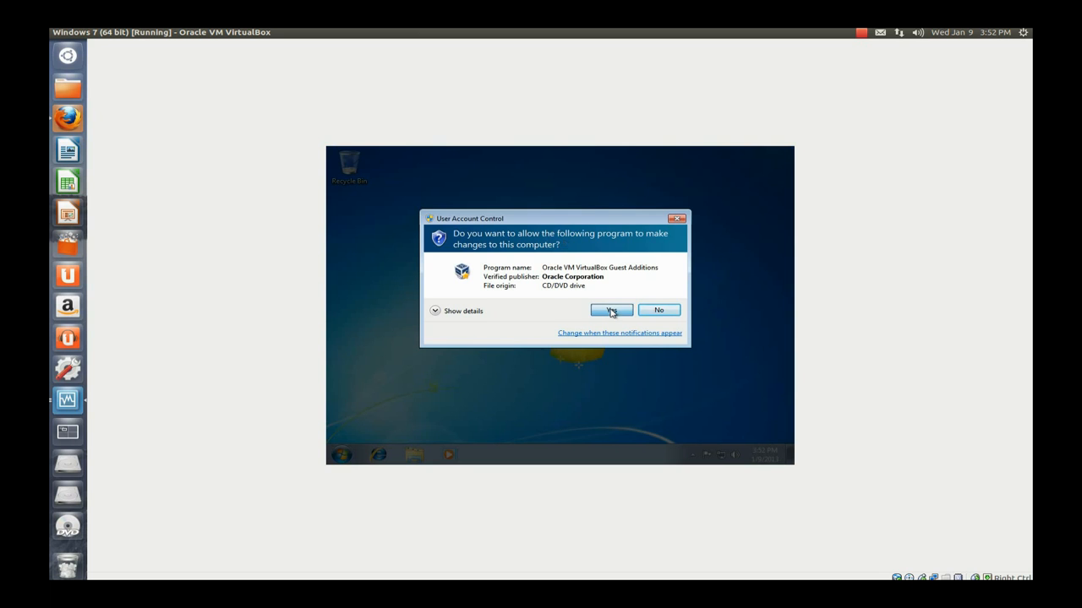
# - Approve UAC and install Guest Additions with default folder, components, and the Oracle driver
pyautogui.click(611, 309)
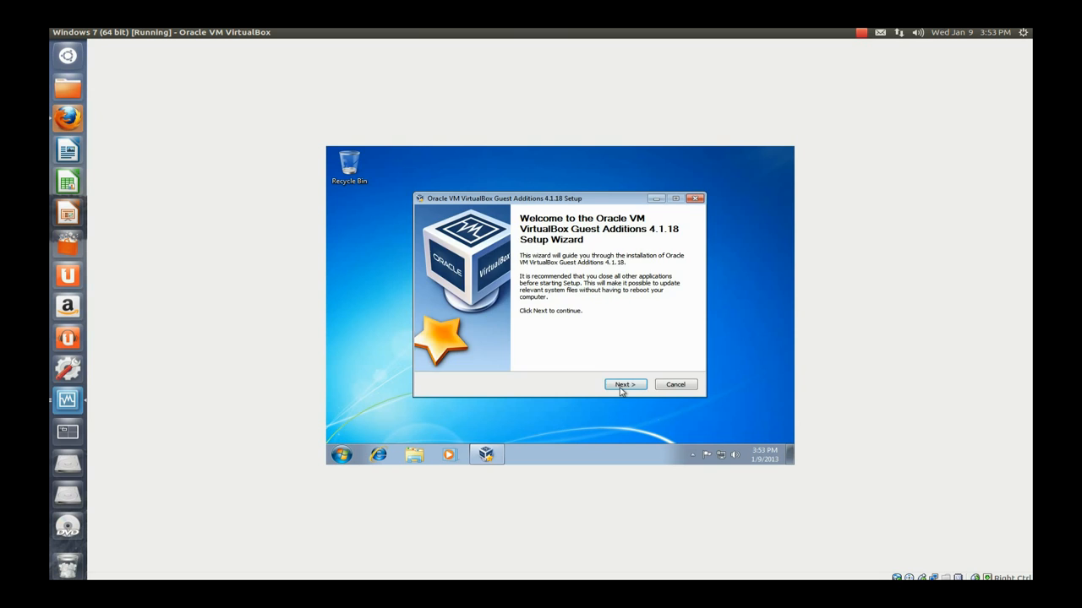
pyautogui.click(624, 385)
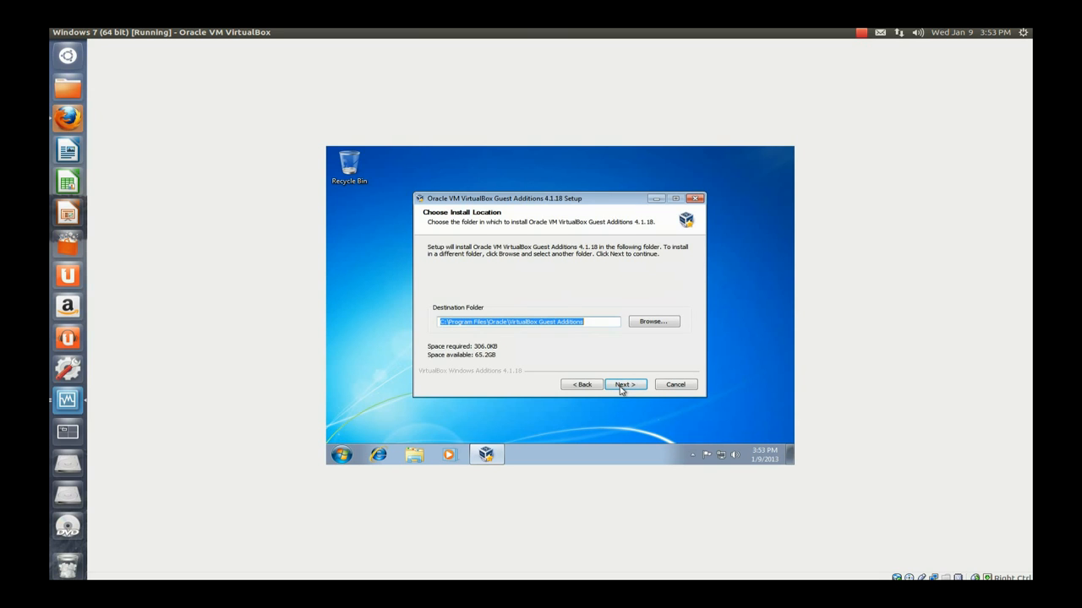
pyautogui.click(624, 385)
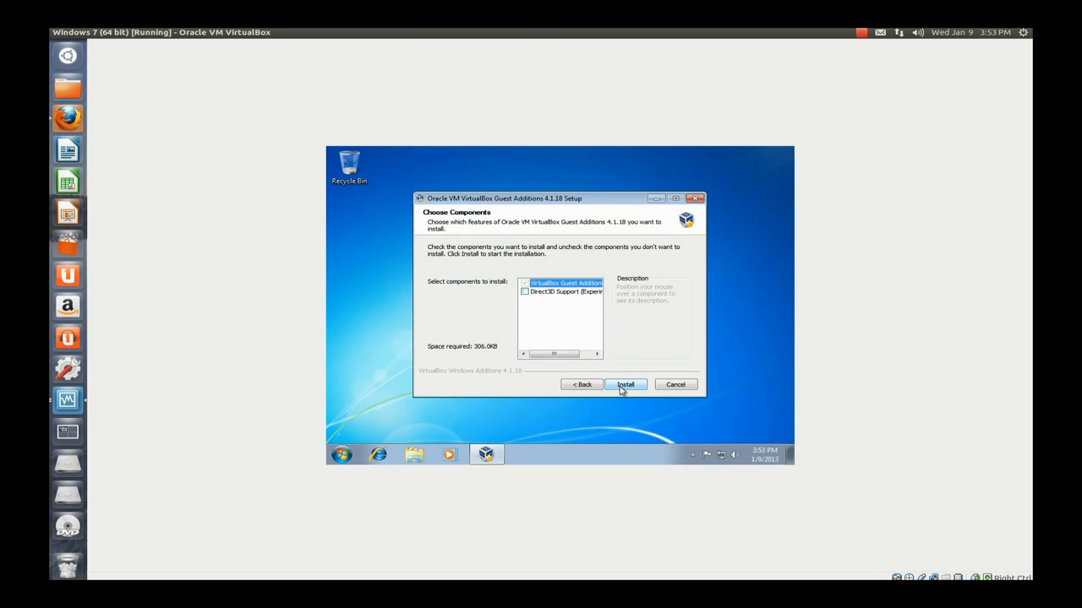
pyautogui.click(626, 384)
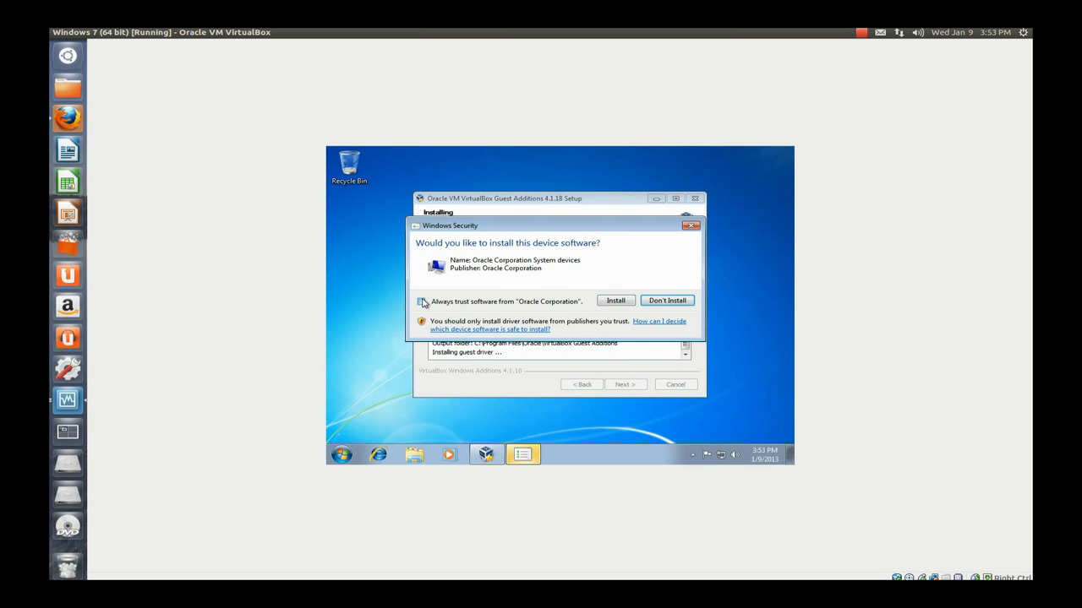
pyautogui.click(615, 300)
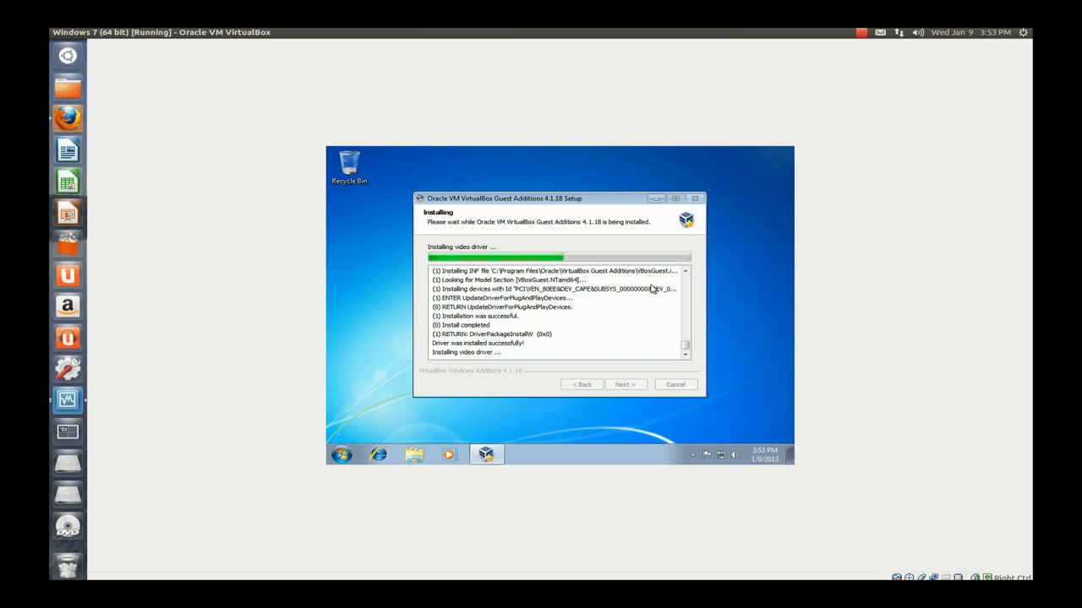
pyautogui.click(858, 30)
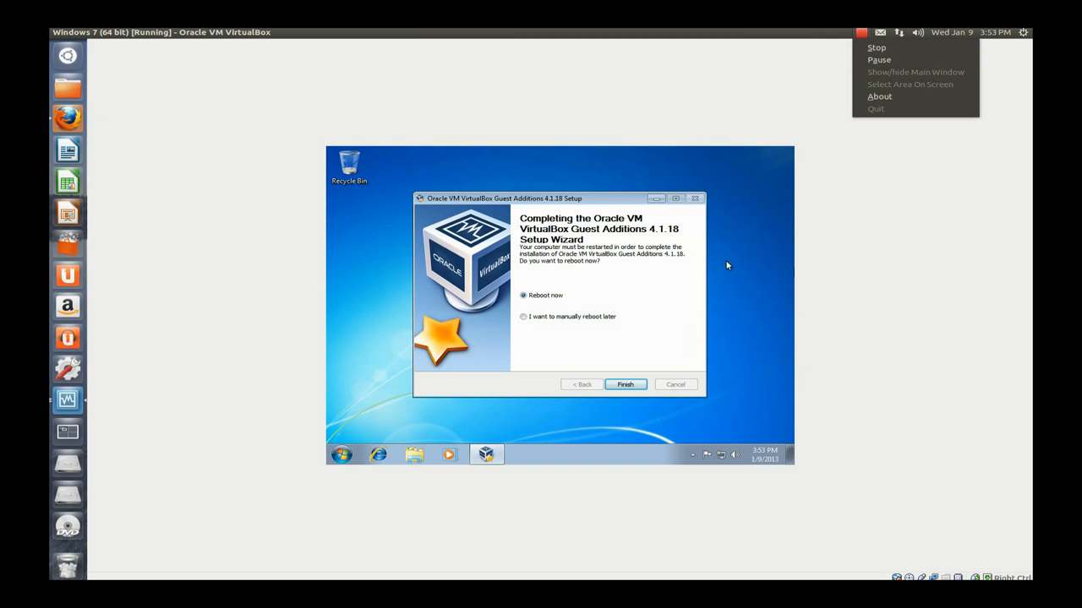
pyautogui.moveTo(626, 384)
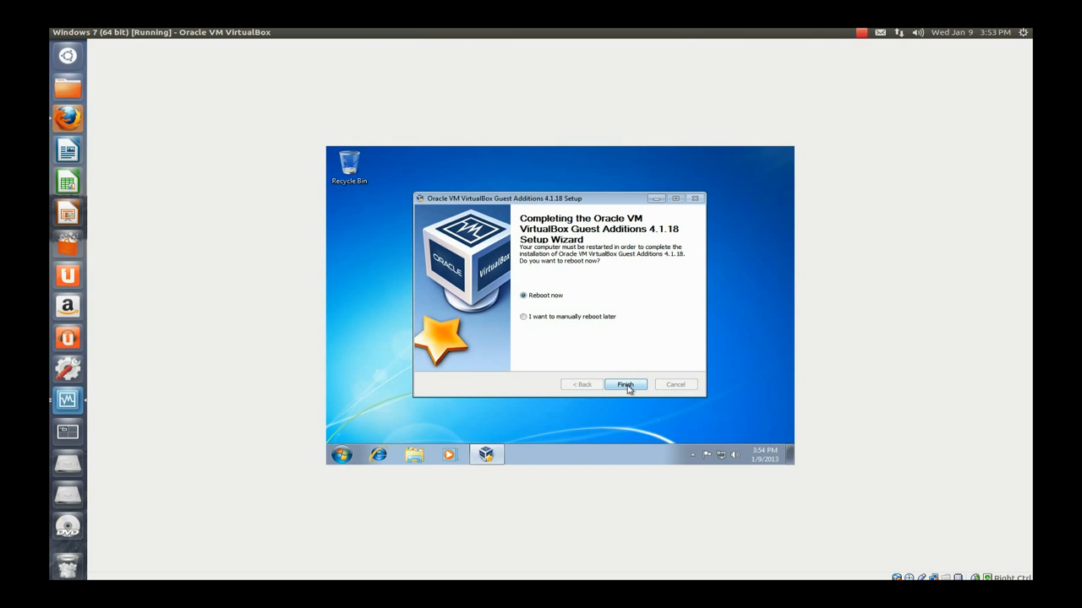
# - Finish the Guest Additions setup with Reboot now selected, restarting Windows 7 to the Welcome screen
pyautogui.click(626, 385)
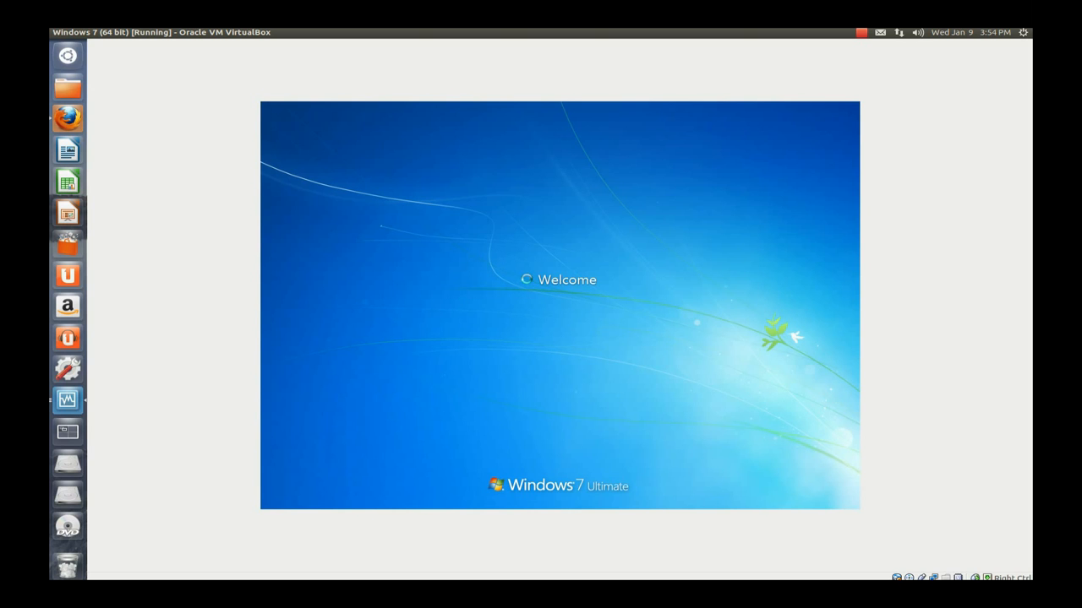
pyautogui.moveTo(443, 378)
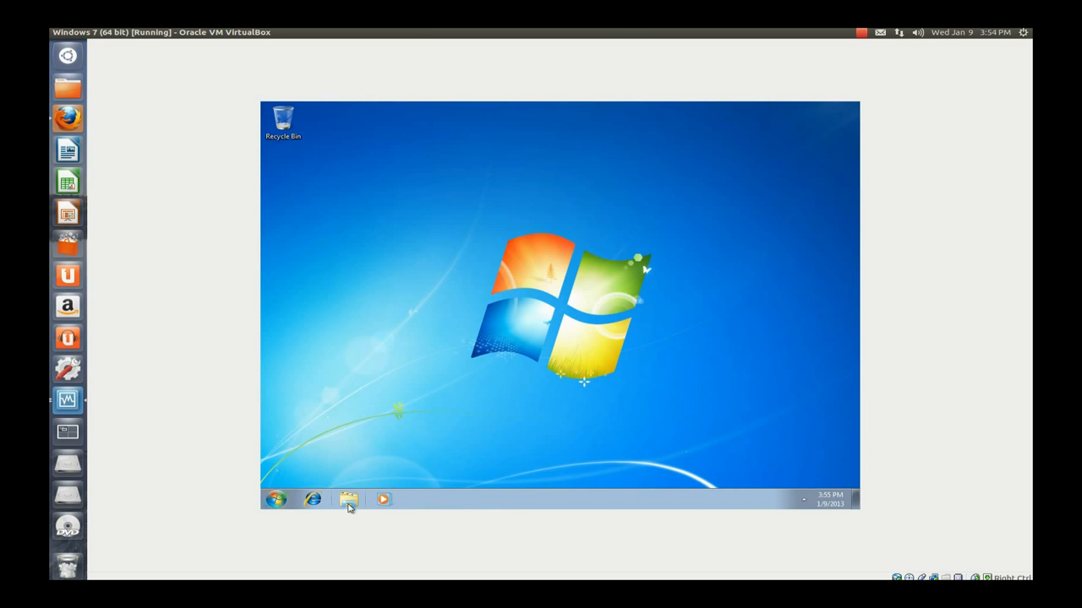
pyautogui.moveTo(346, 501)
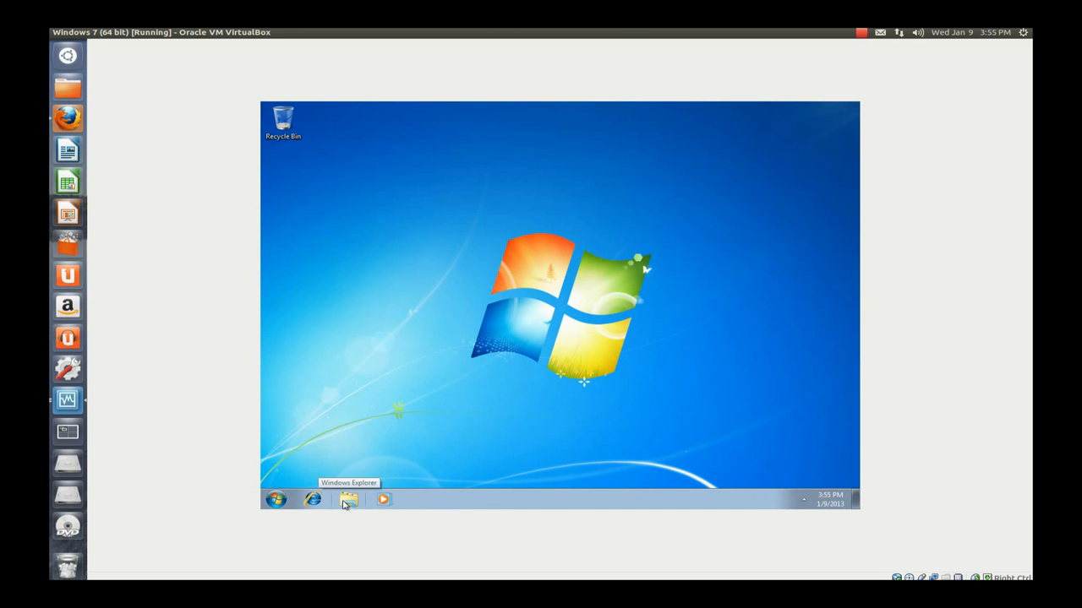